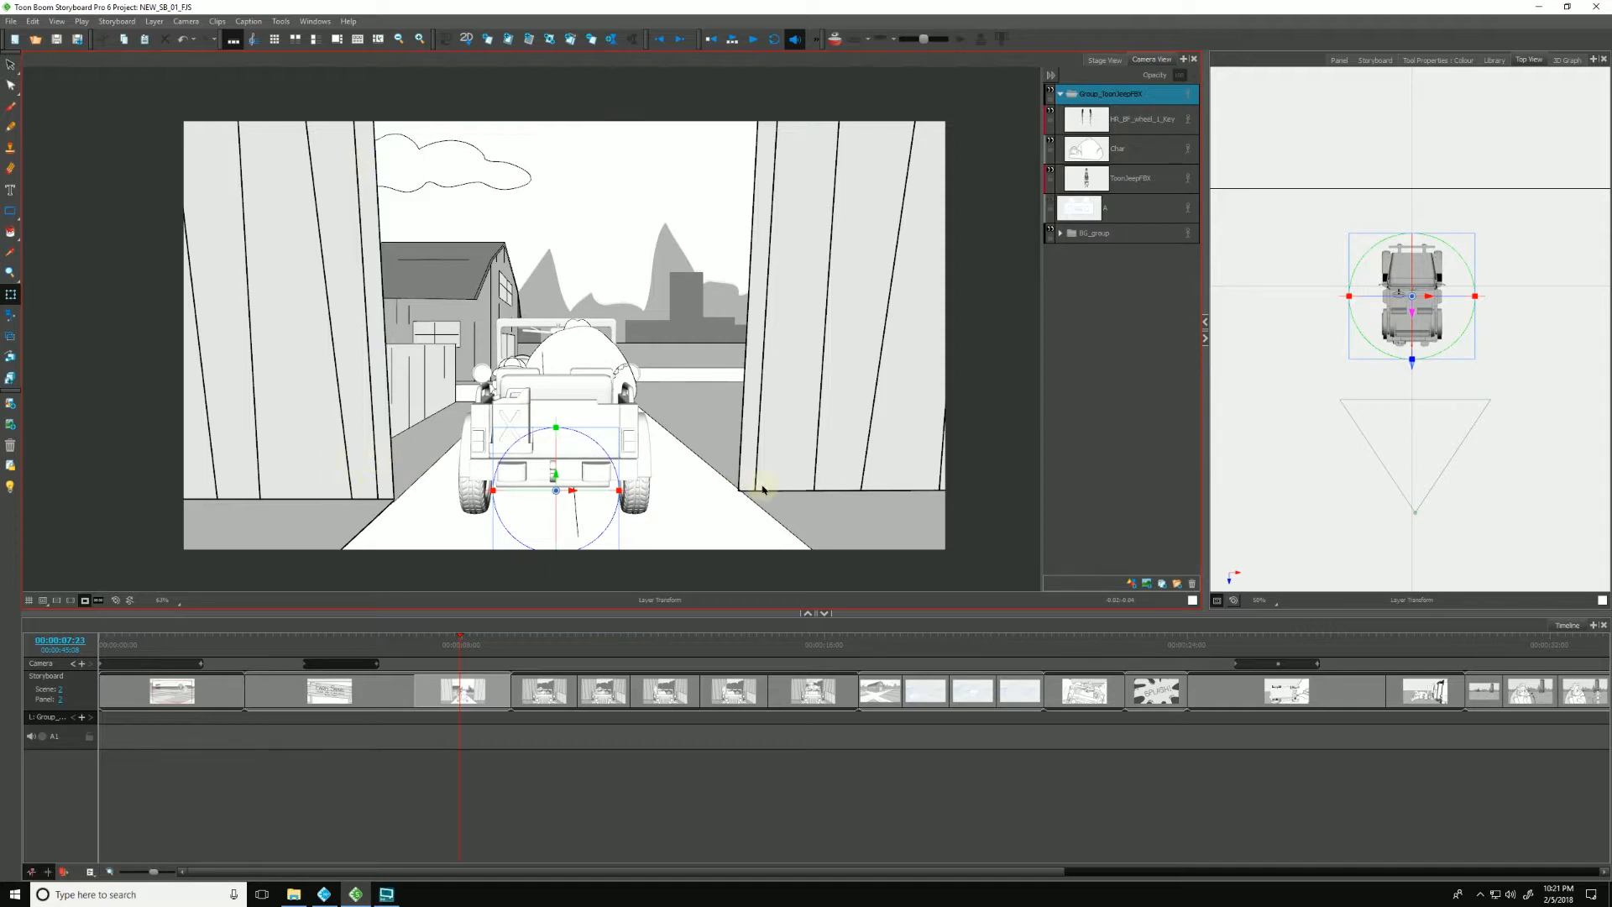
# Step: Preview the jeep panels and return to the gate panel's frames with the stage tools list shown
pyautogui.moveTo(461, 638); pyautogui.dragTo(270, 650)
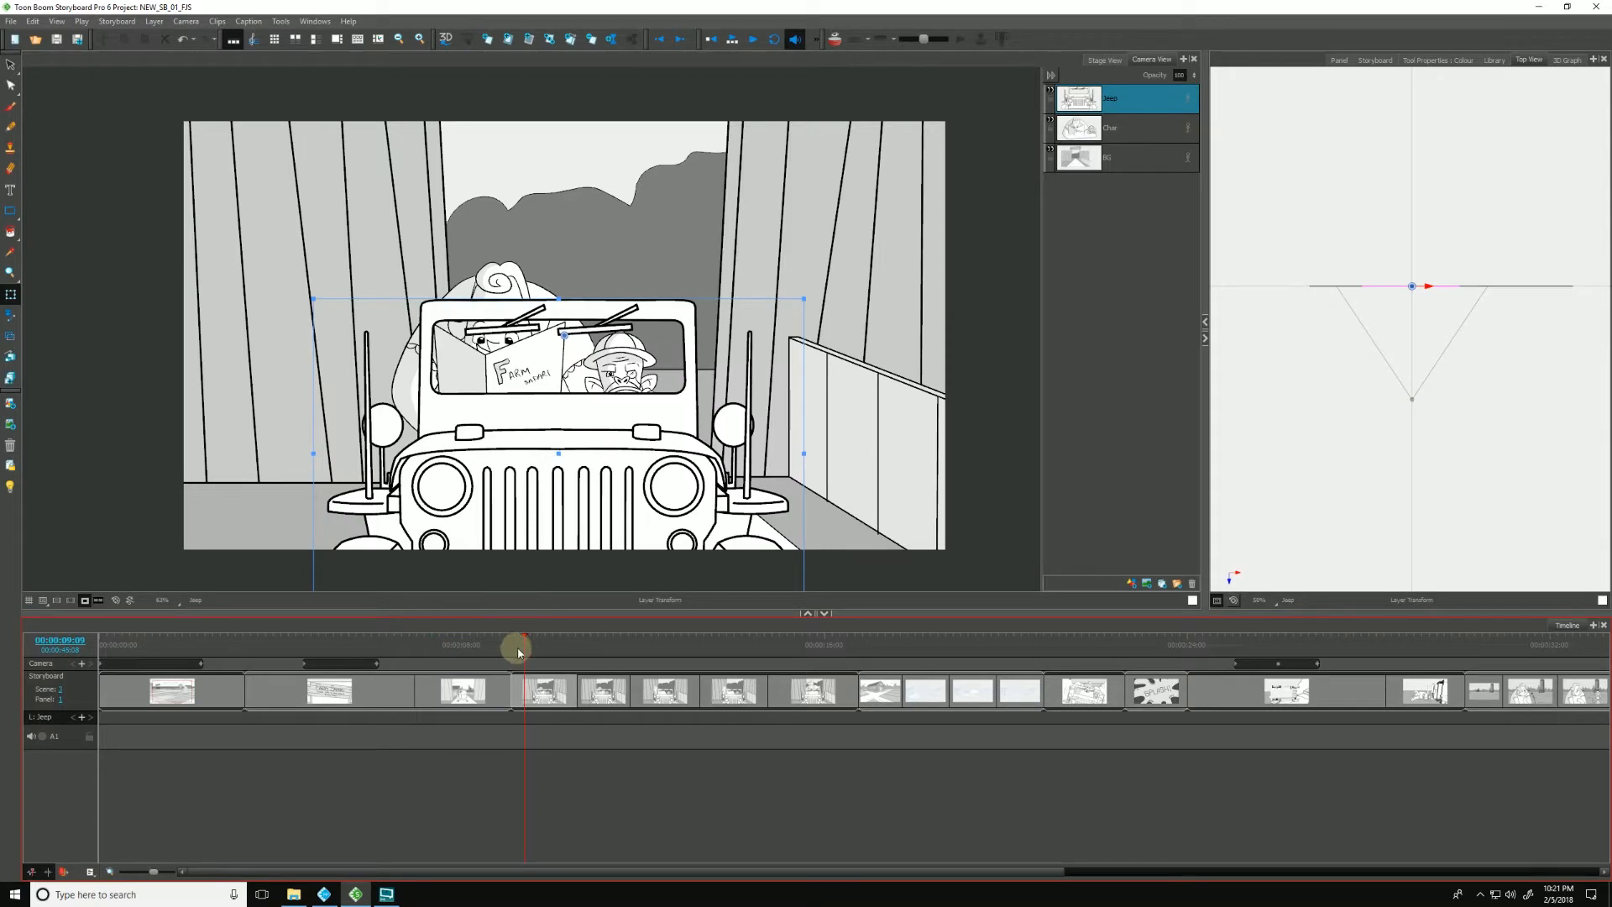
pyautogui.click(517, 646)
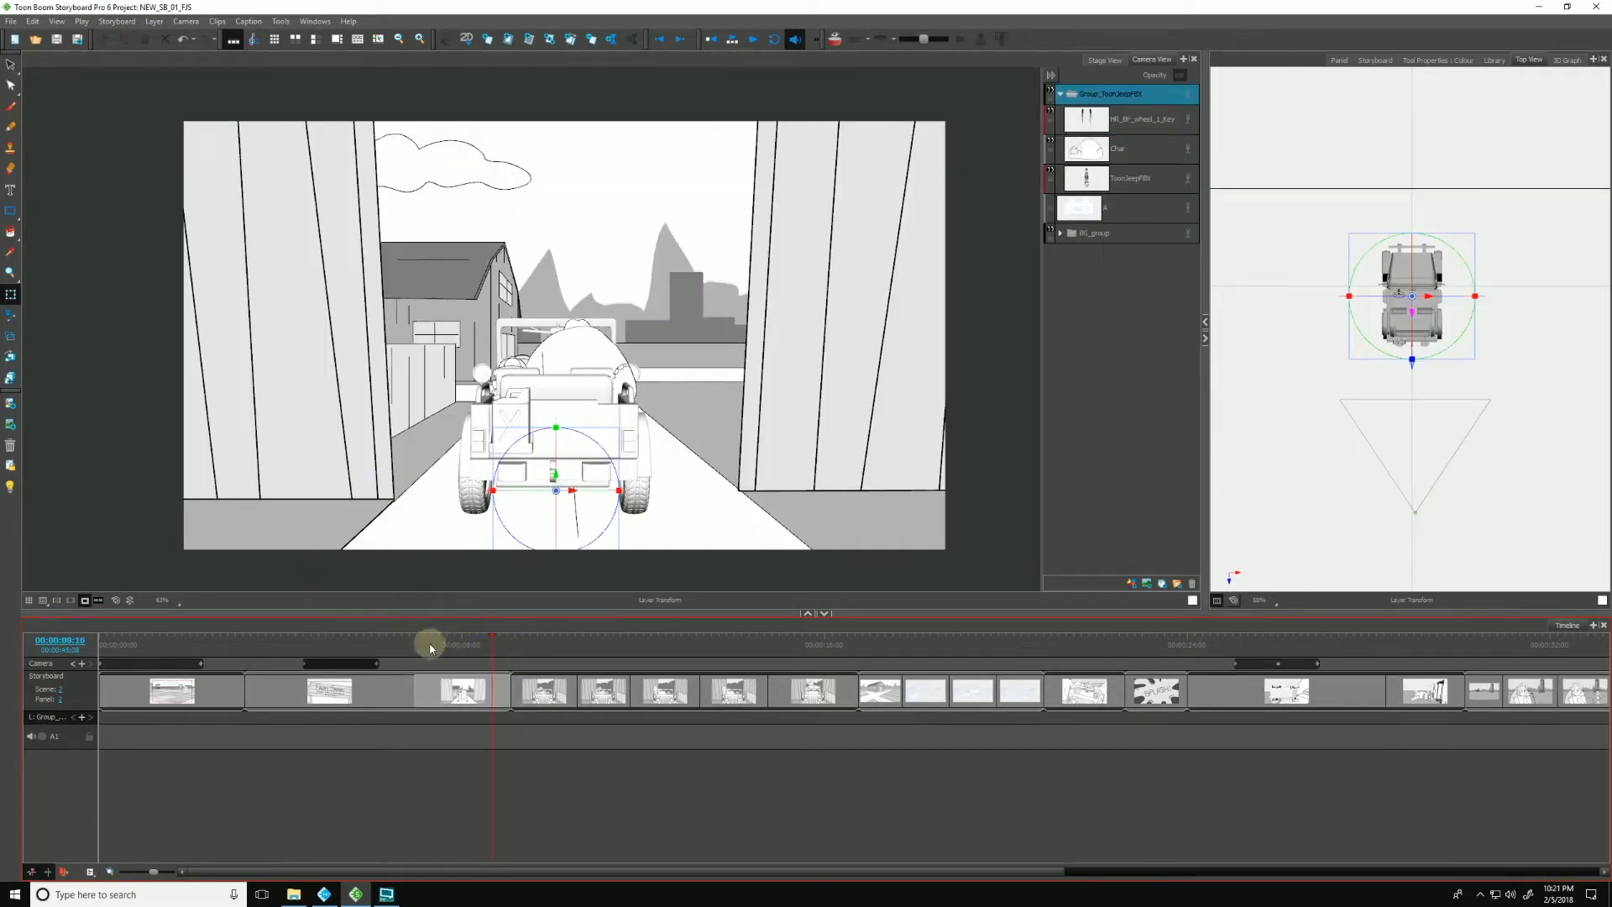
pyautogui.moveTo(430, 644); pyautogui.dragTo(411, 653)
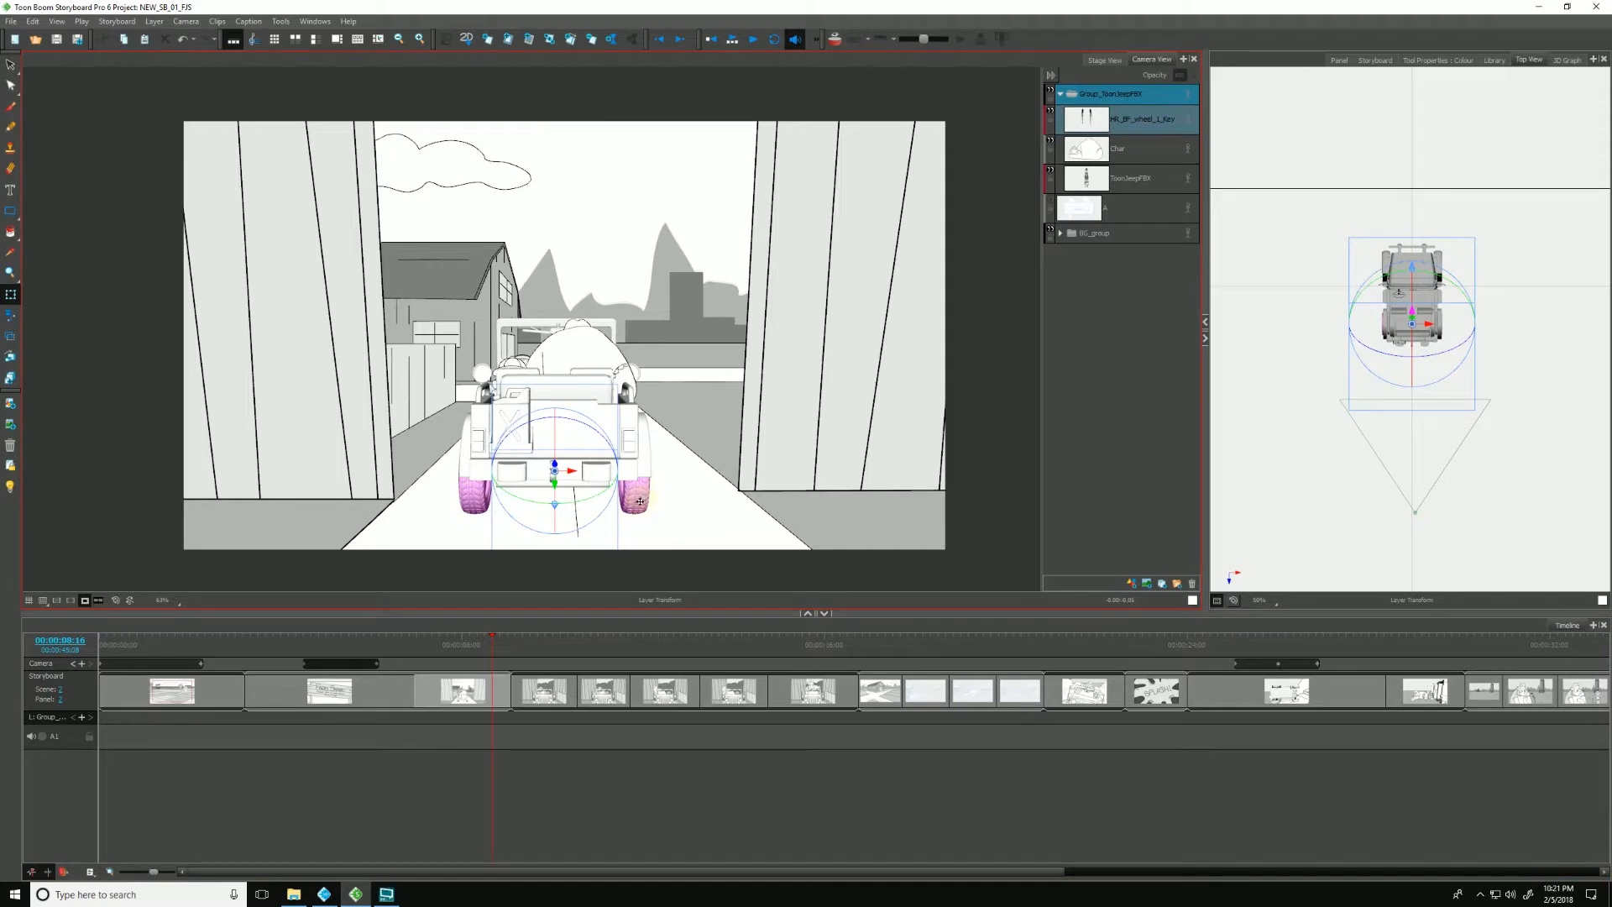
pyautogui.rightClick(639, 500)
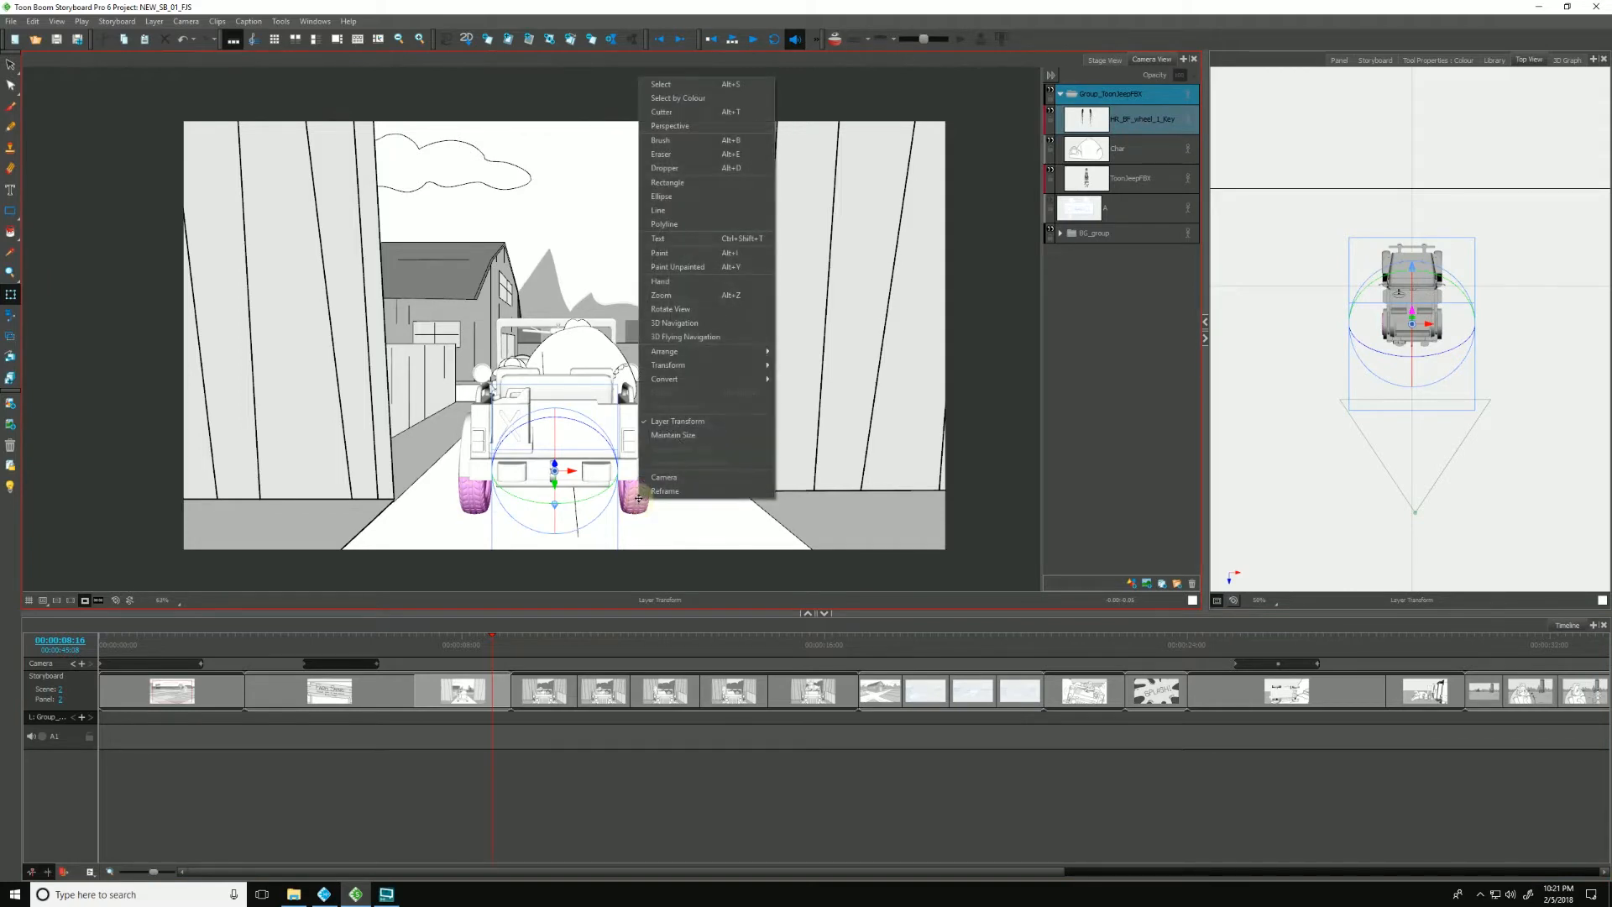
pyautogui.moveTo(685, 464)
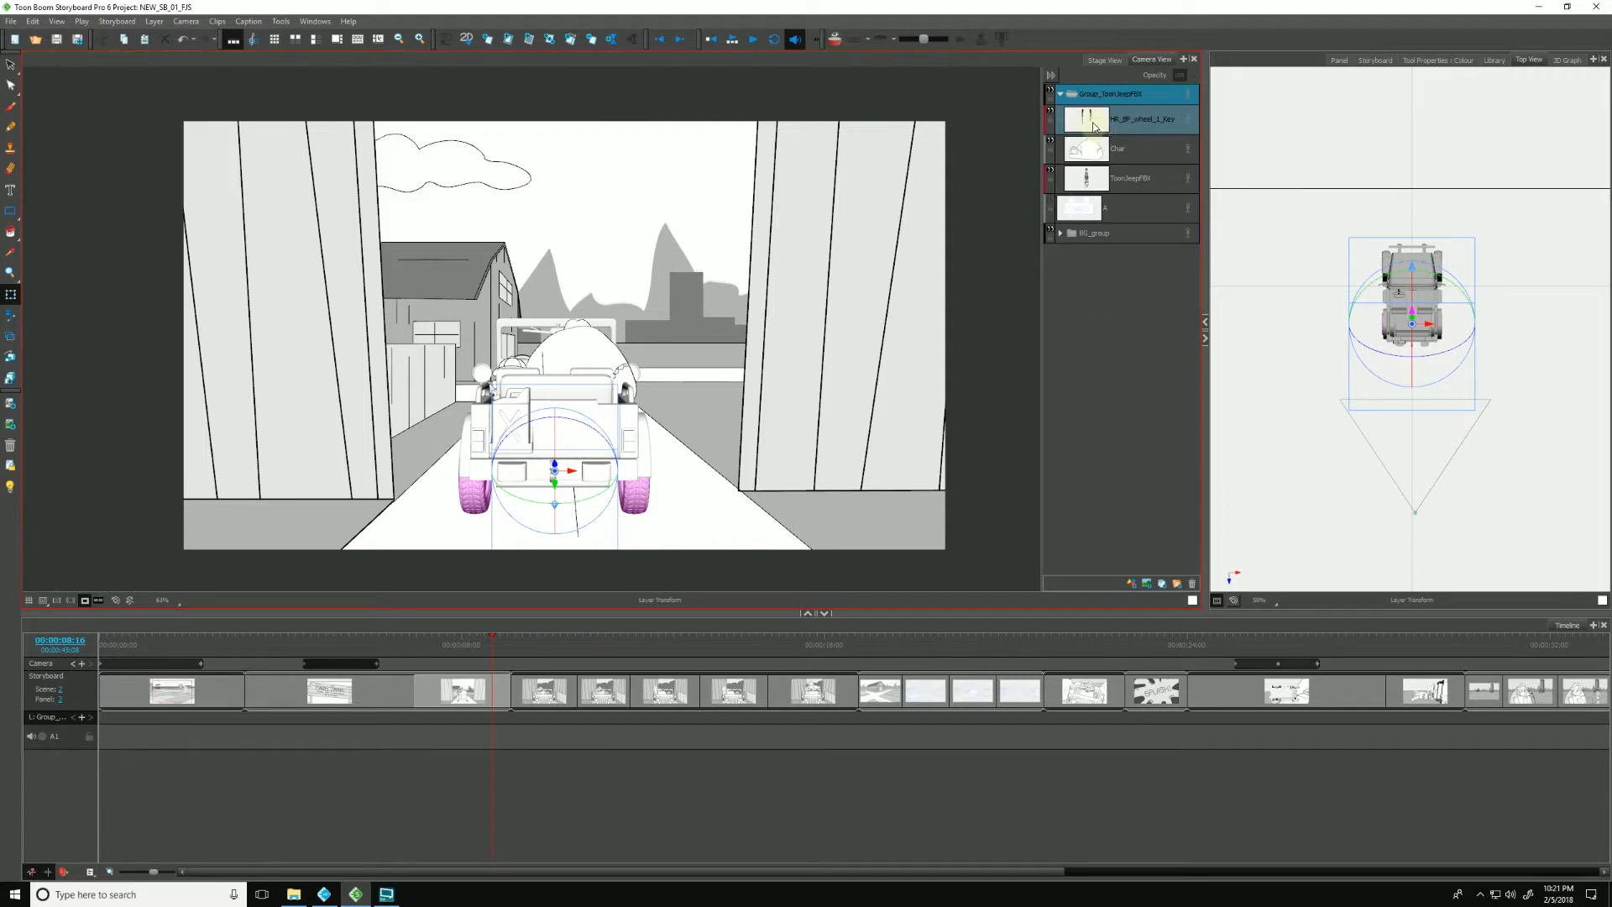
# Step: Select the Char layer and shift the character lower so it sits inside the jeep
pyautogui.click(1128, 178)
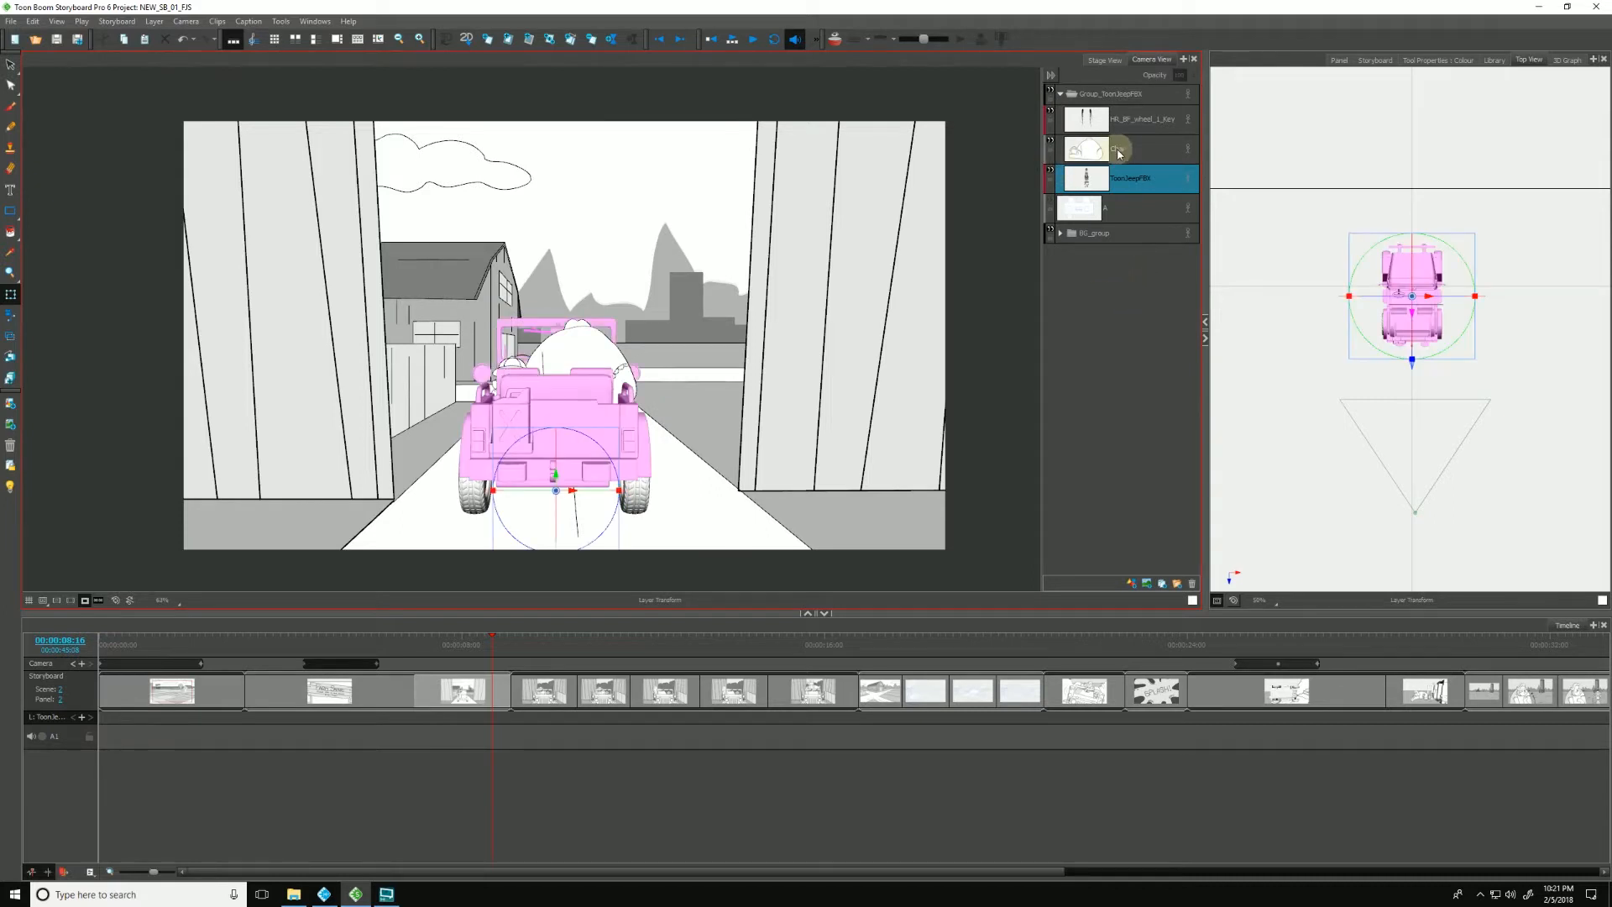
pyautogui.click(1132, 148)
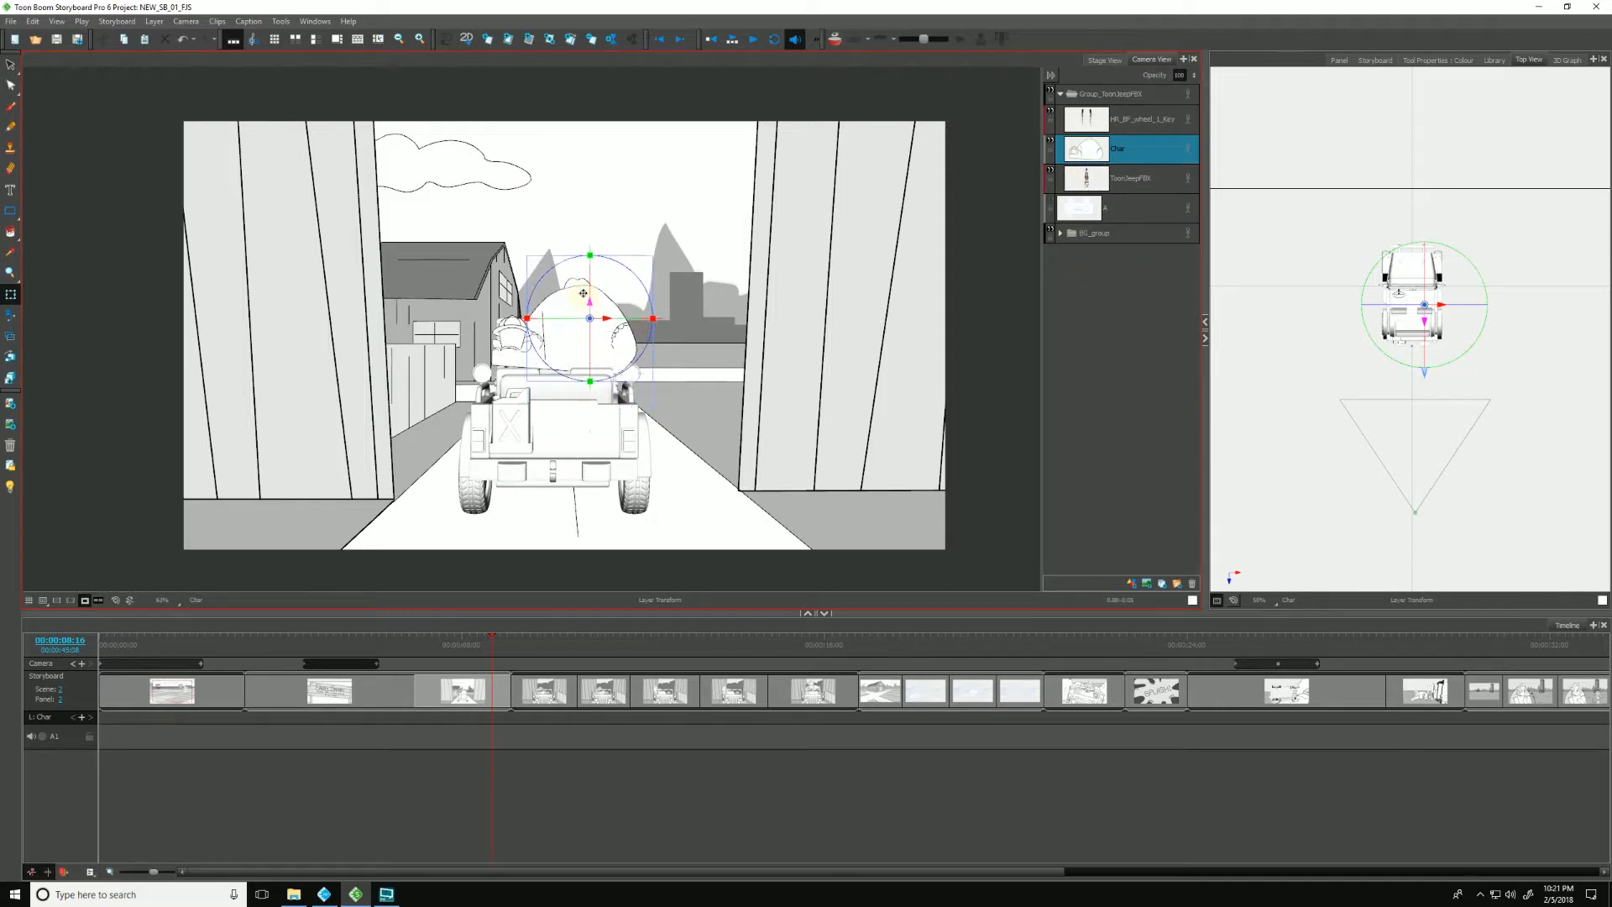
pyautogui.moveTo(586, 319); pyautogui.dragTo(586, 360)
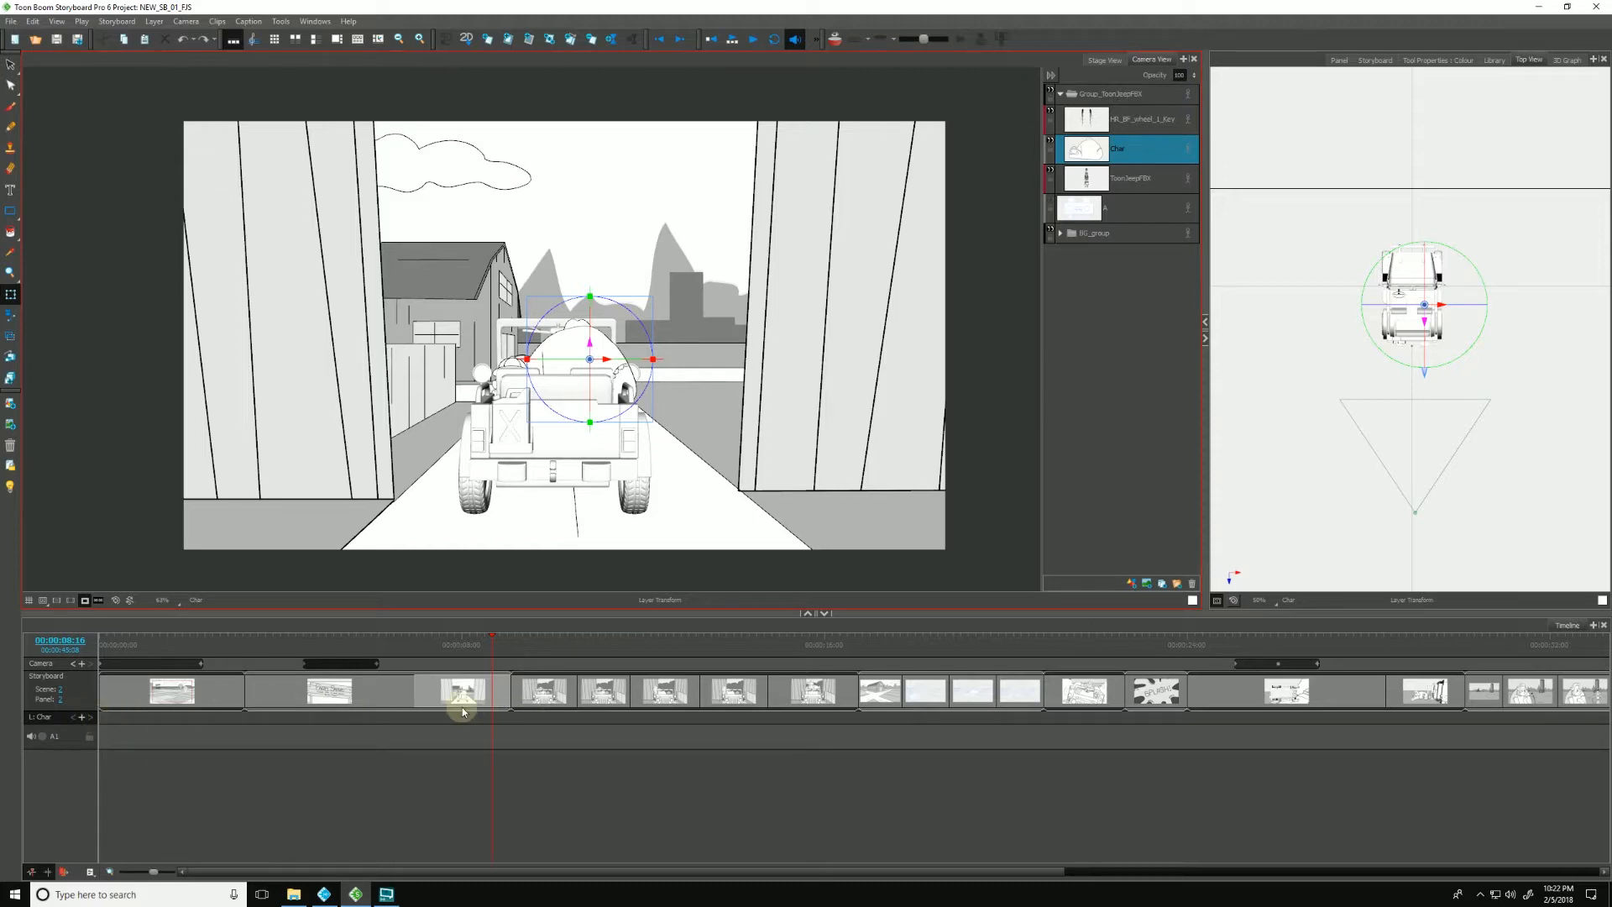
# Step: Select the jeep group layer in the gate panel
pyautogui.click(1104, 94)
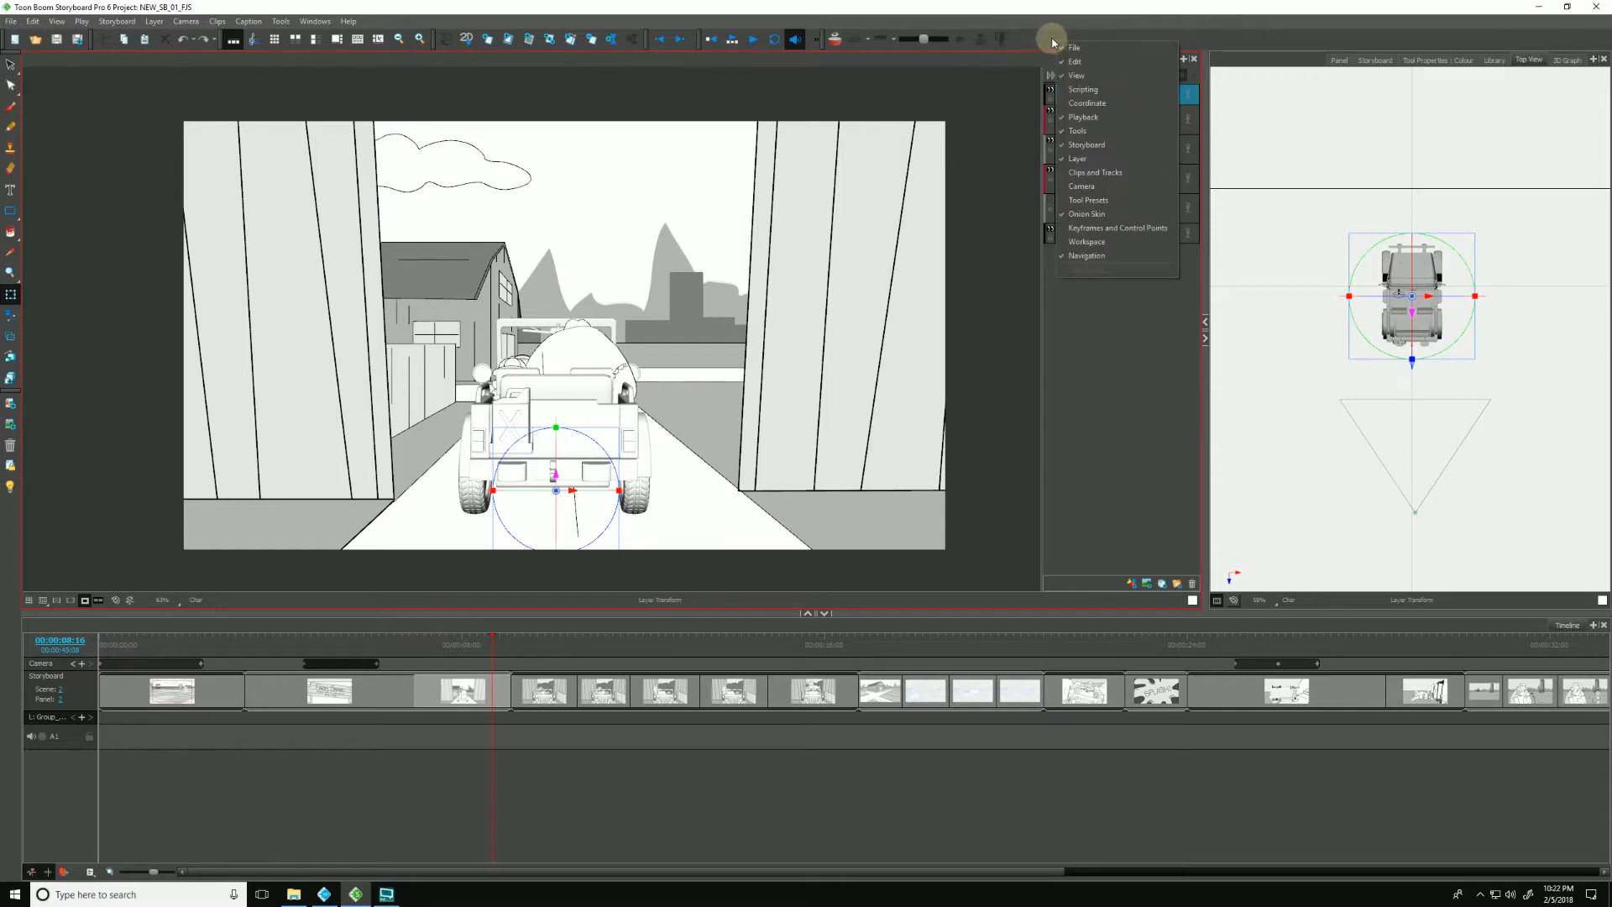
pyautogui.moveTo(1075, 262)
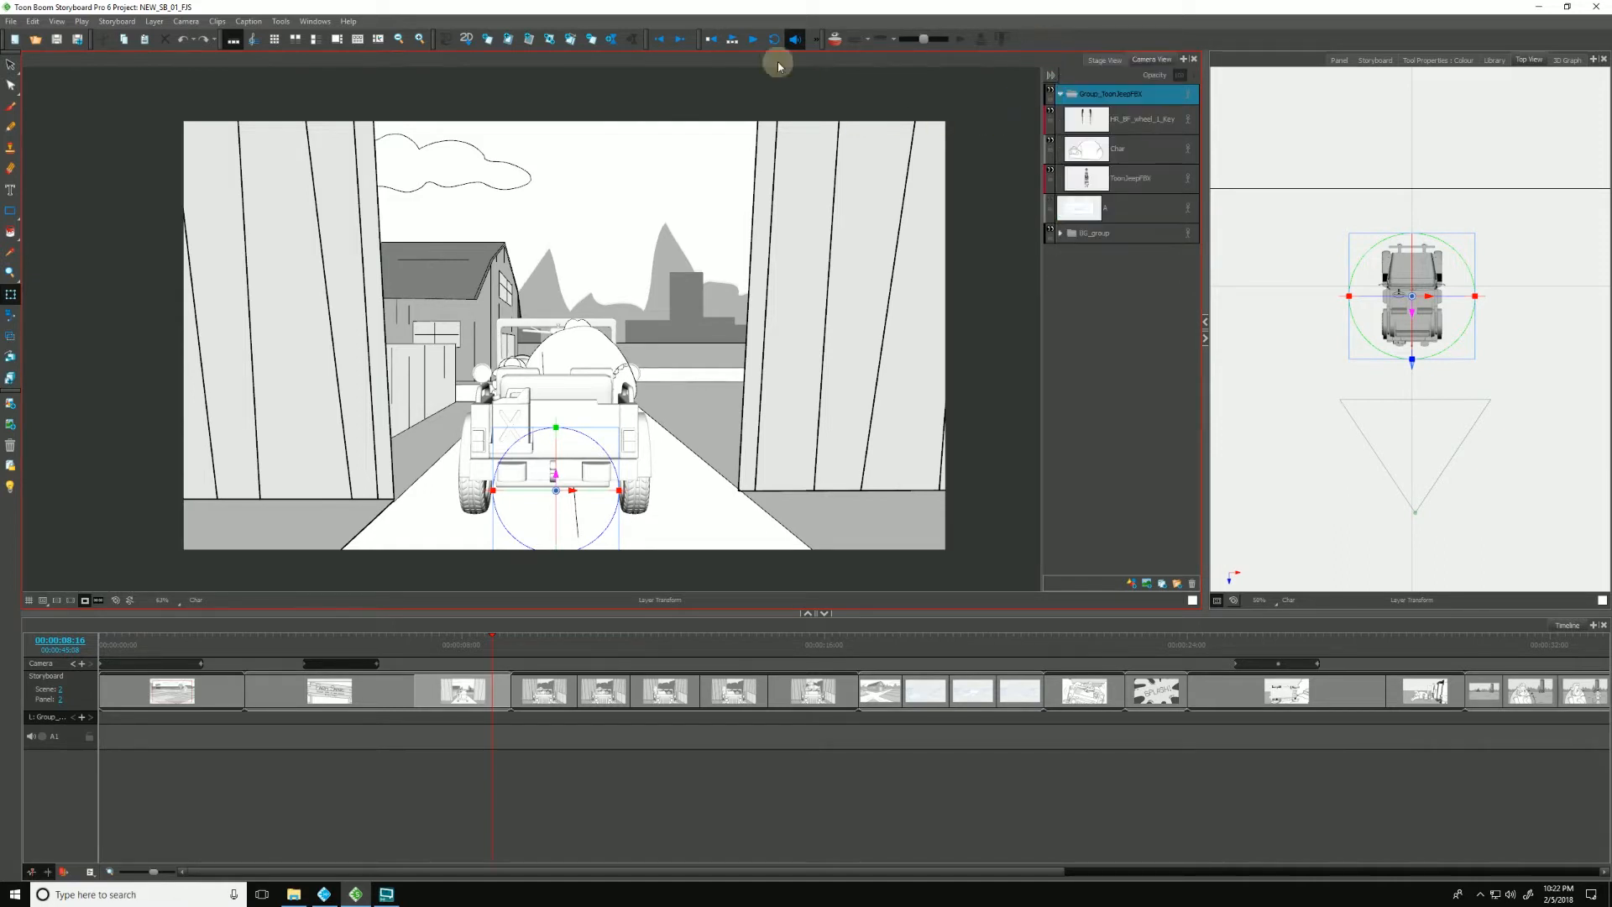
pyautogui.moveTo(658, 38)
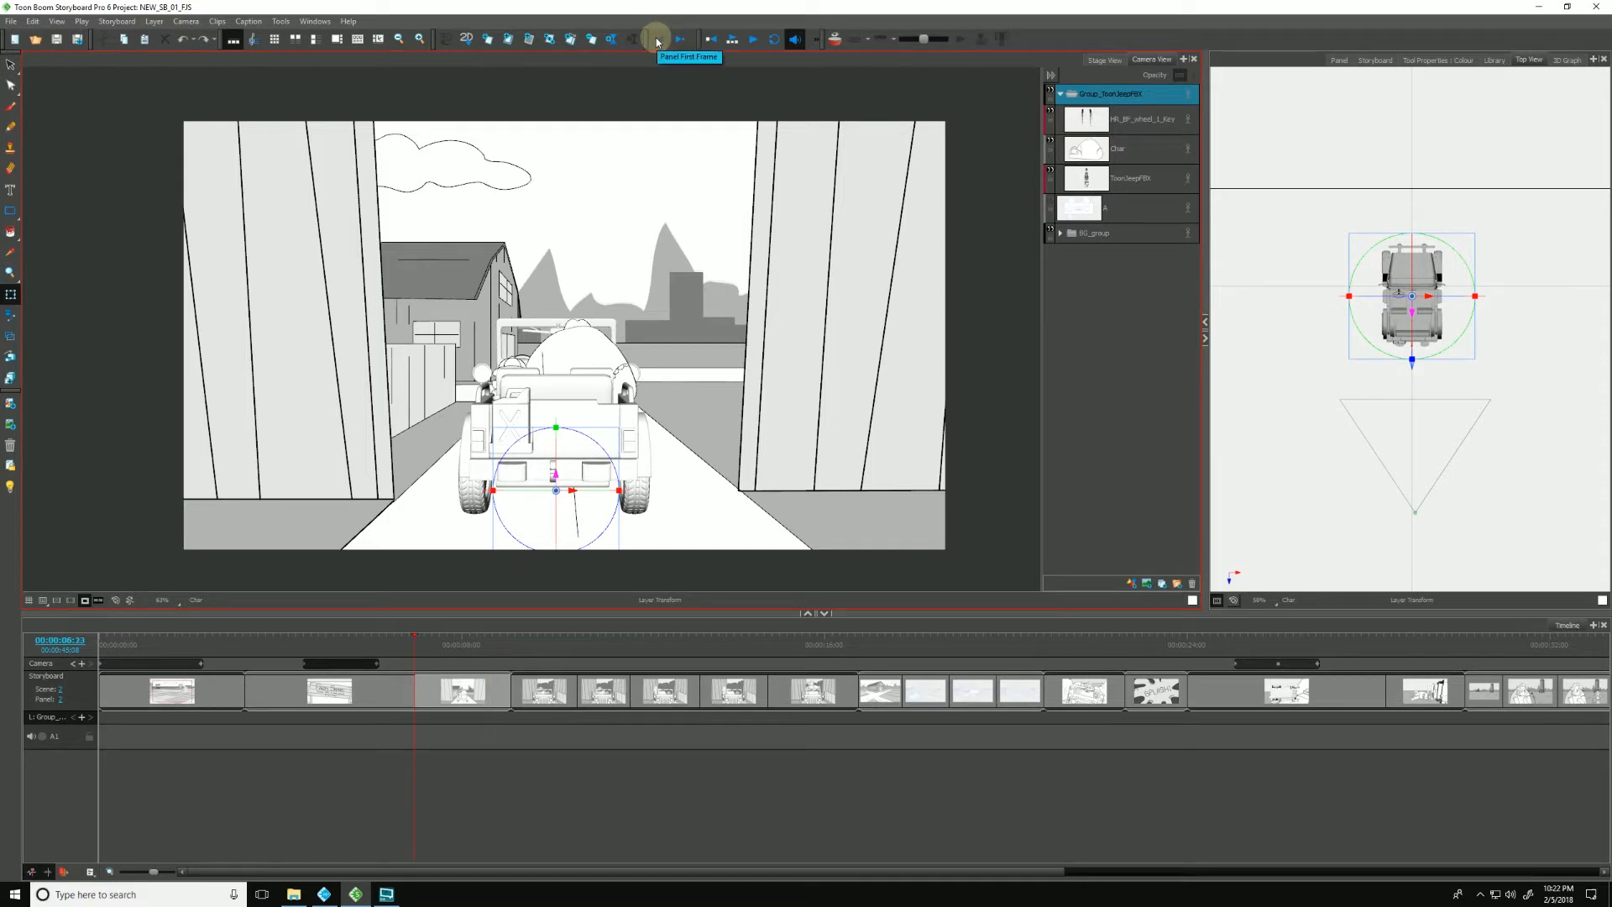
pyautogui.moveTo(663, 40)
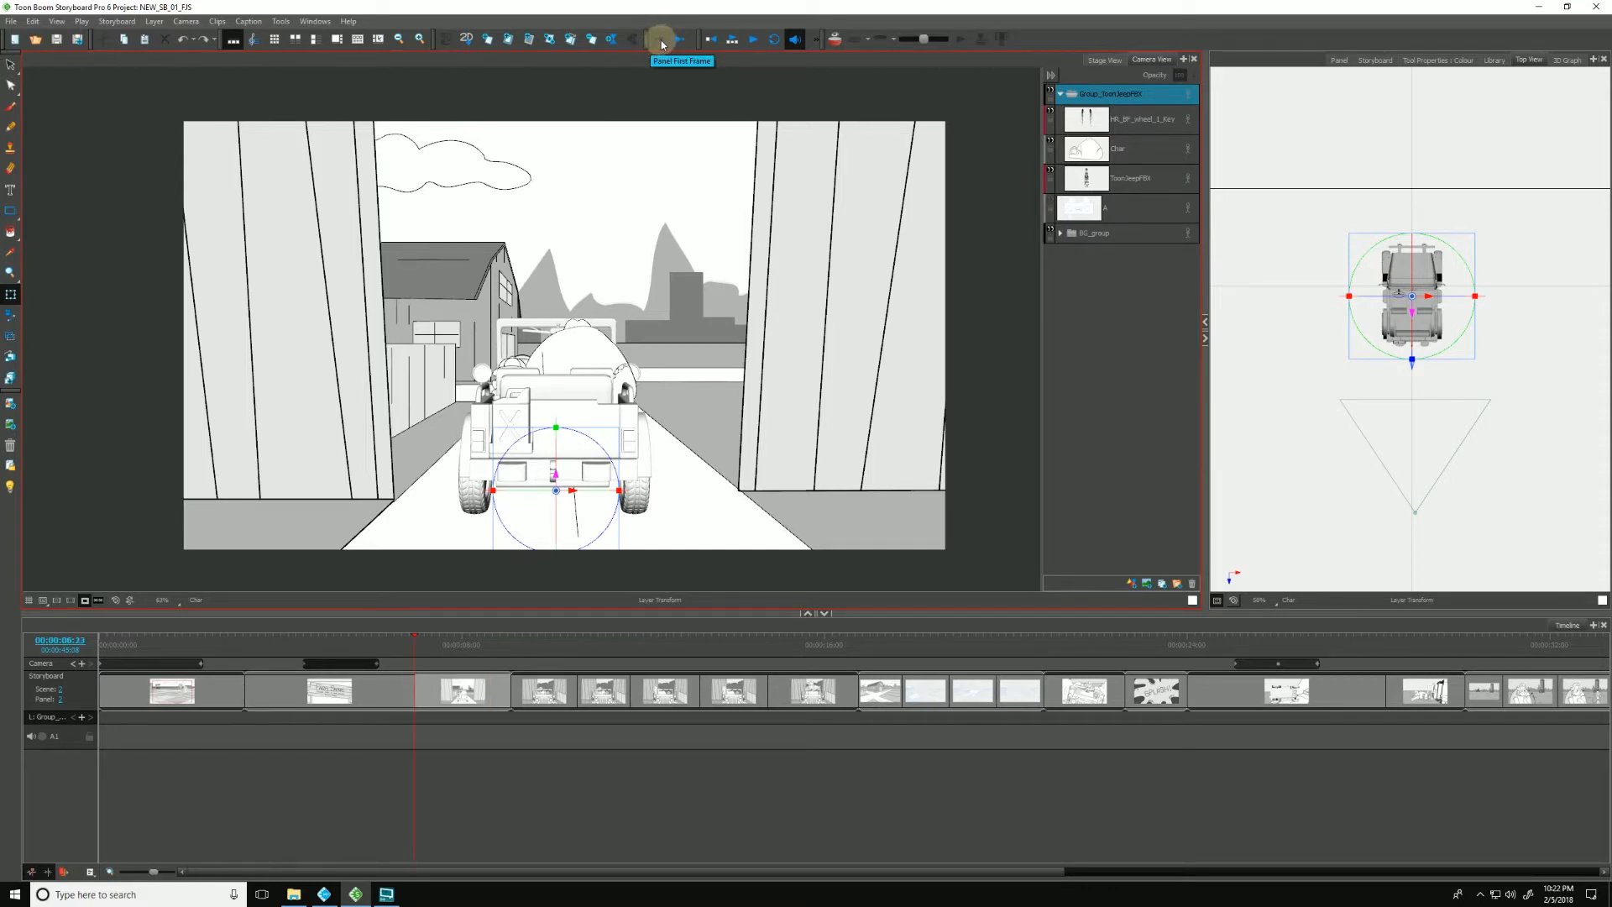
pyautogui.moveTo(680, 42)
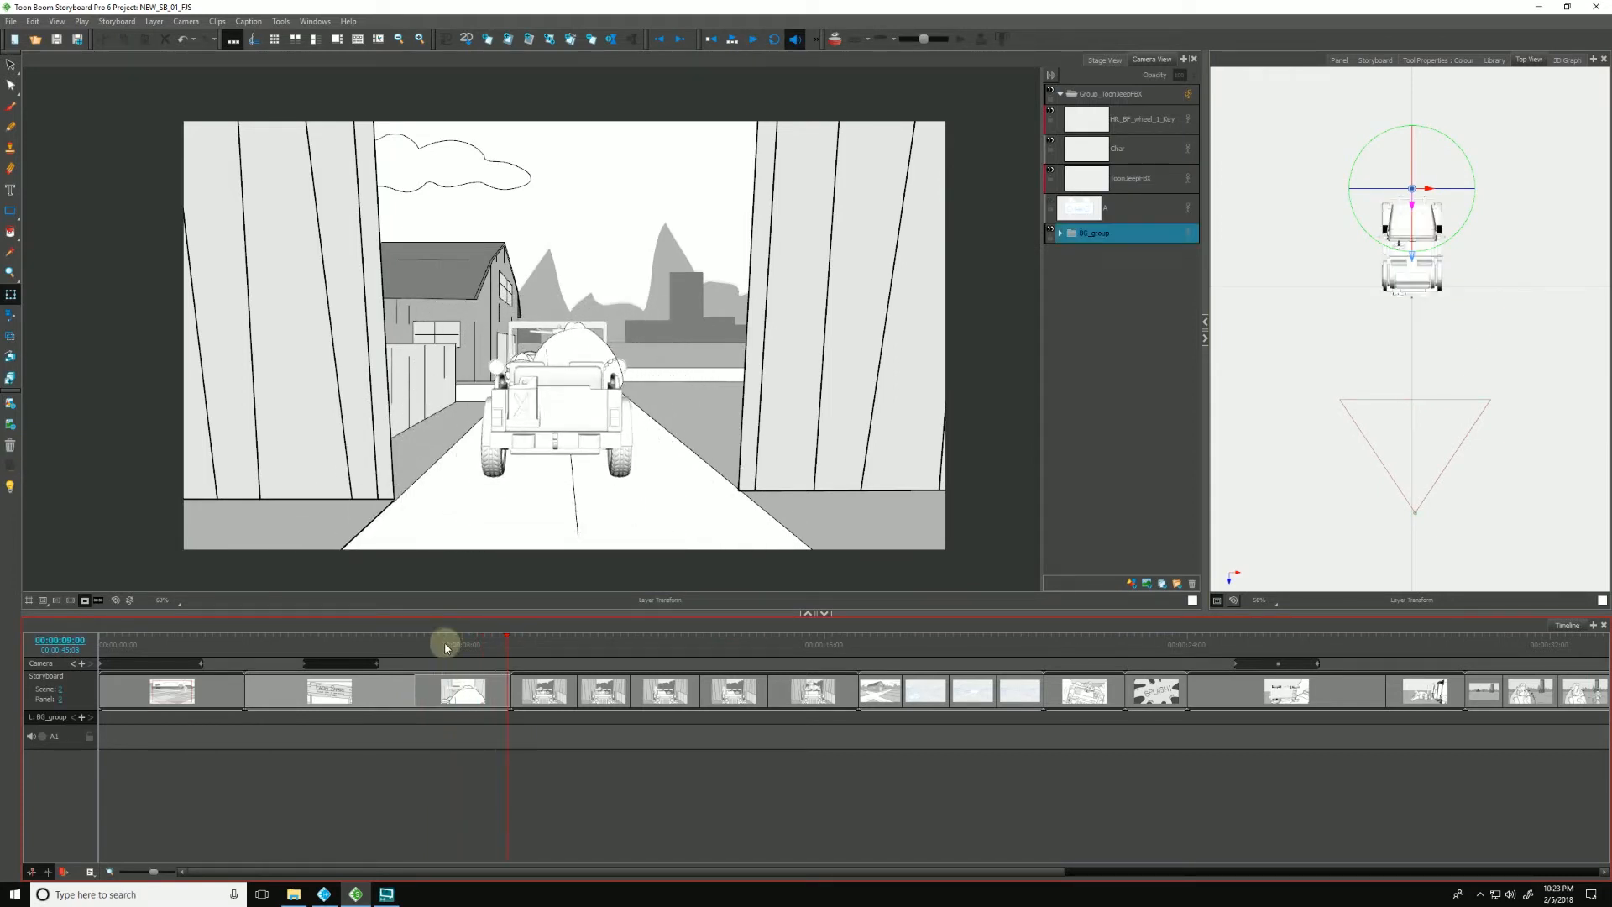
# Step: Scrub through the gate panel's jeep animation and jump to the panel's first frame
pyautogui.moveTo(443, 645); pyautogui.dragTo(407, 659)
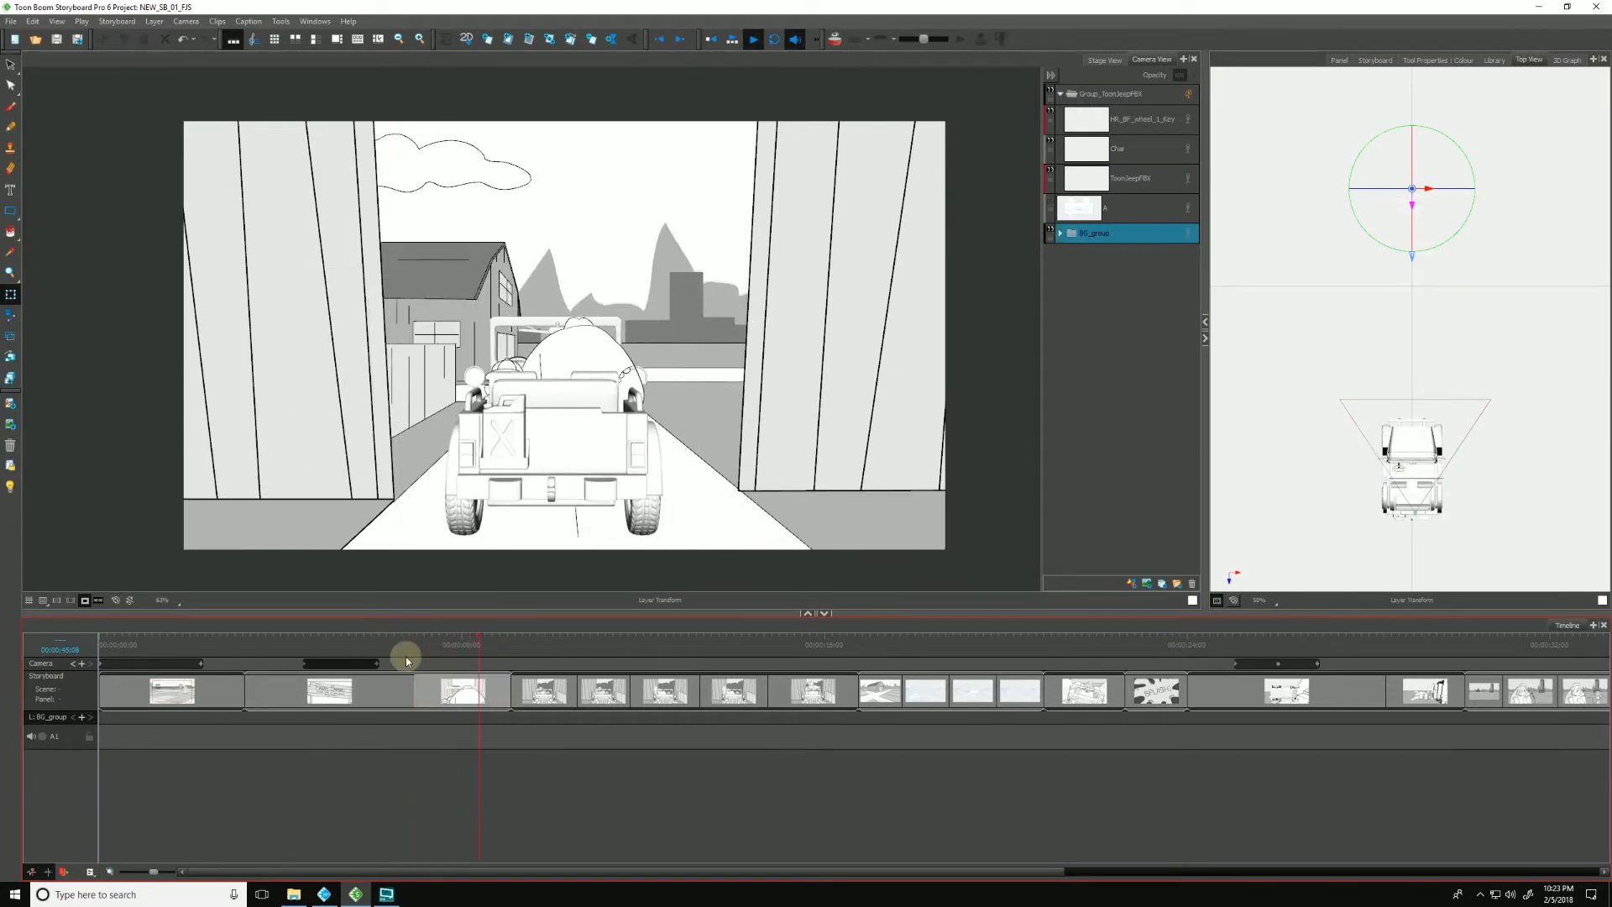
pyautogui.moveTo(407, 658); pyautogui.dragTo(491, 645)
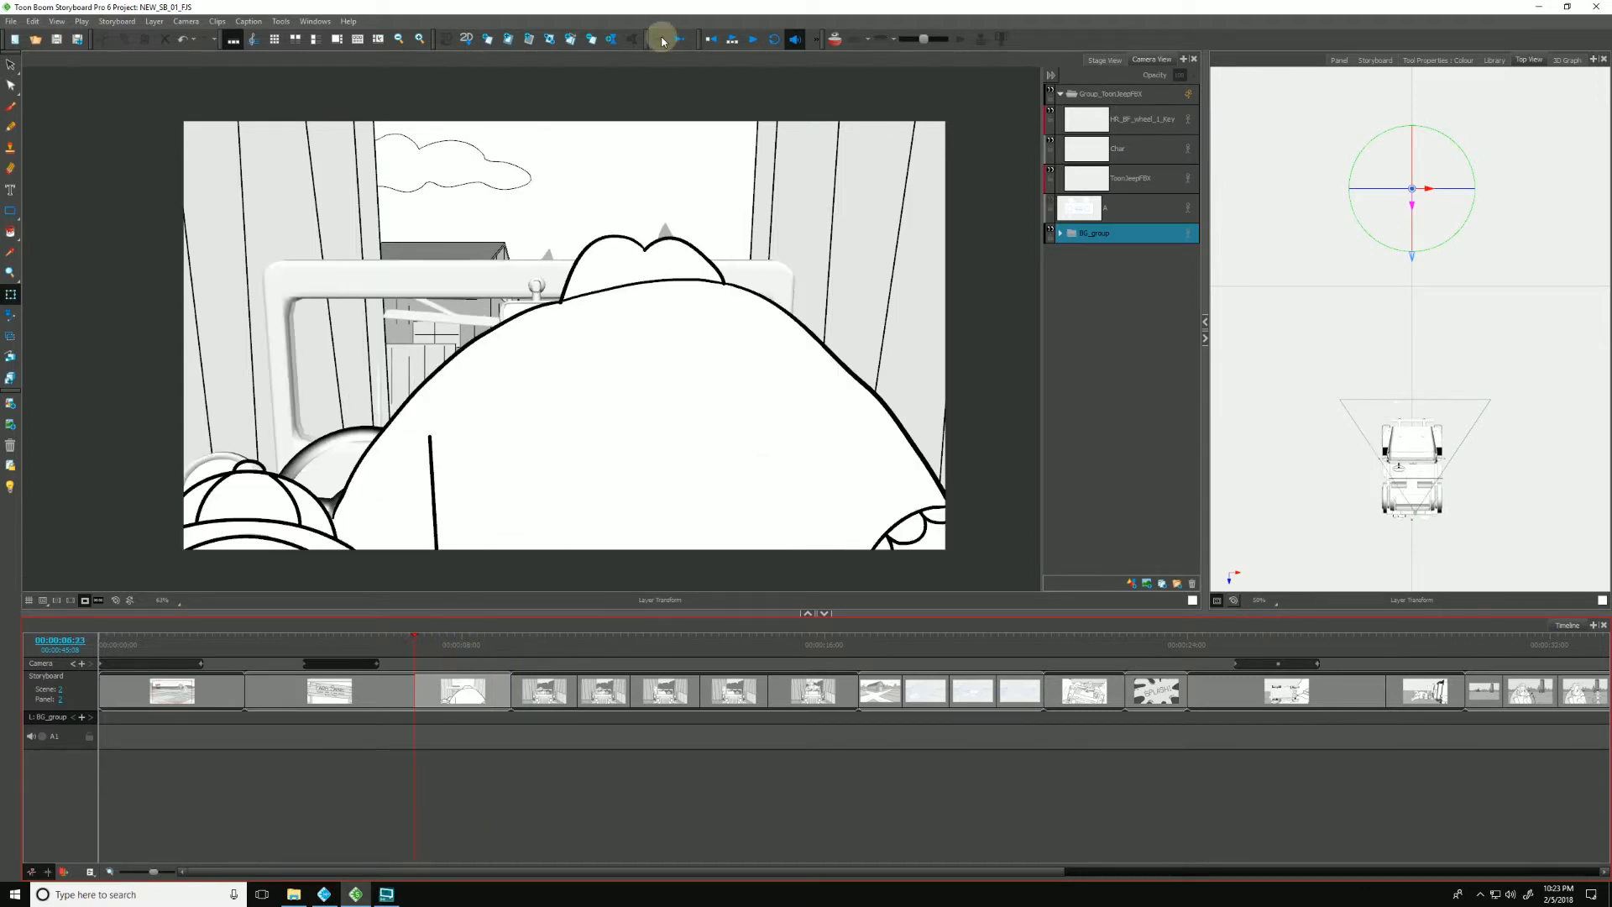
pyautogui.moveTo(661, 40)
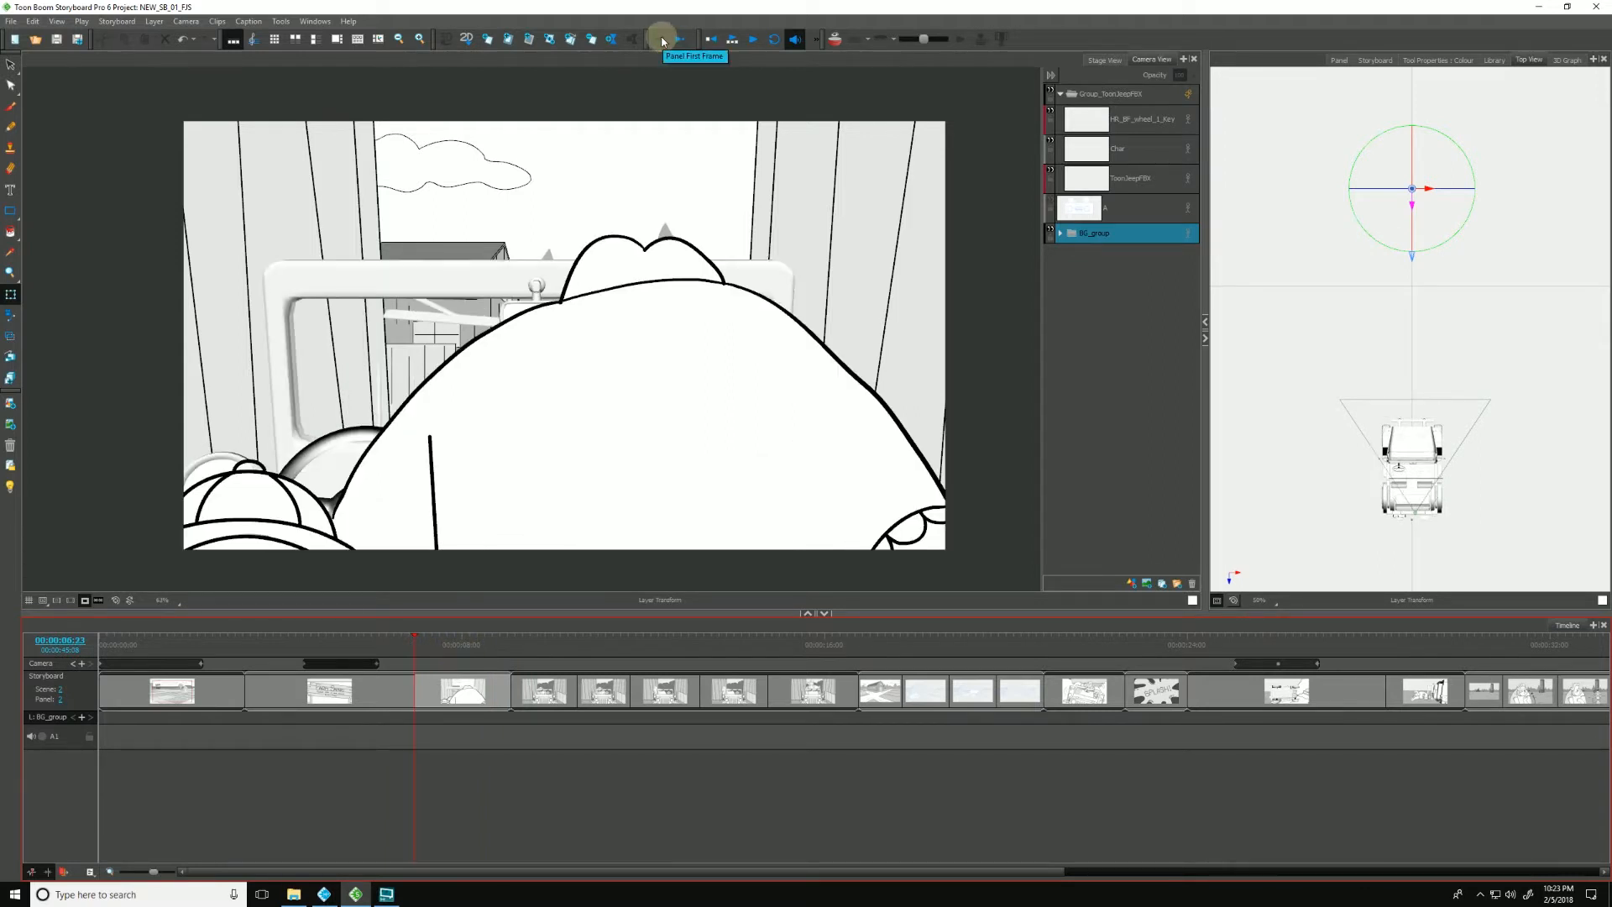
pyautogui.click(1145, 119)
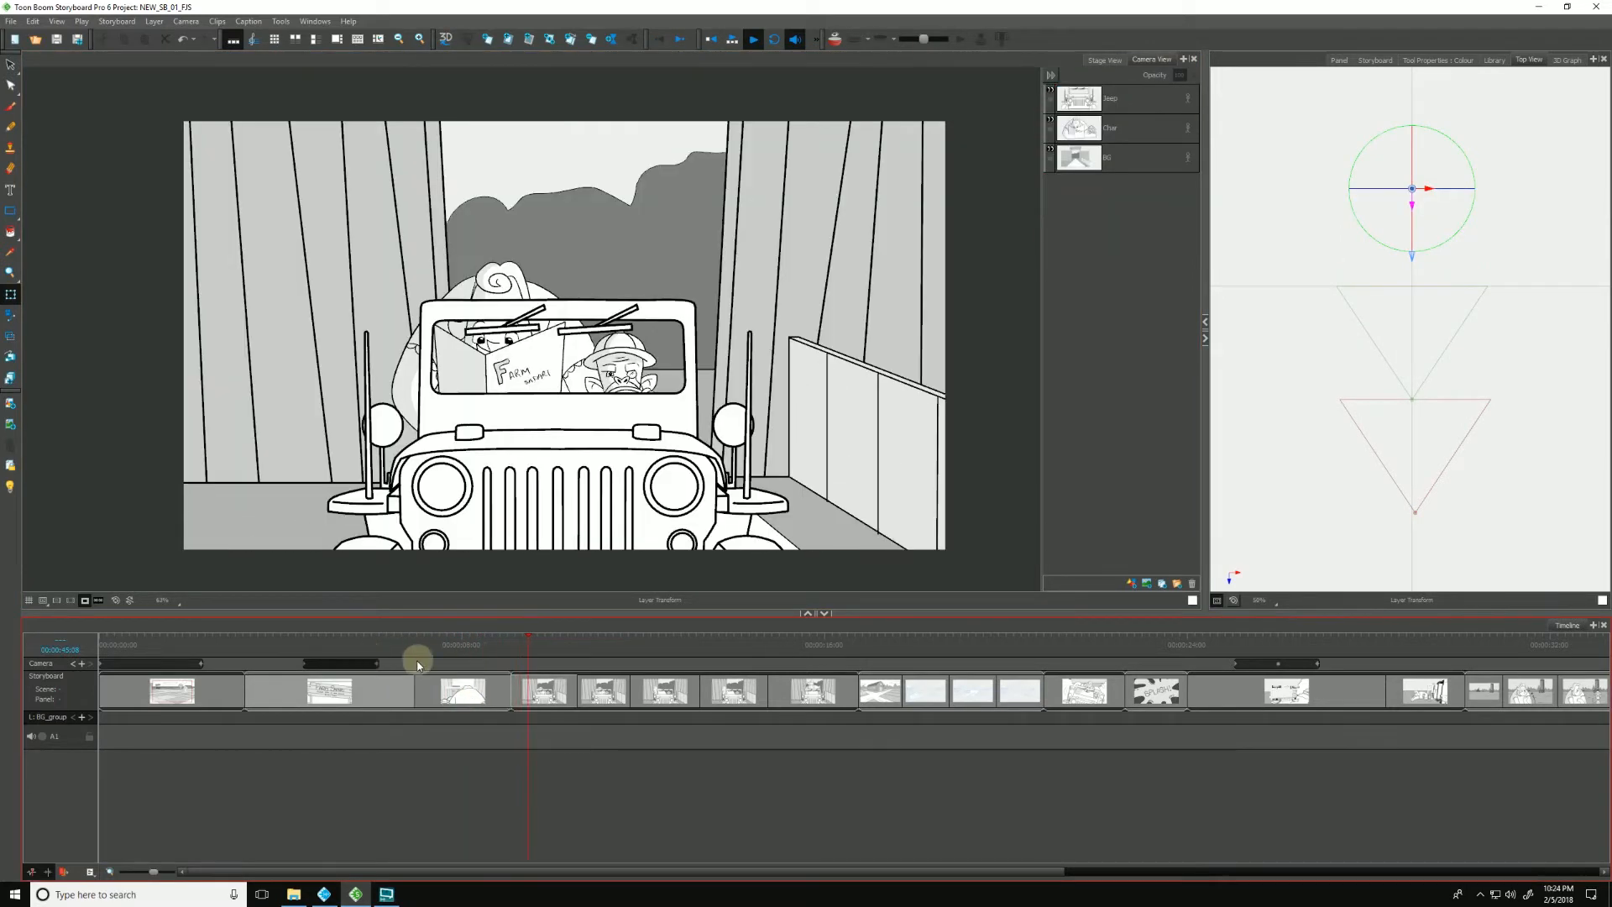
# Step: Return to the gate panel with Group_ToonJeepFBX selected and scrub through its drive-away path
pyautogui.click(389, 652)
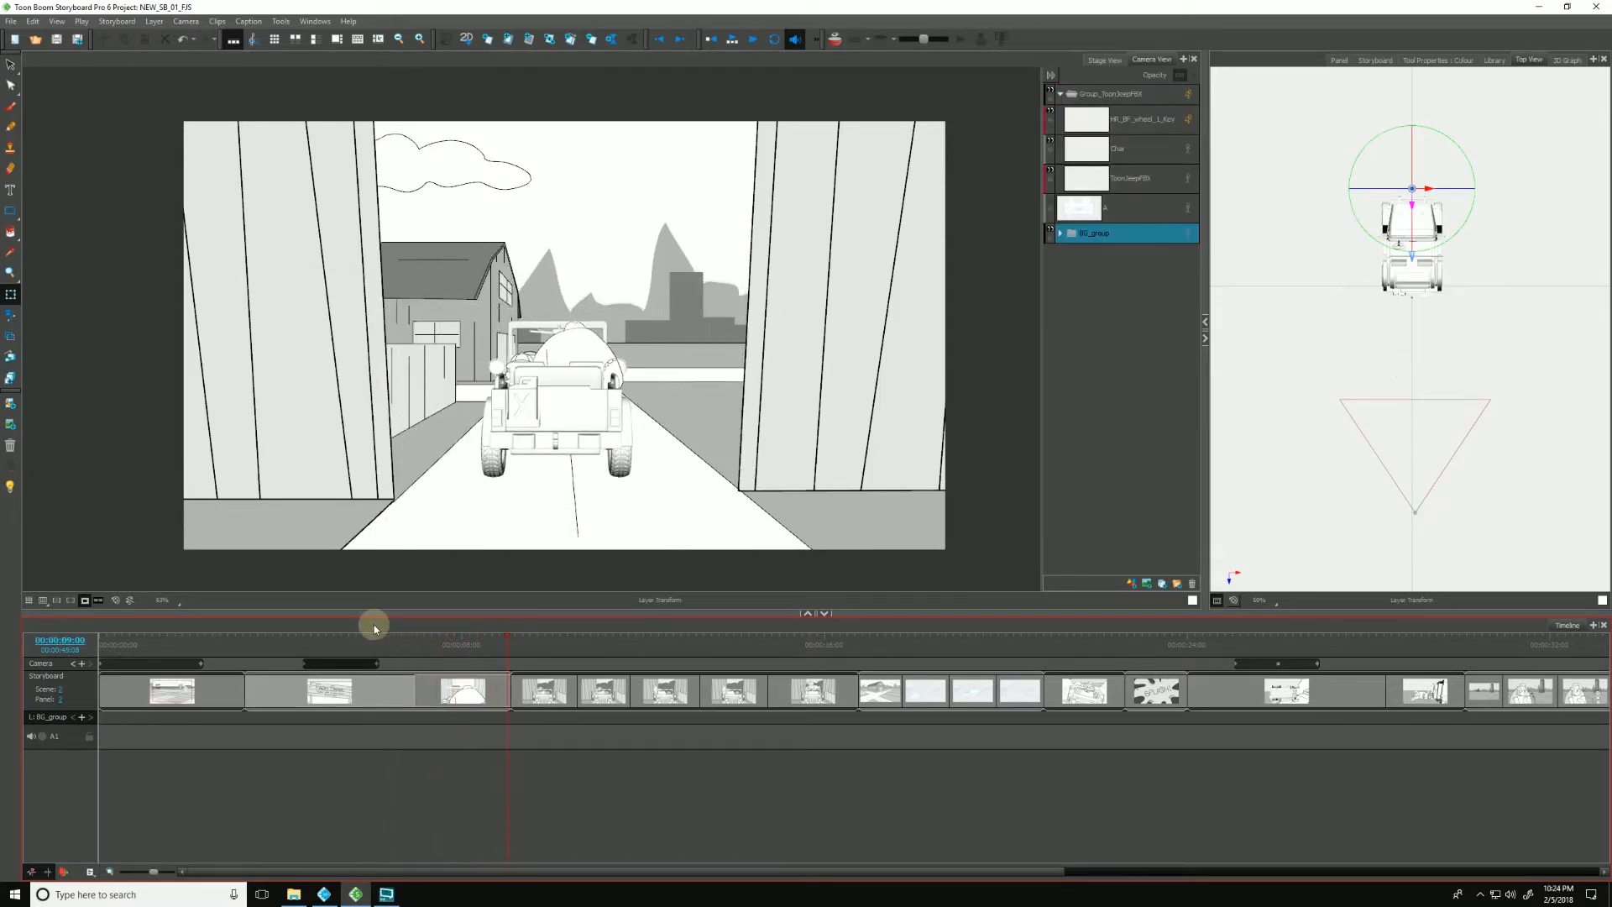
pyautogui.click(1138, 118)
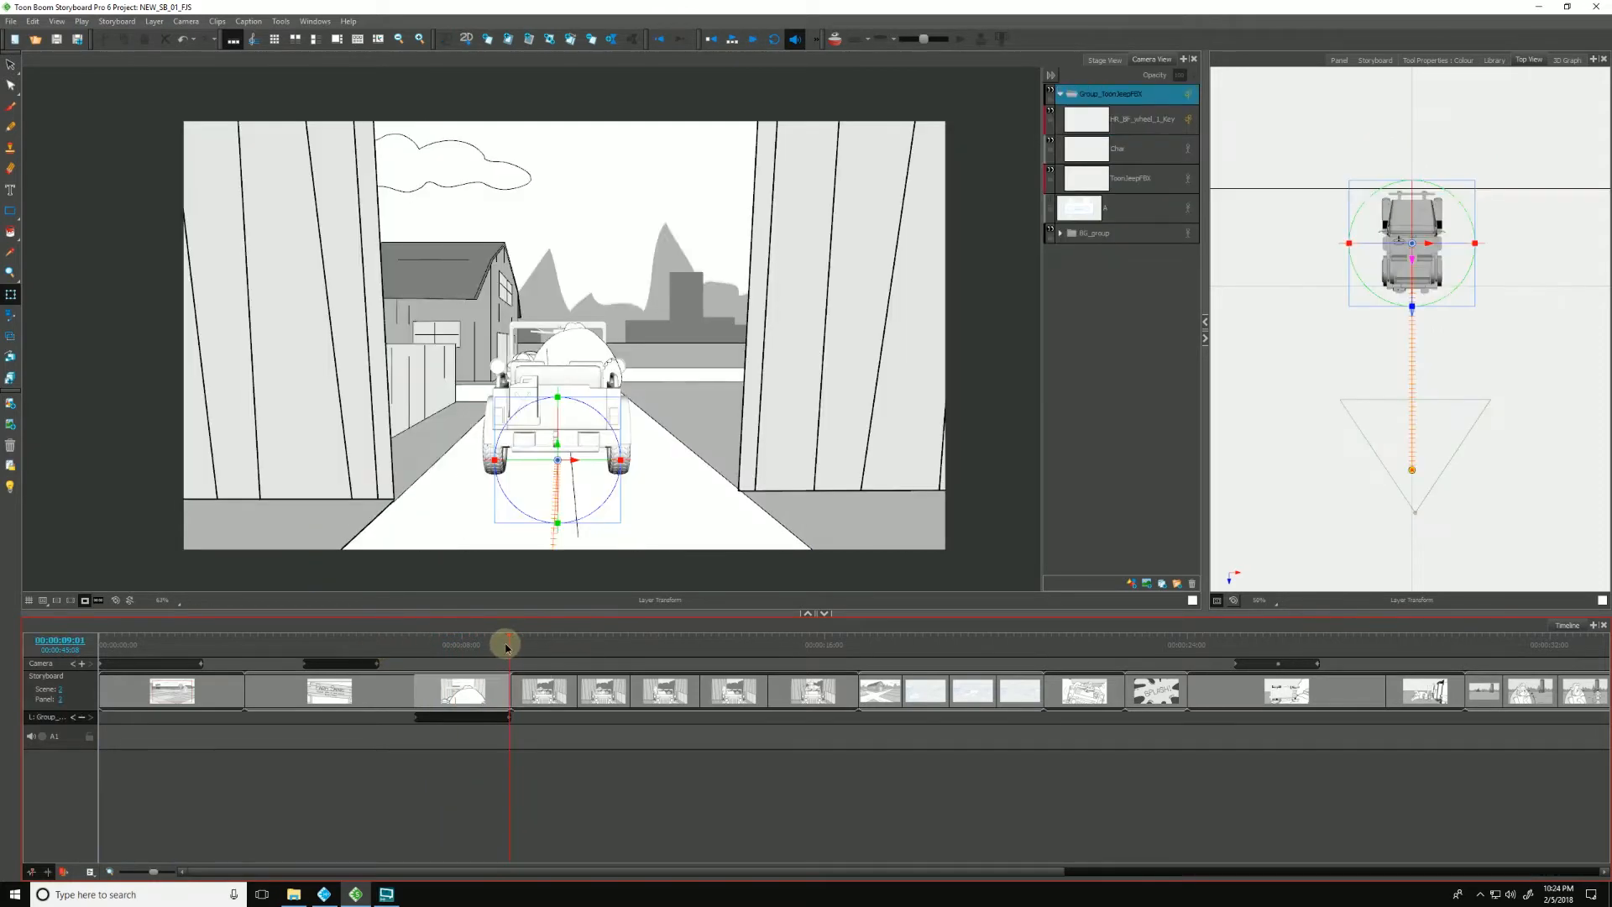
pyautogui.moveTo(504, 645); pyautogui.dragTo(449, 649)
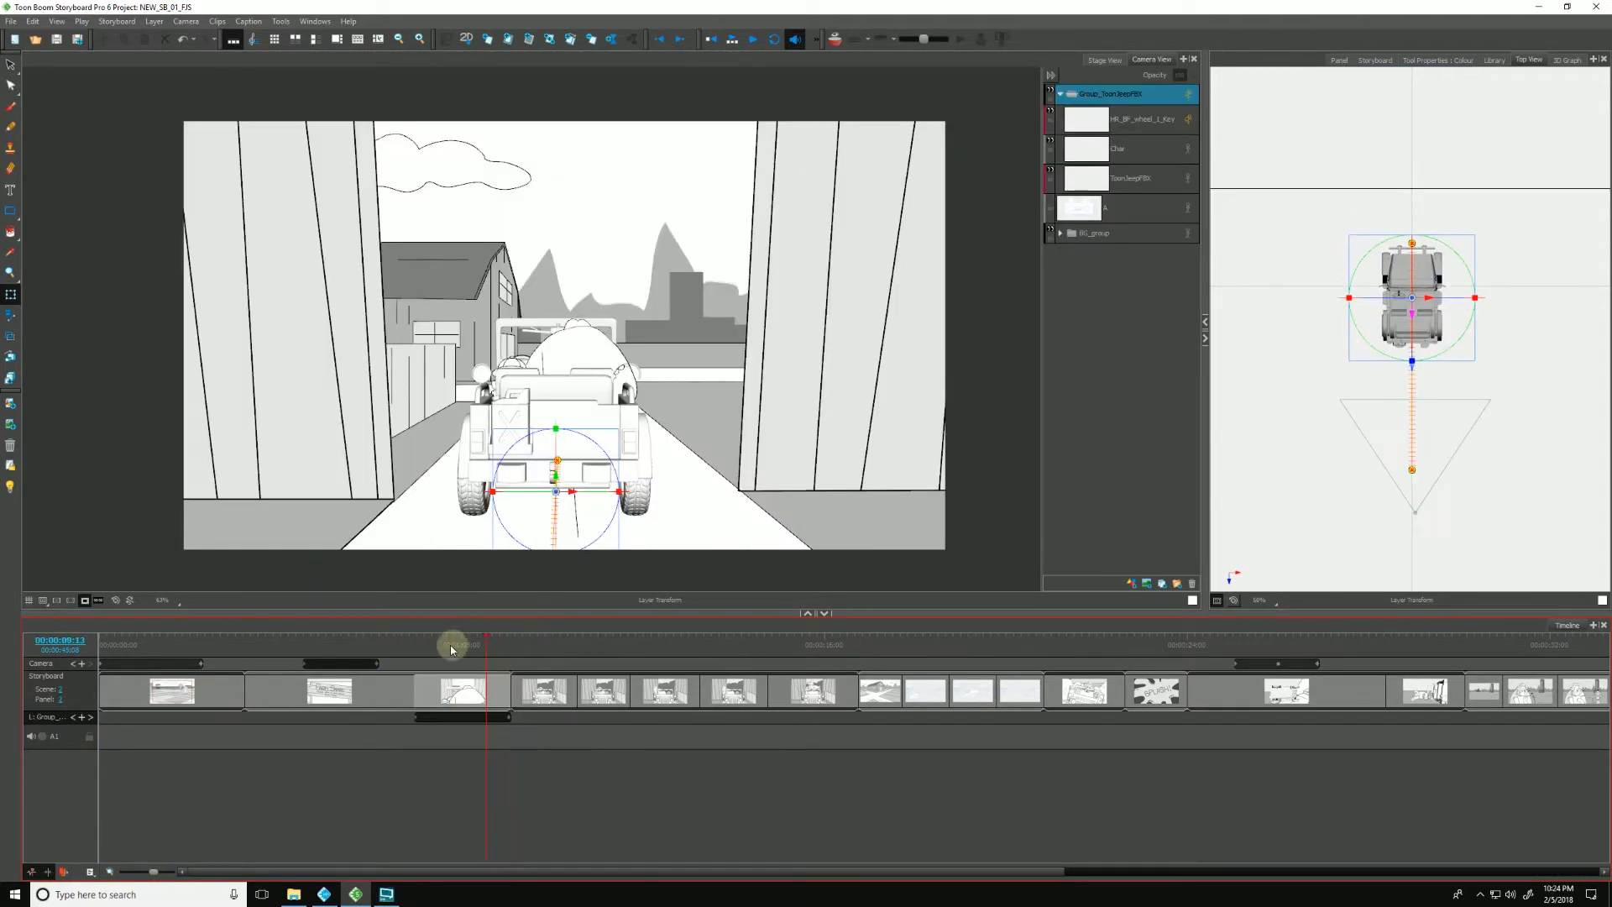
pyautogui.moveTo(451, 645); pyautogui.dragTo(434, 645)
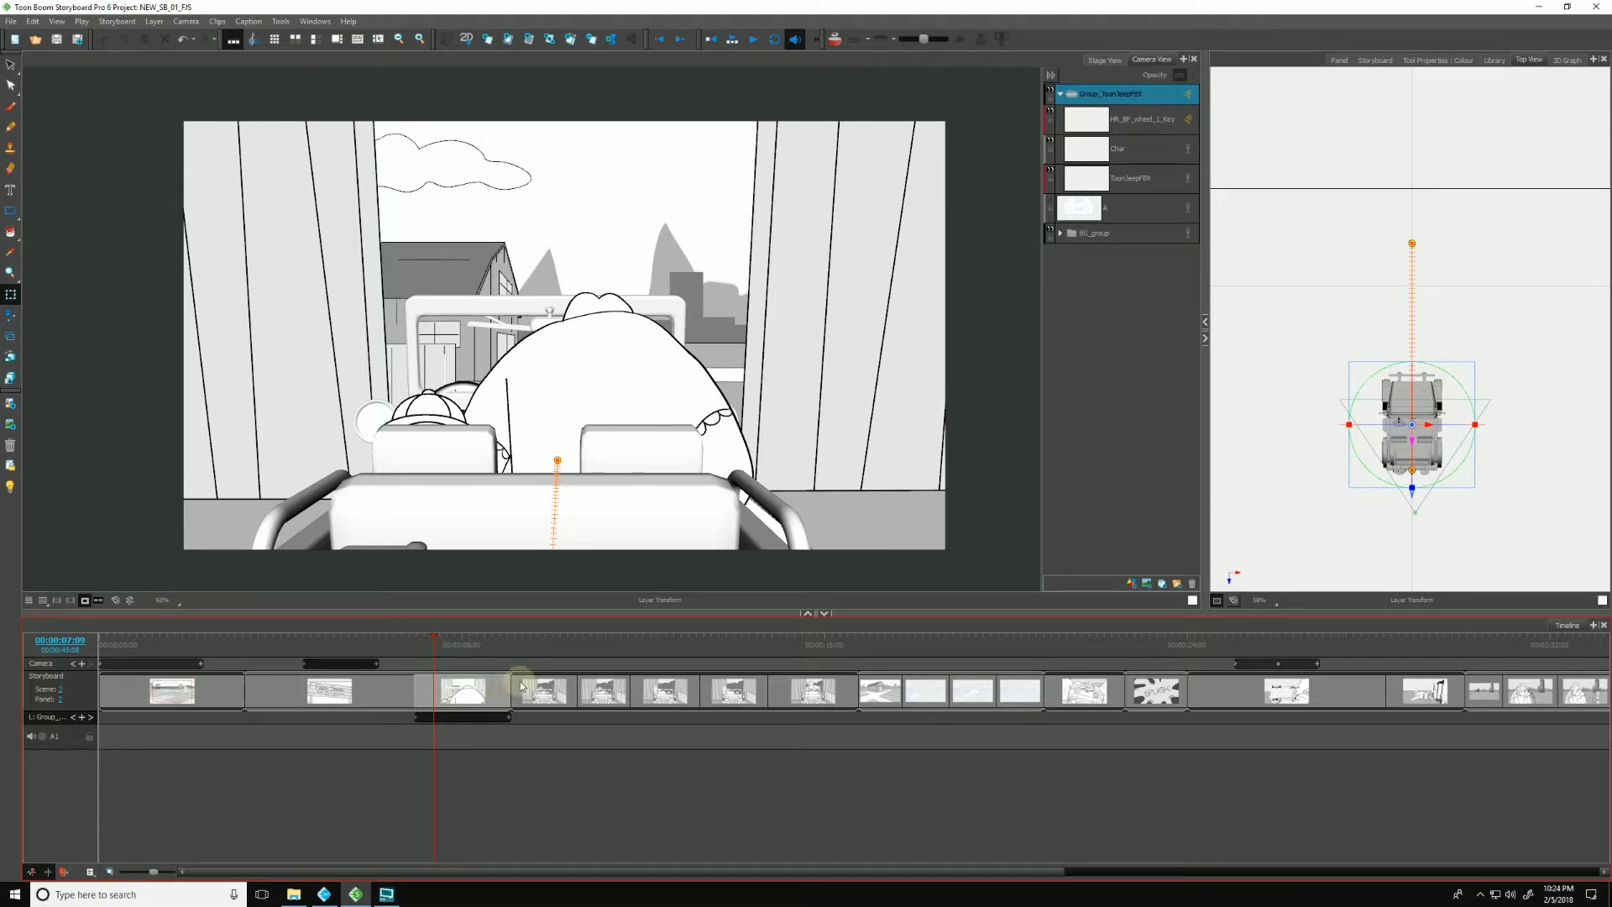
pyautogui.moveTo(433, 639); pyautogui.dragTo(497, 640)
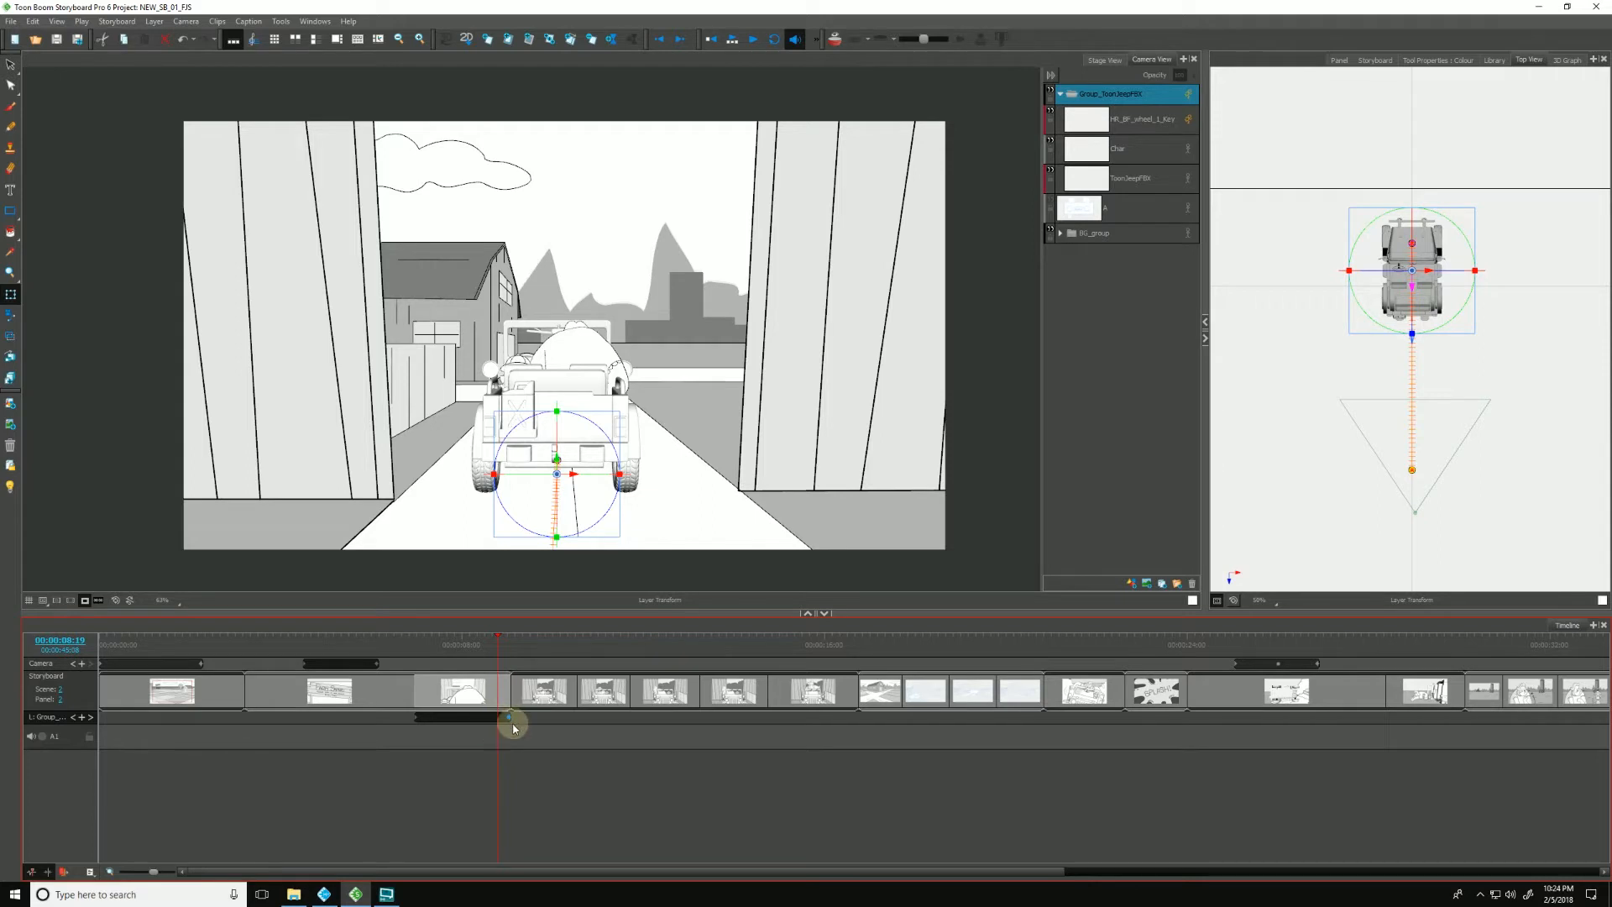
# Step: Show the jeep group's keyframe easing properties and replay its drive toward the camera
pyautogui.click(1447, 61)
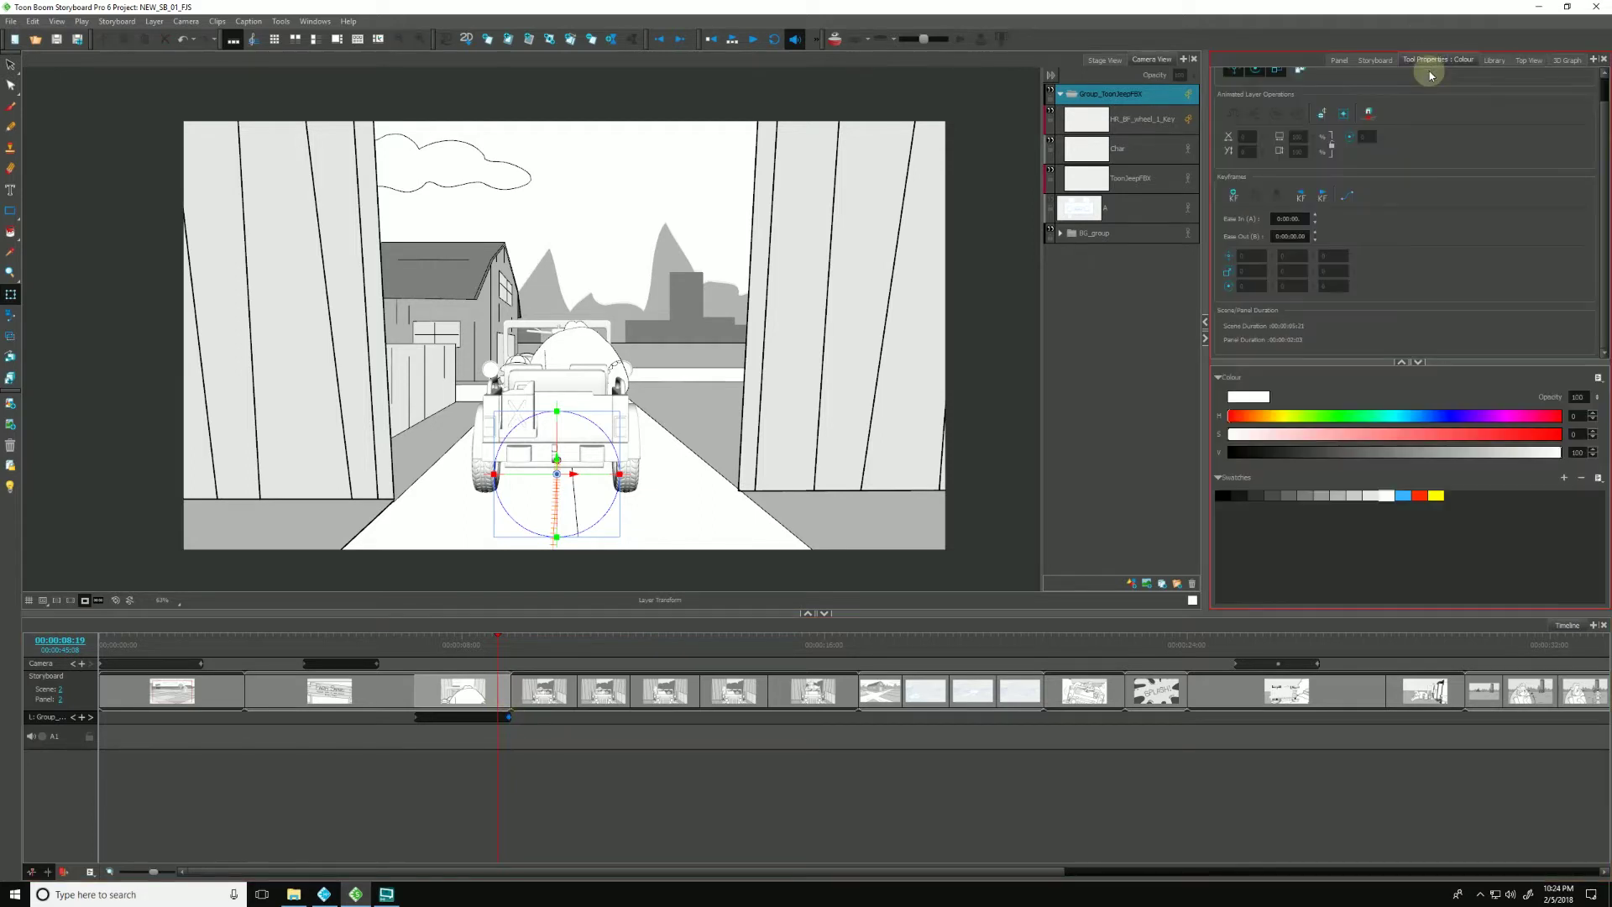
pyautogui.moveTo(1232, 225)
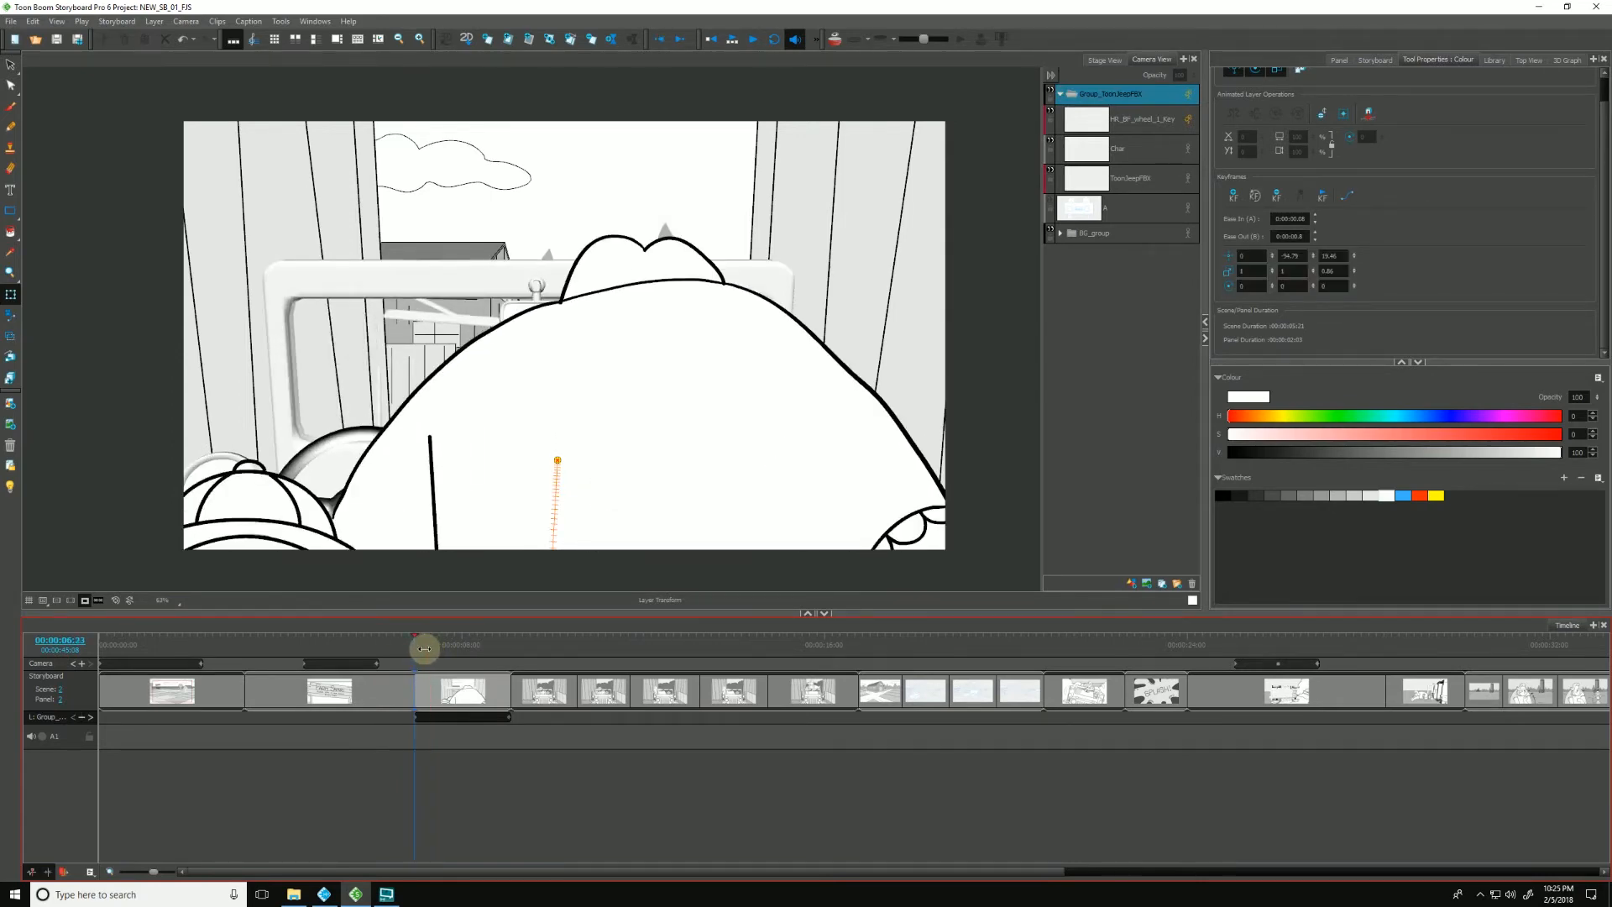
pyautogui.moveTo(425, 648); pyautogui.dragTo(482, 648)
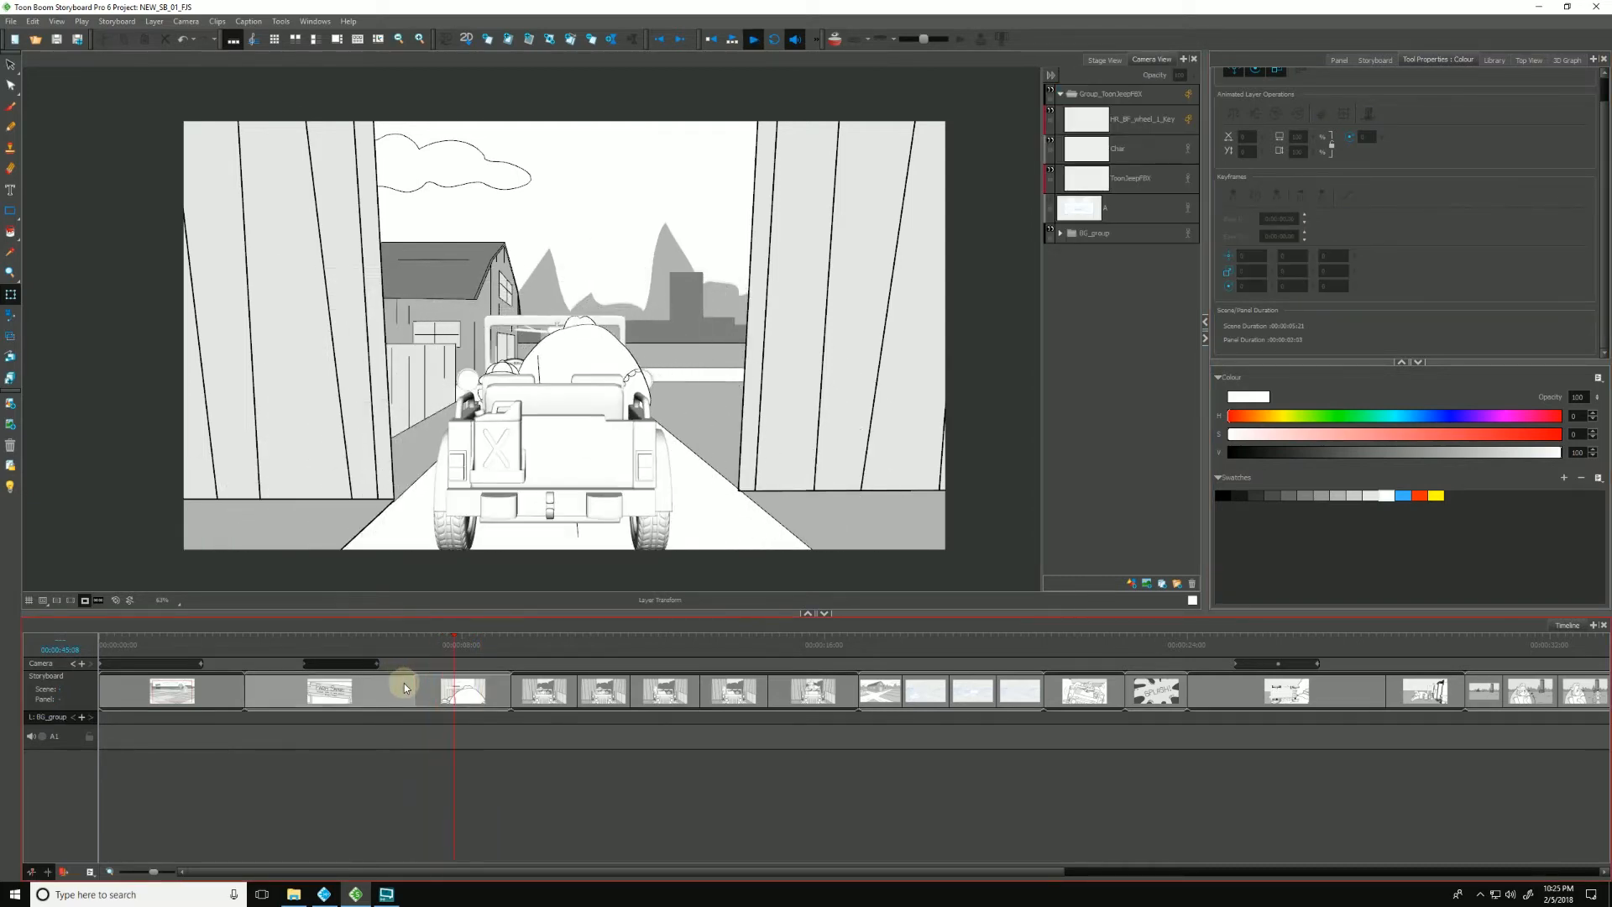
pyautogui.click(474, 645)
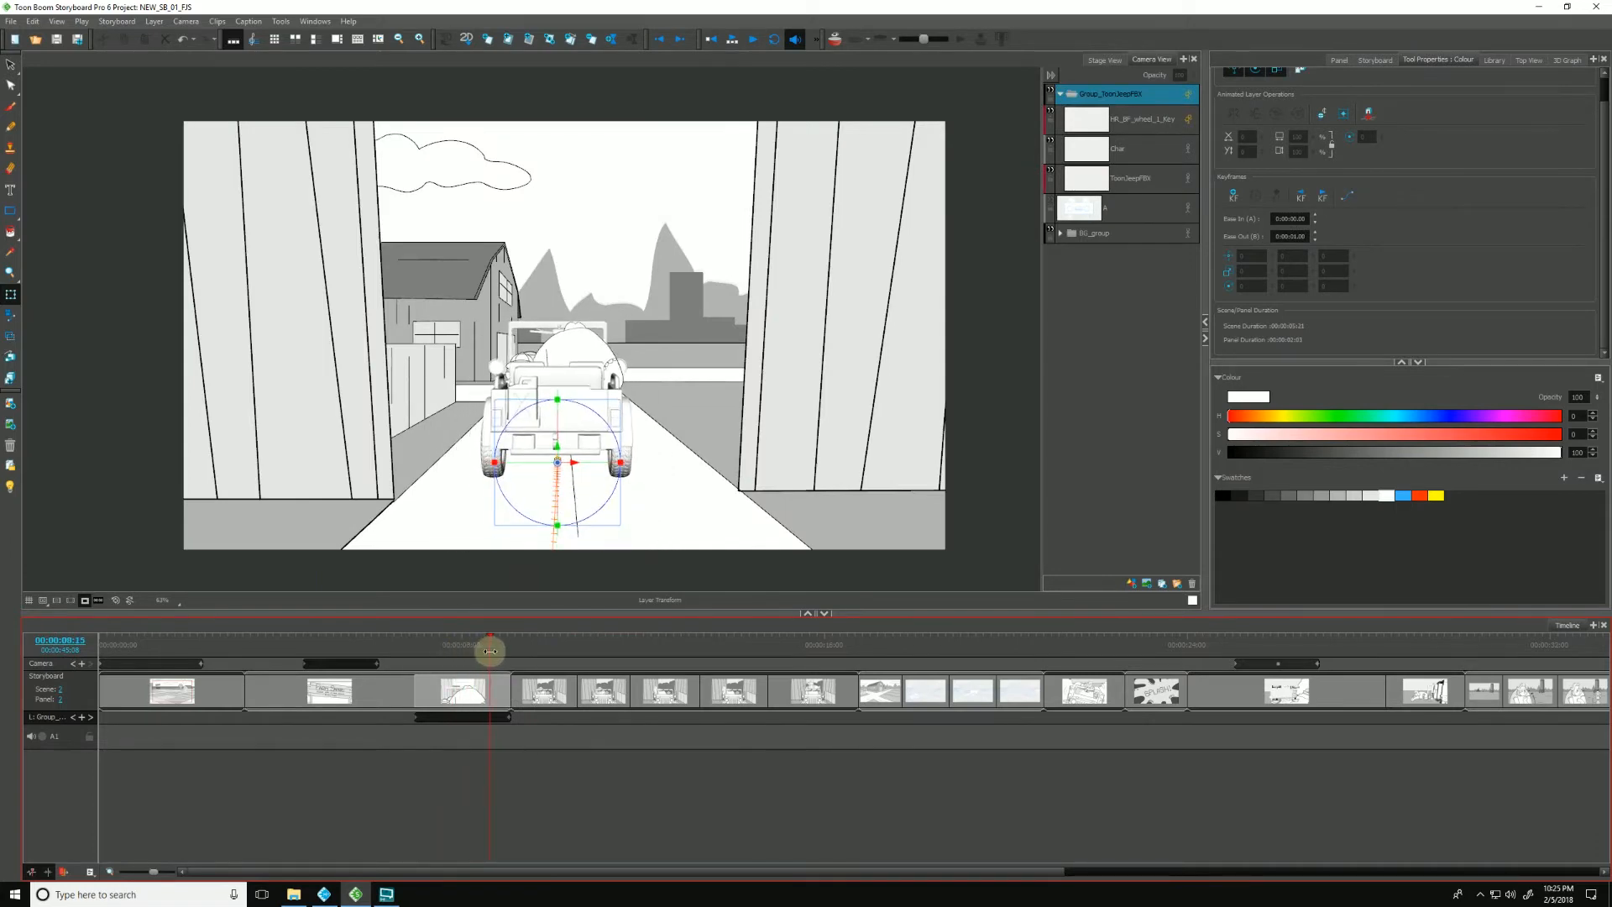
pyautogui.moveTo(492, 651); pyautogui.dragTo(452, 640)
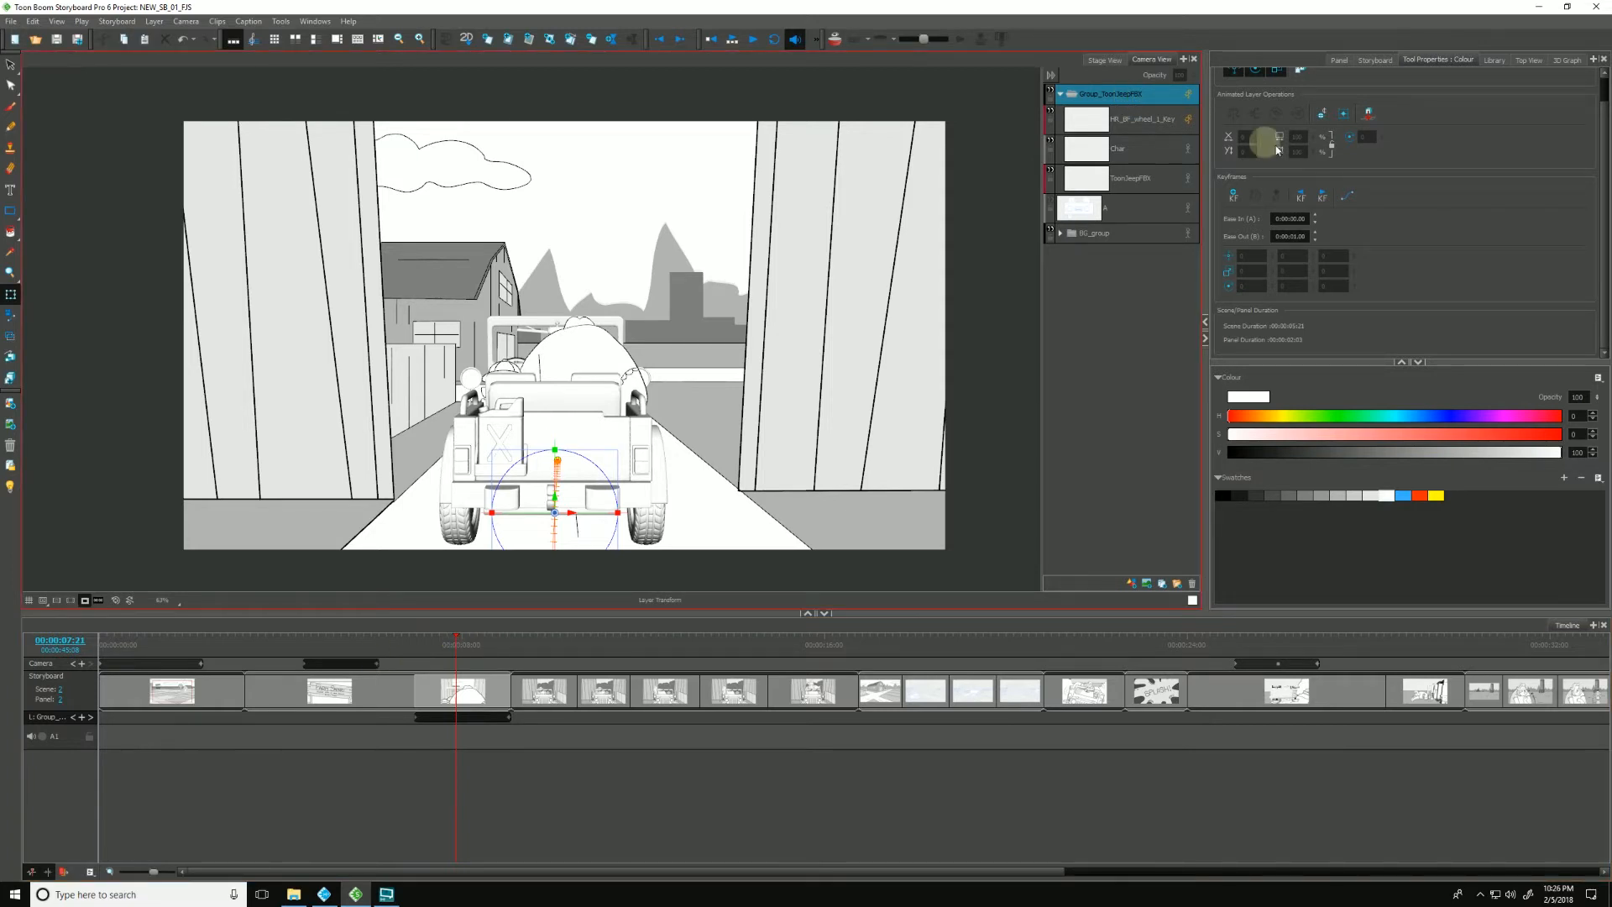
pyautogui.moveTo(1347, 198)
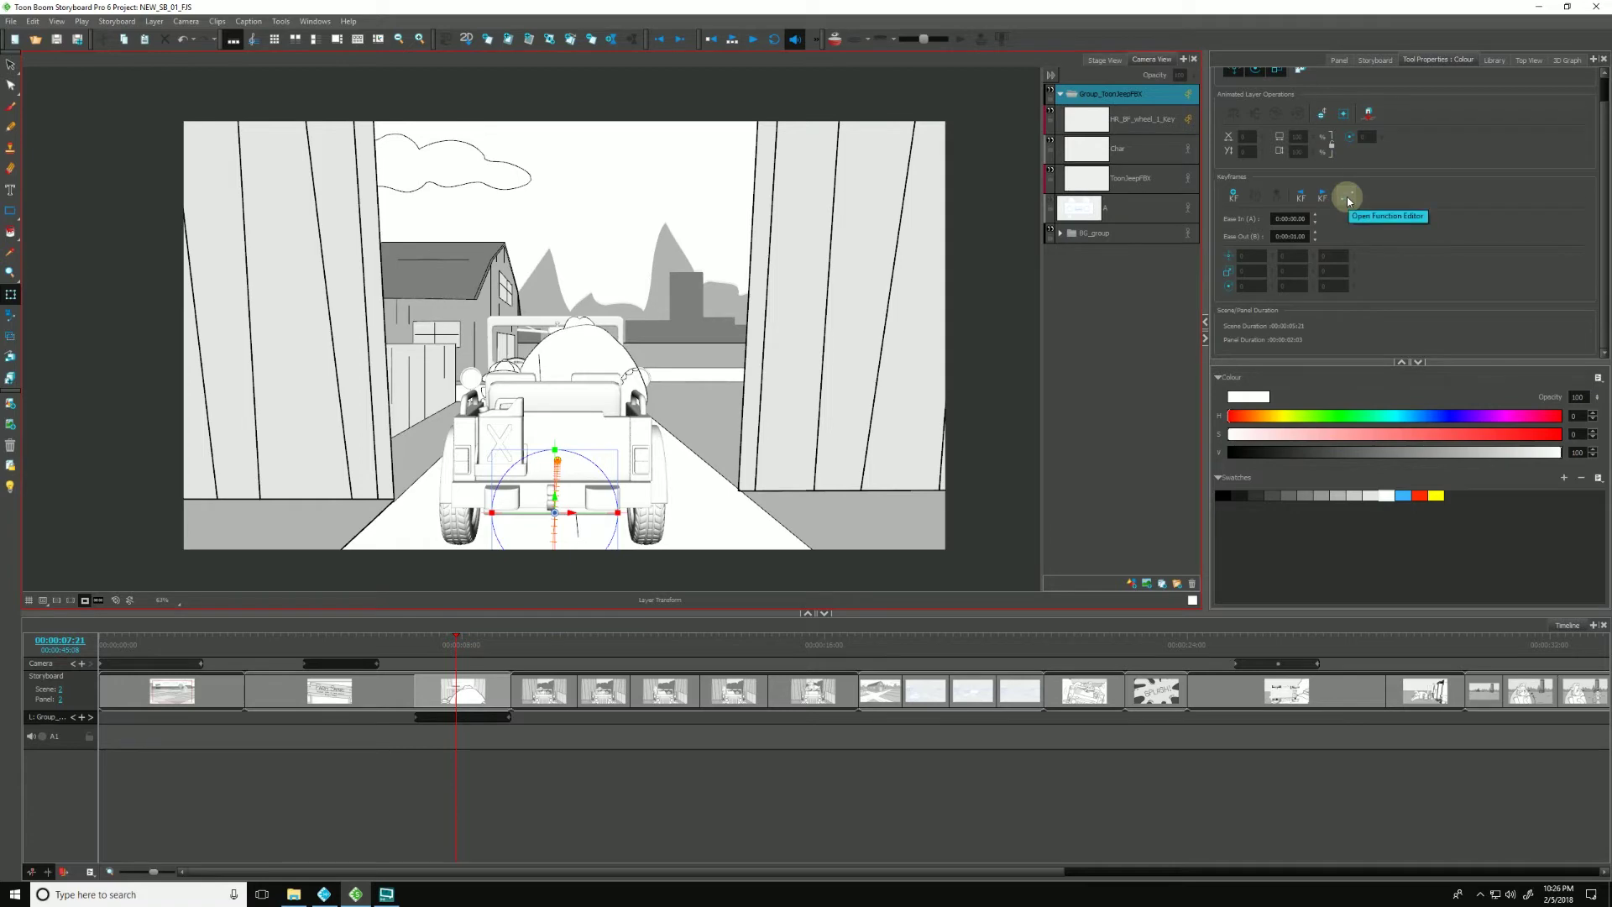
# Step: Show the jeep group's Path X/Y/Z curves in the function editor and select the final keyframe
pyautogui.click(1347, 196)
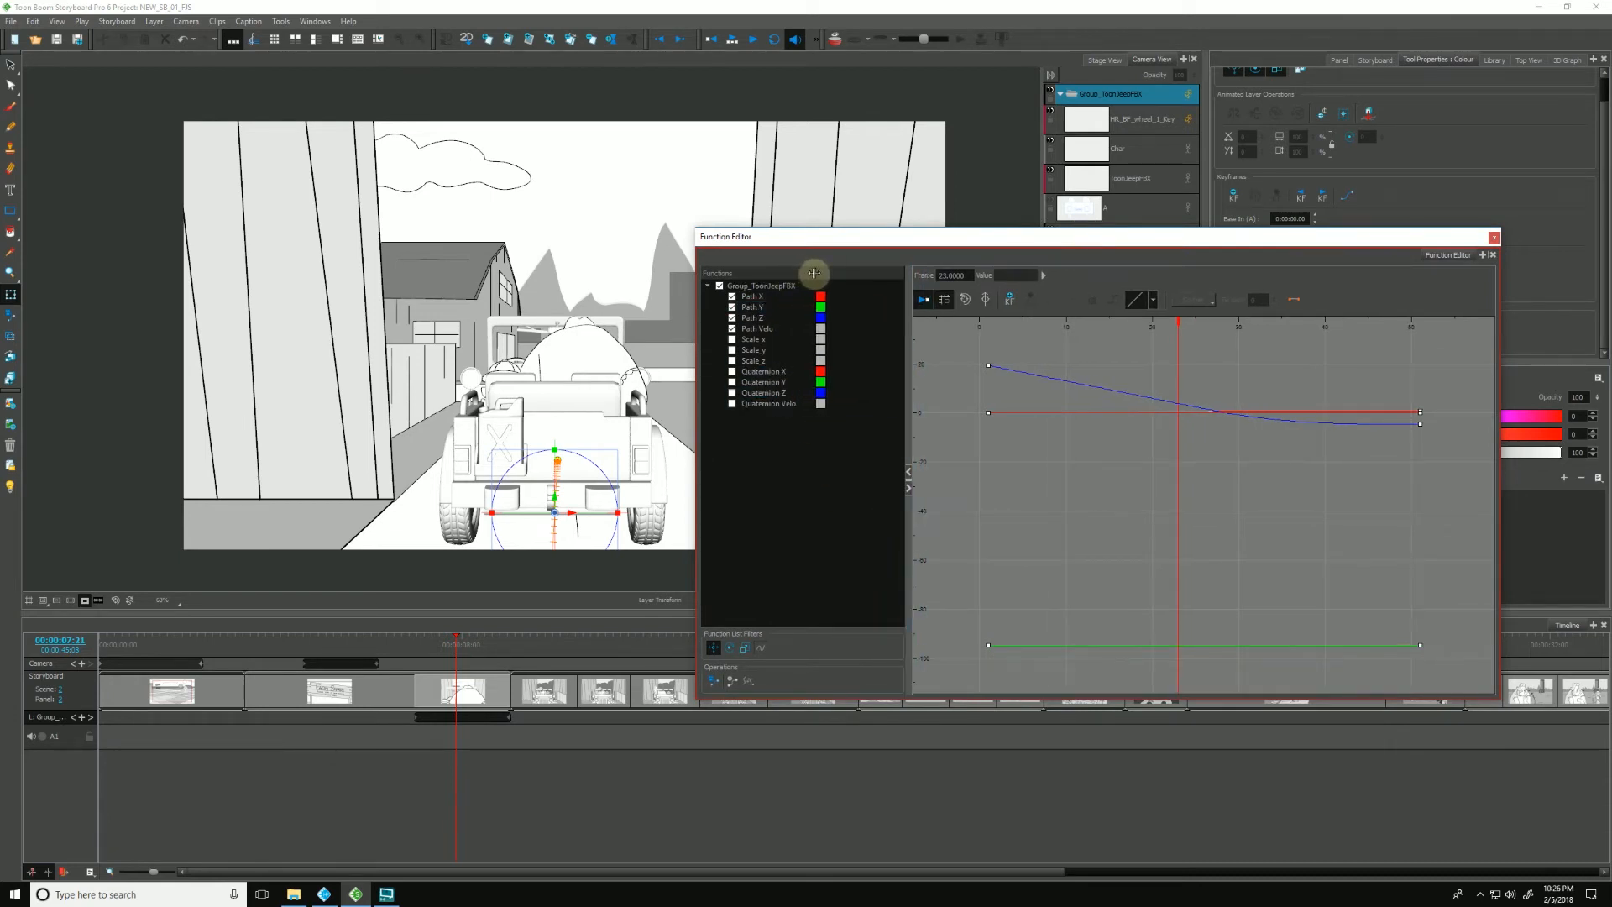
pyautogui.moveTo(826, 274)
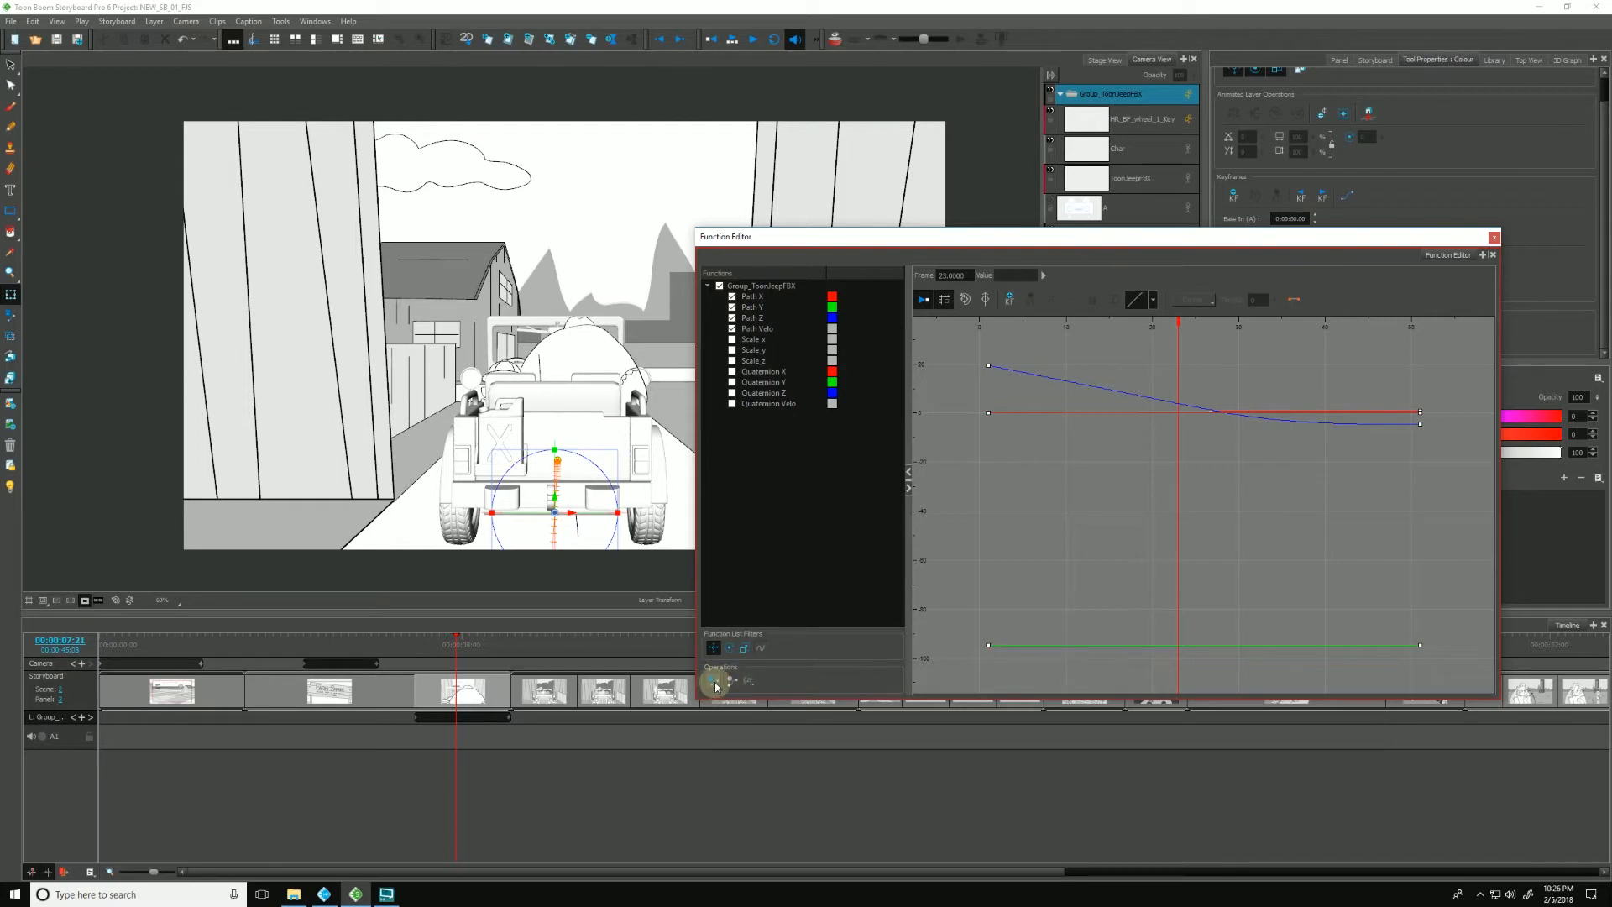
pyautogui.moveTo(714, 680)
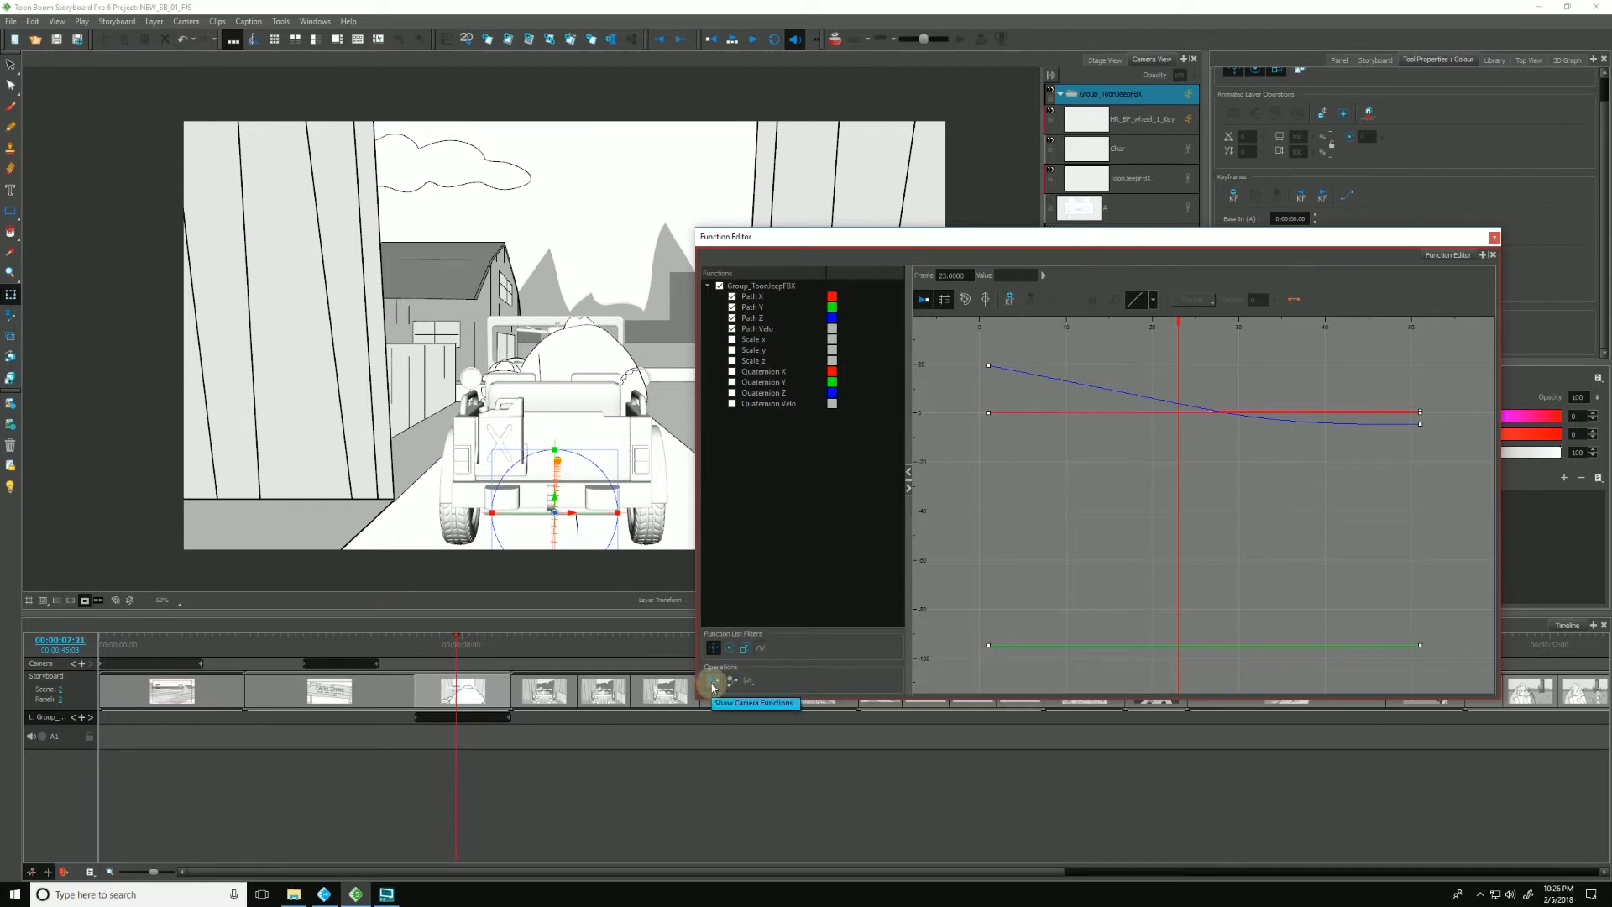
pyautogui.click(712, 680)
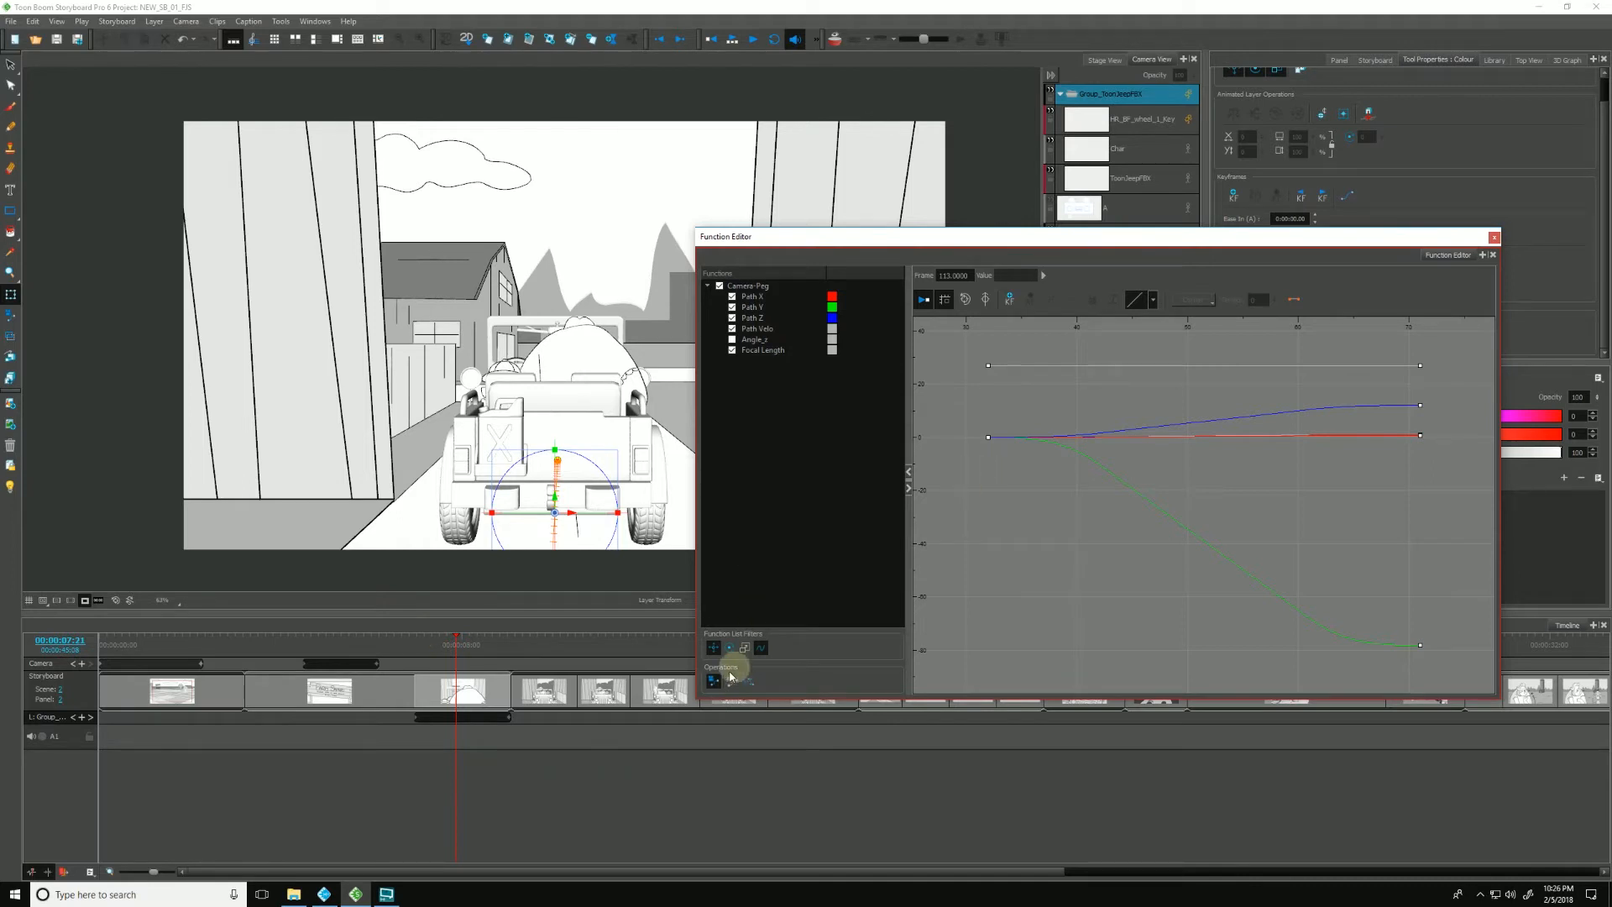
pyautogui.click(712, 680)
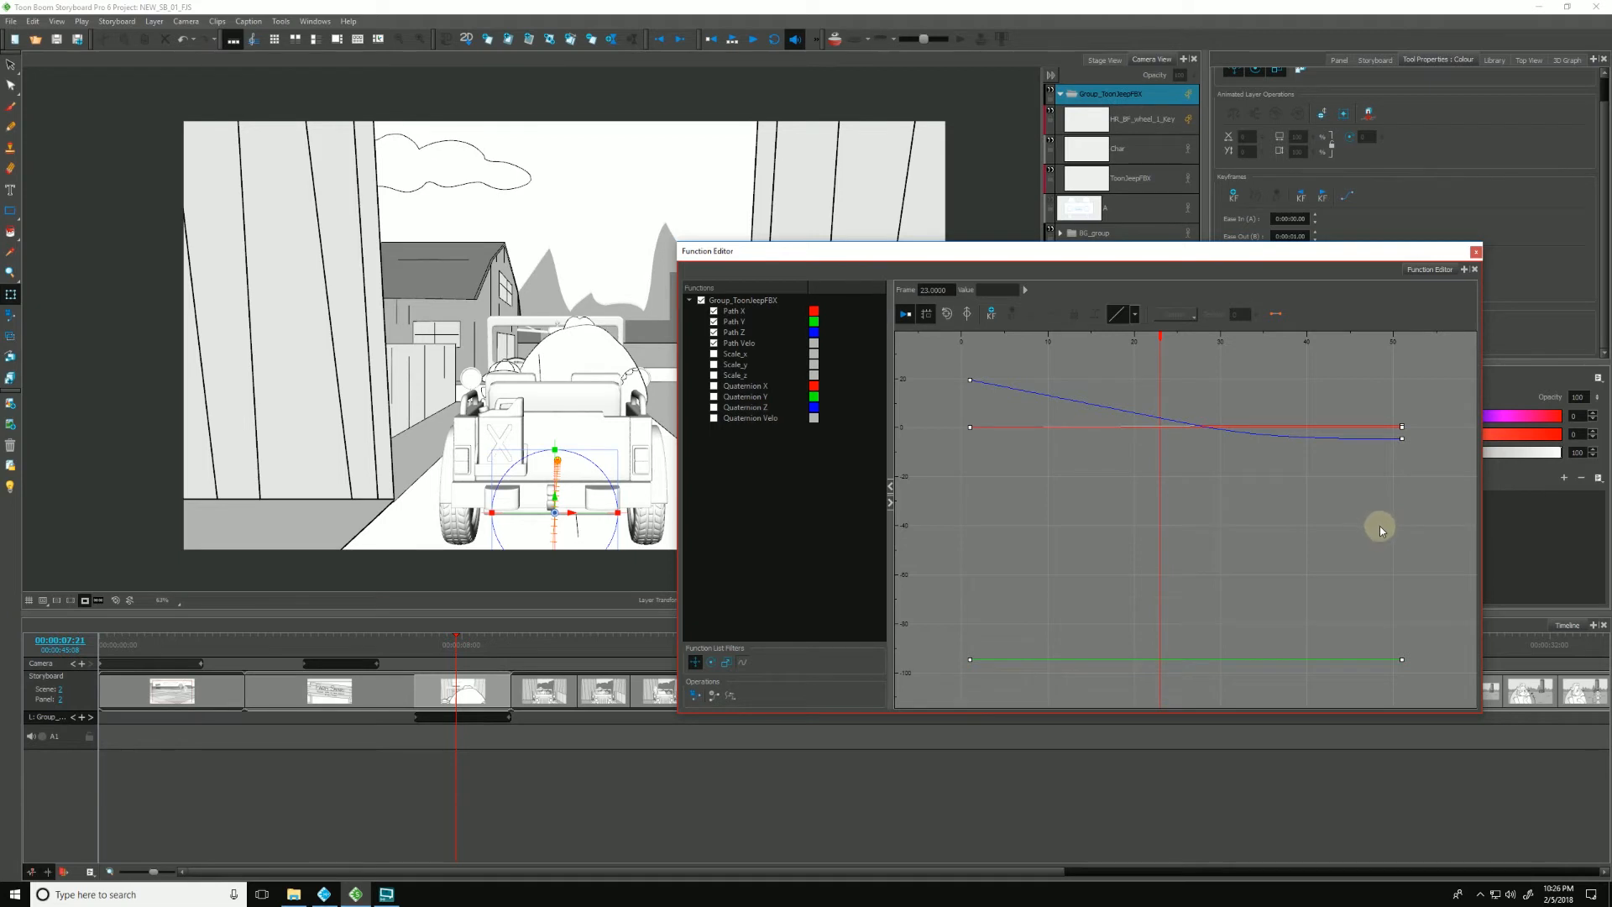
pyautogui.click(735, 331)
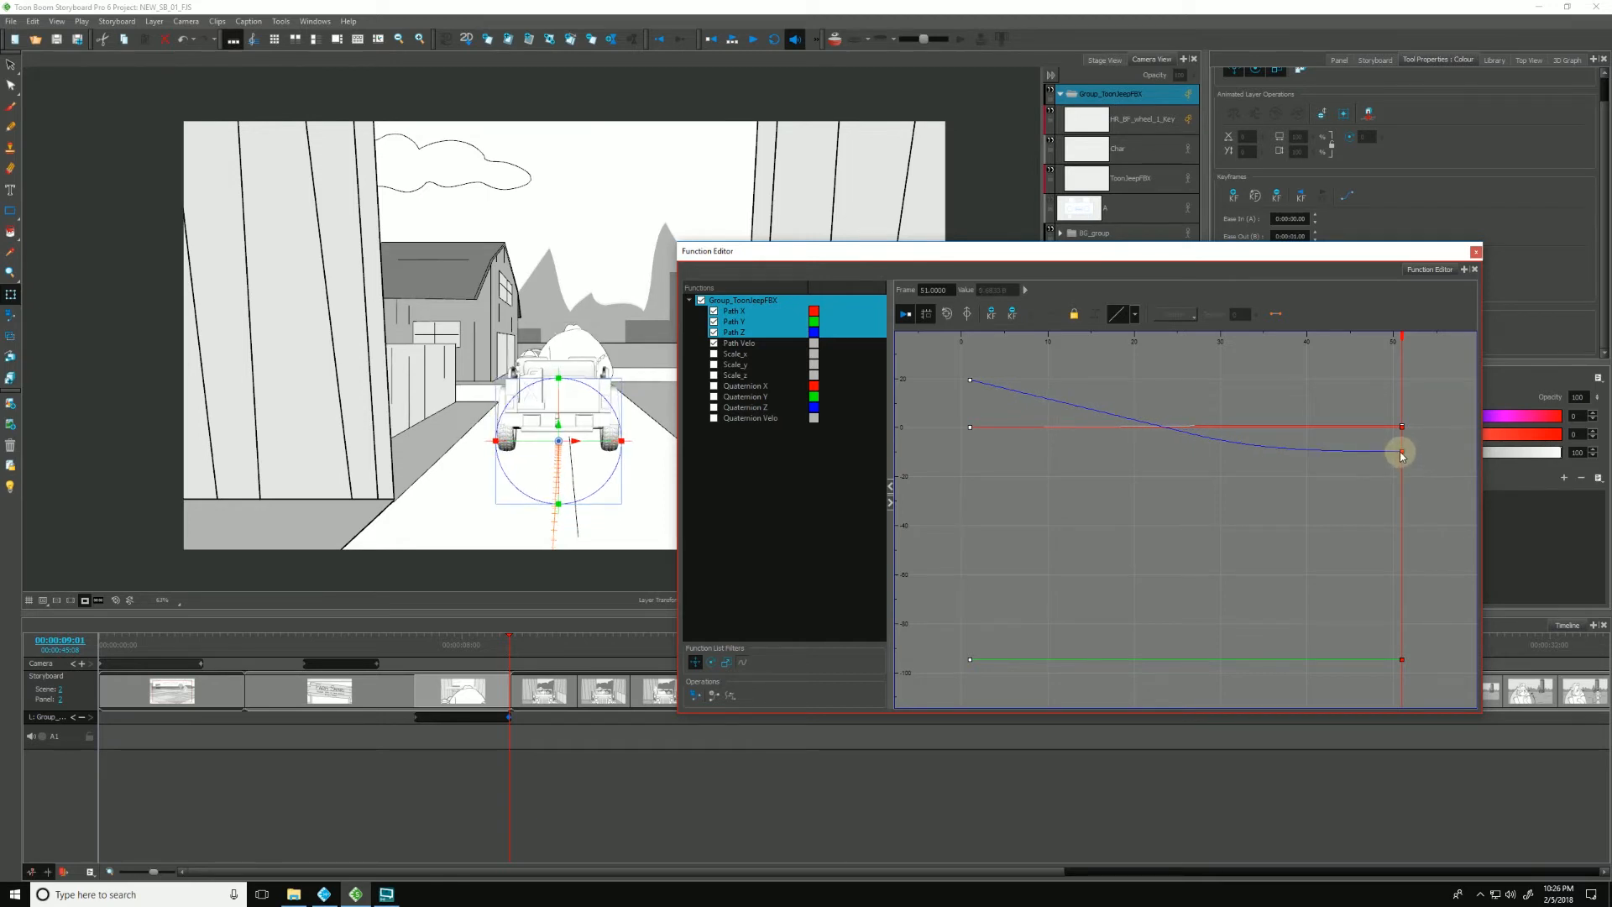
pyautogui.moveTo(1400, 450); pyautogui.dragTo(1400, 463)
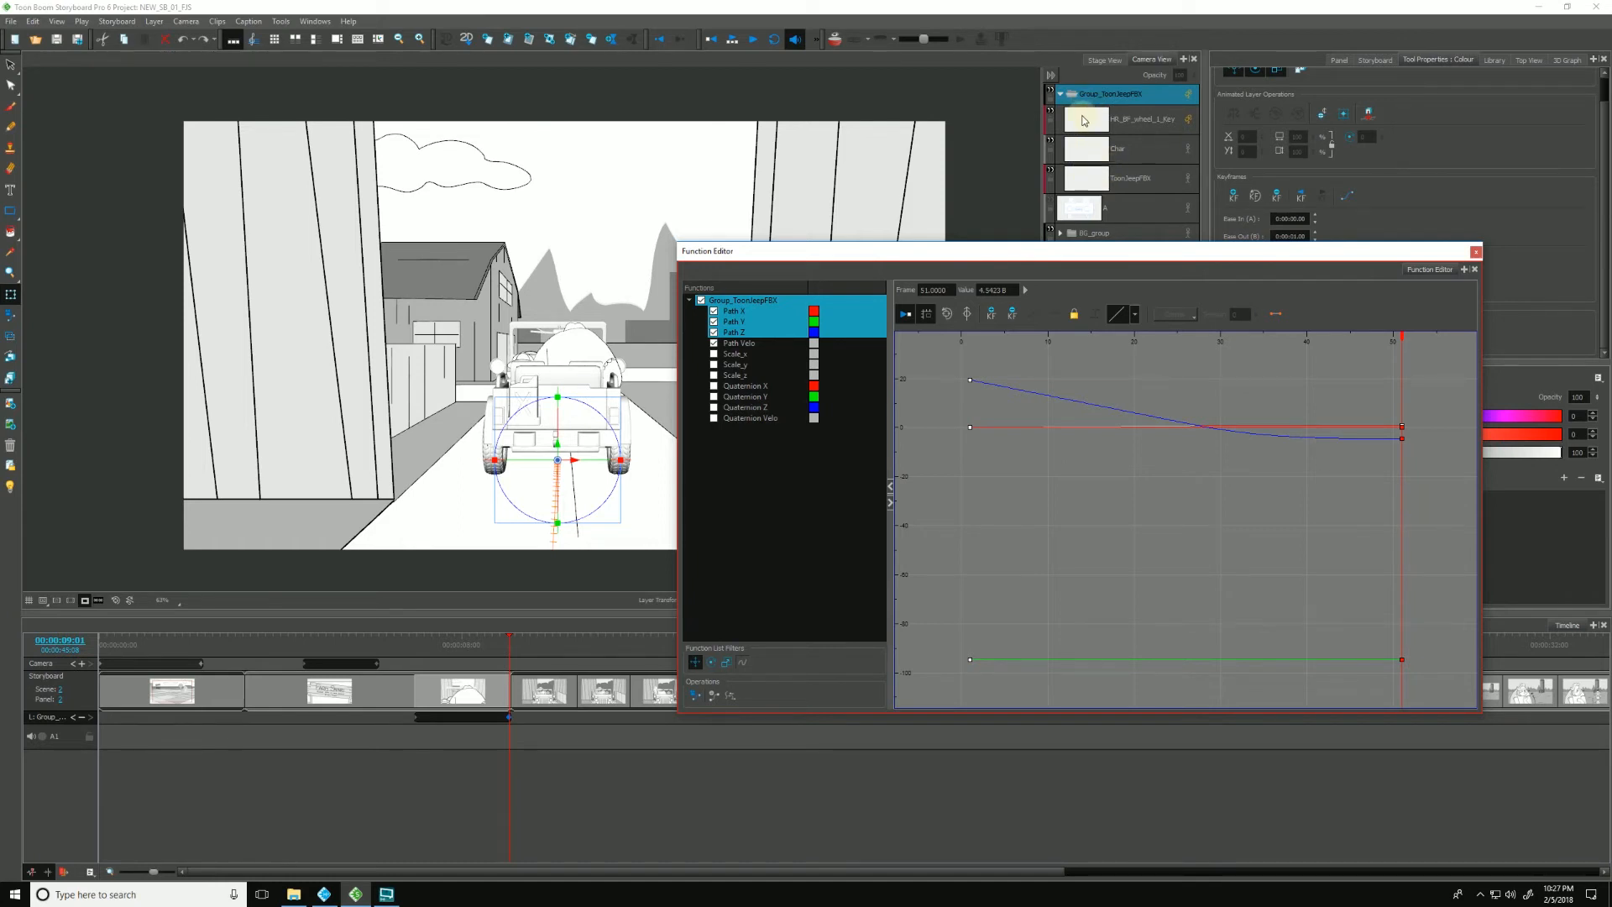
# Step: Switch the function editor to the rear wheel layer, showing its Quaternion rotation curves instead of Path
pyautogui.click(1124, 120)
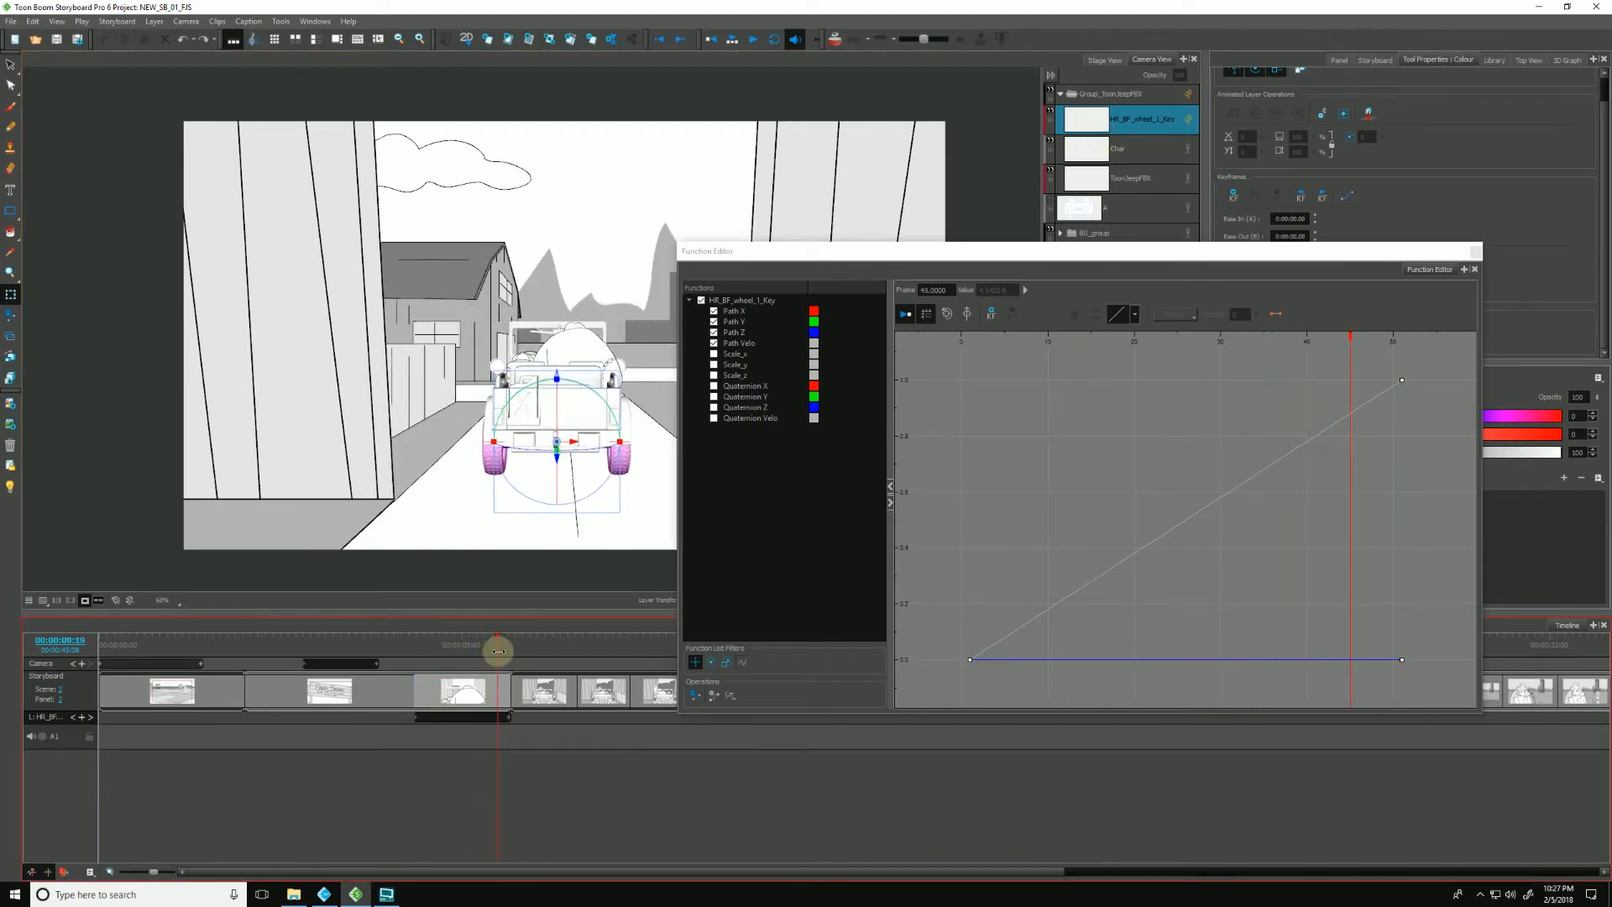
pyautogui.moveTo(499, 650); pyautogui.dragTo(494, 648)
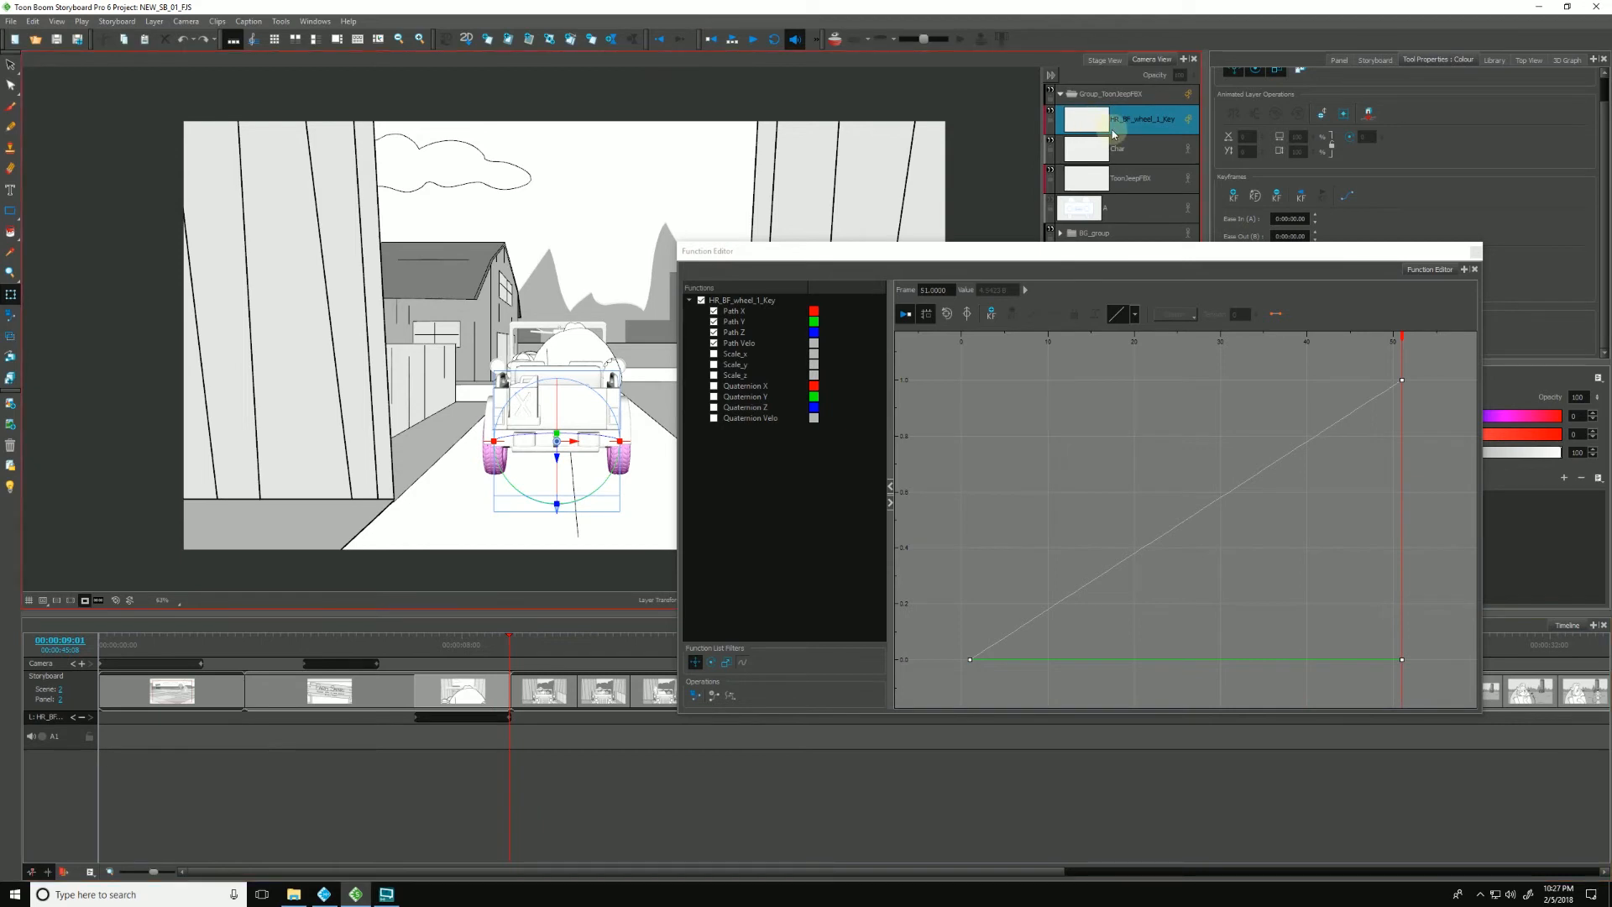
pyautogui.click(735, 353)
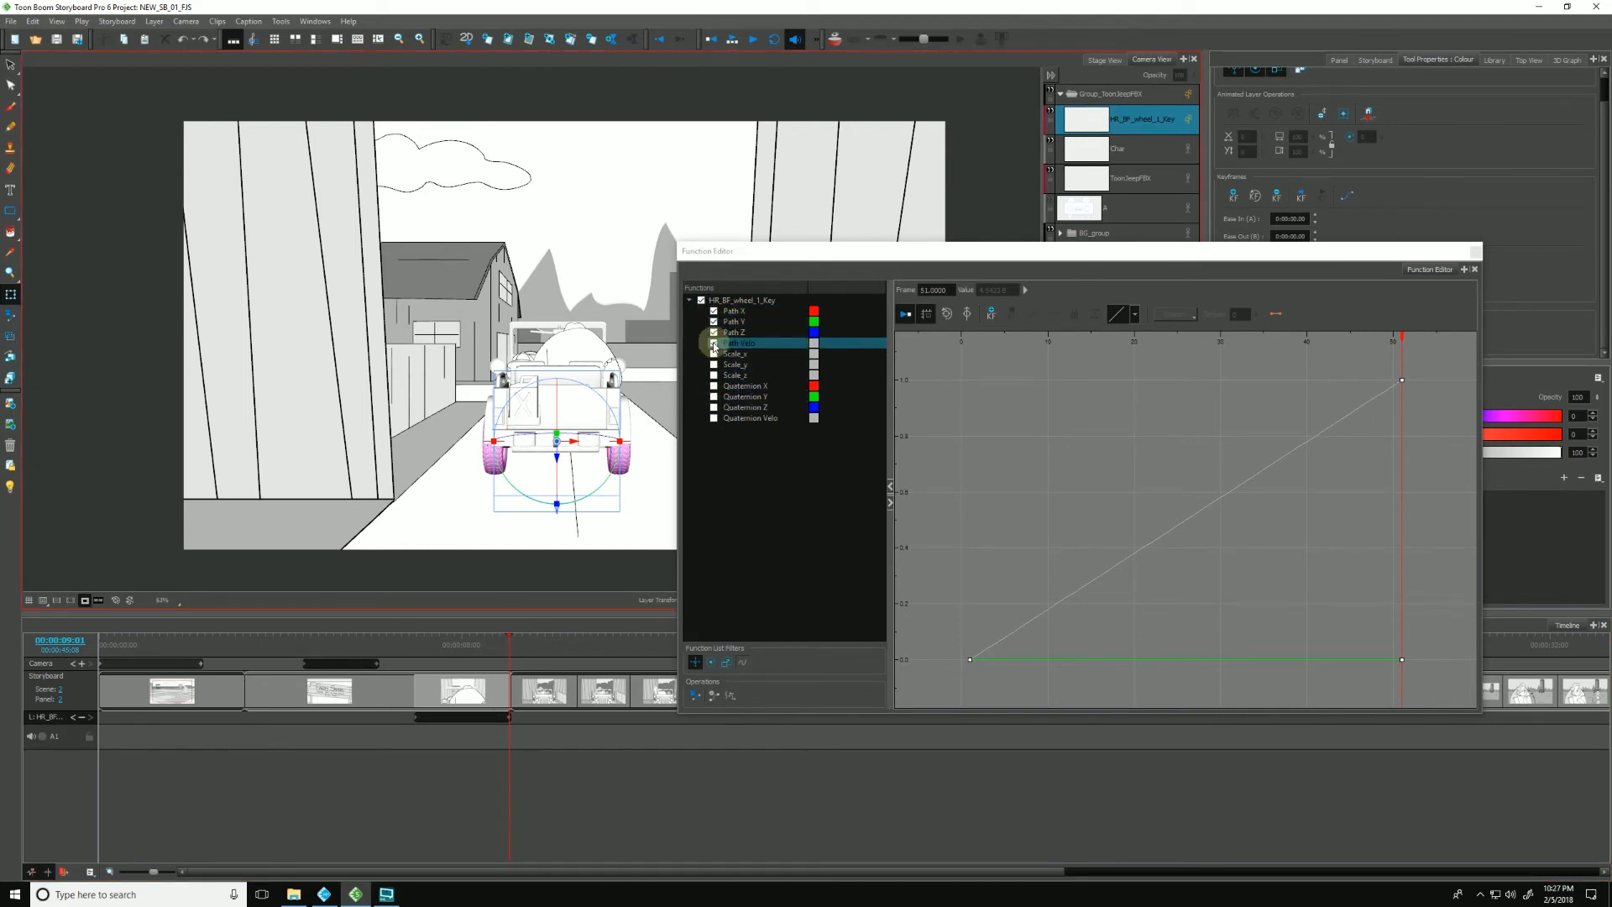
pyautogui.click(752, 416)
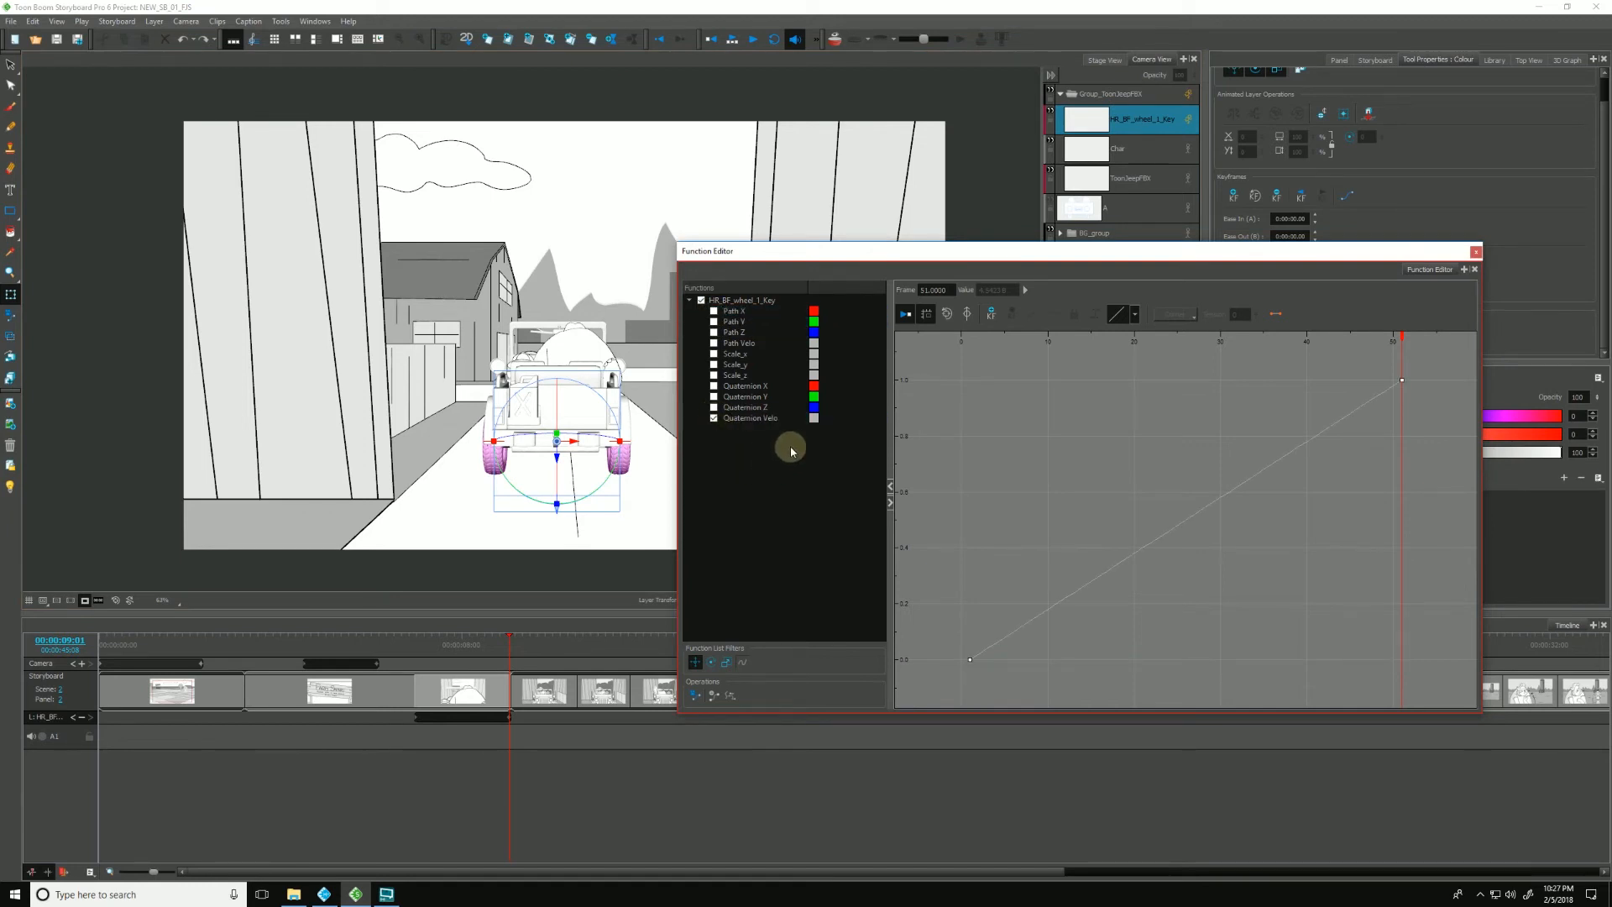
pyautogui.click(746, 406)
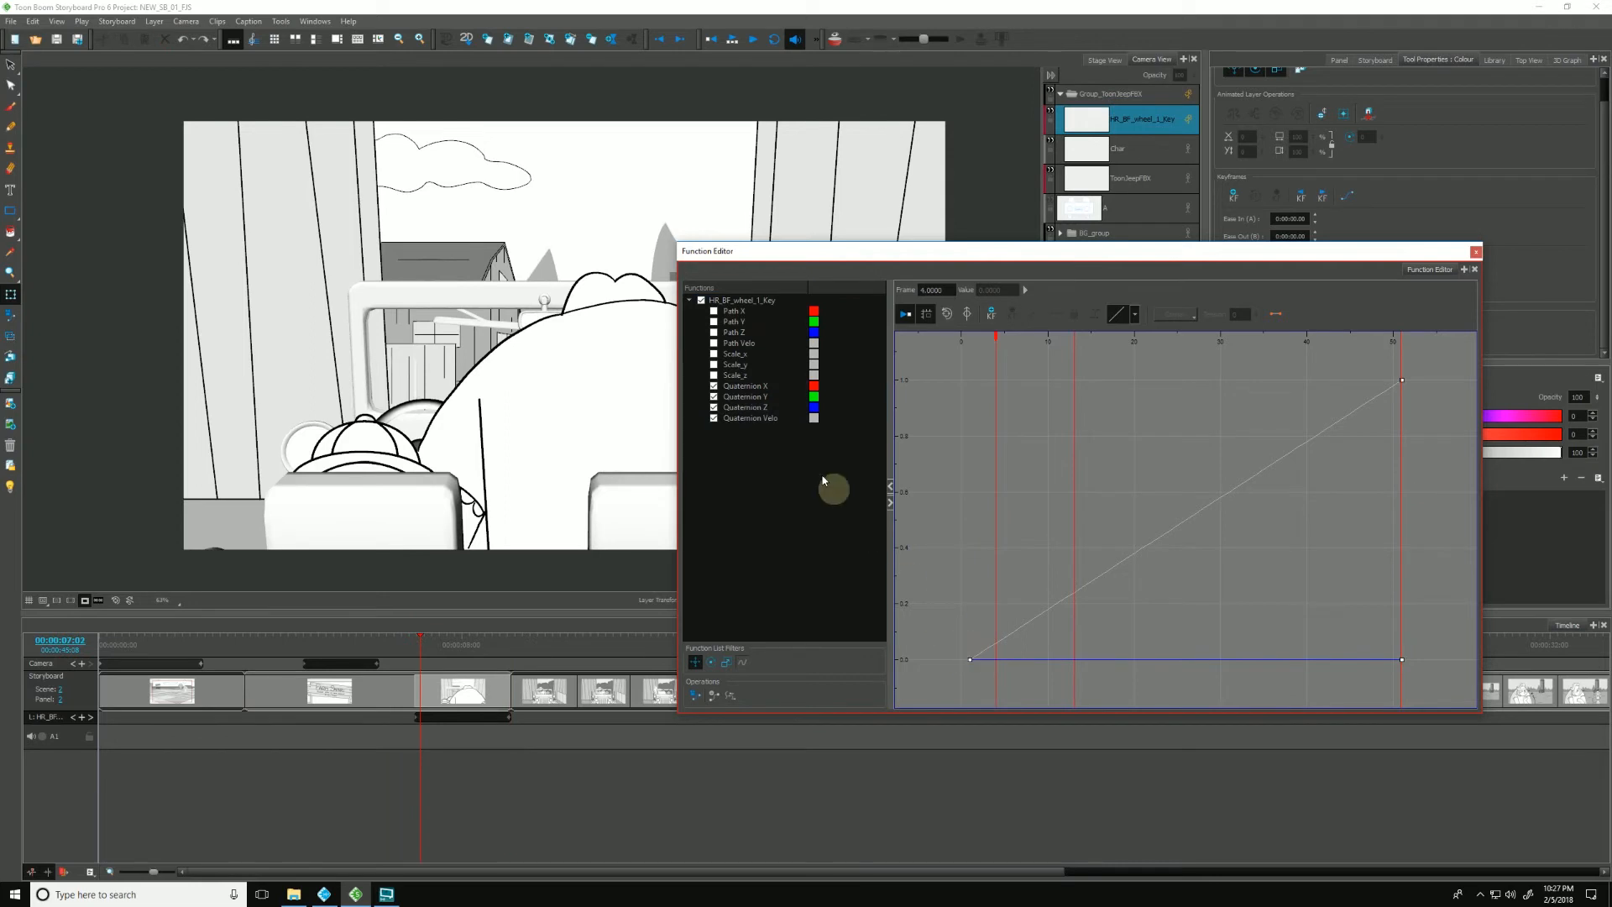
# Step: Ease the wheel's Quaternion Velo curve so it climbs steeply then levels into the last keyframe
pyautogui.click(748, 418)
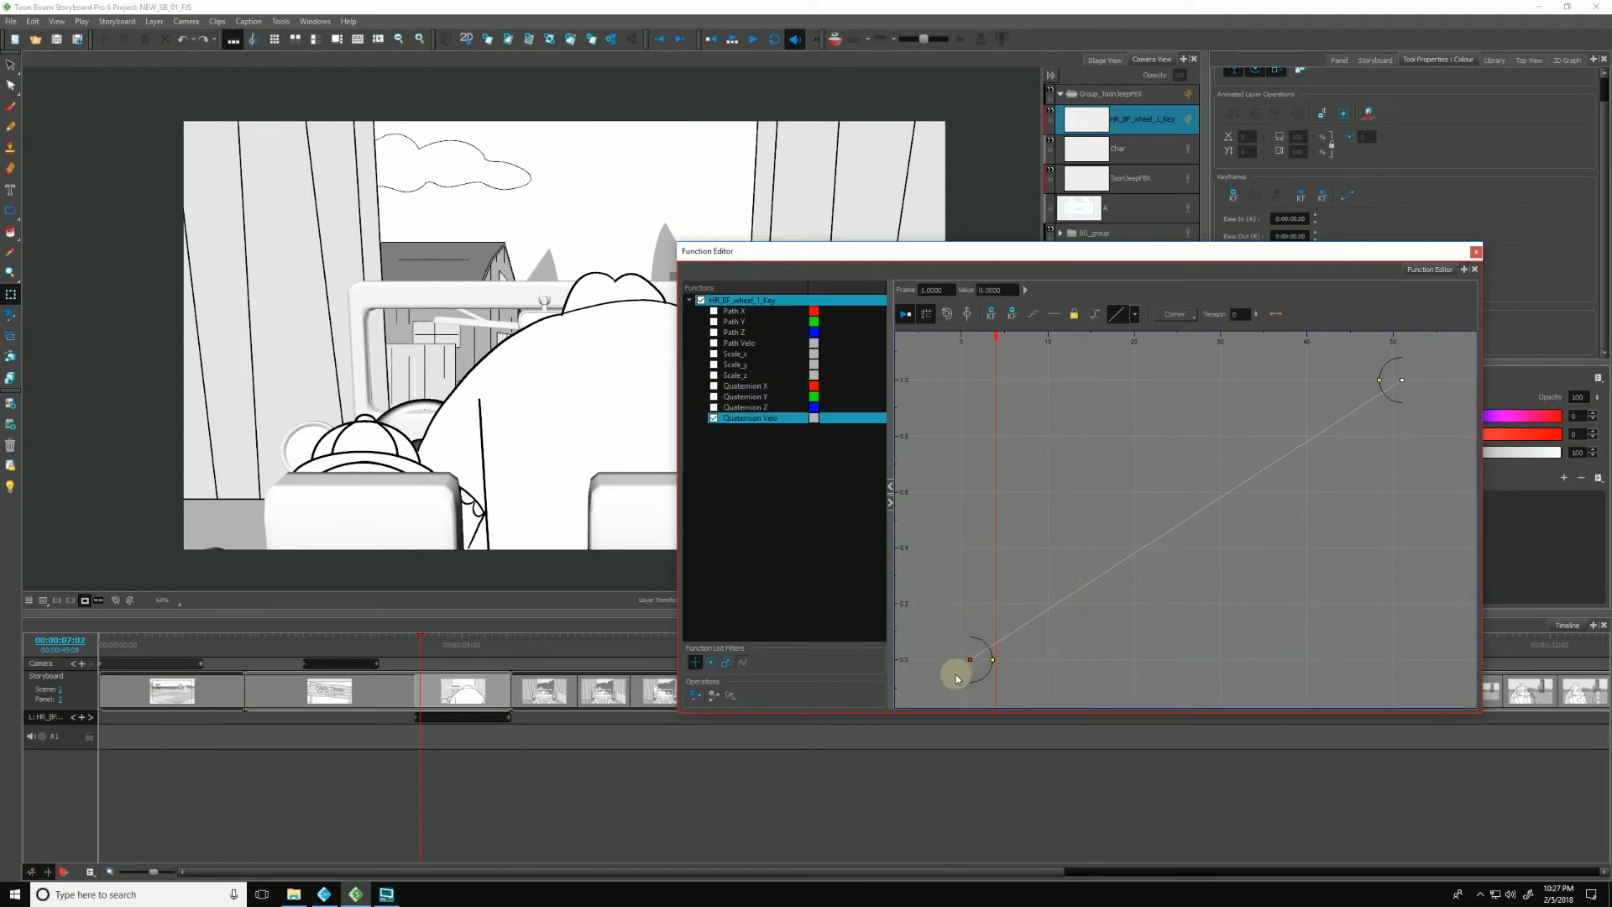
pyautogui.click(735, 353)
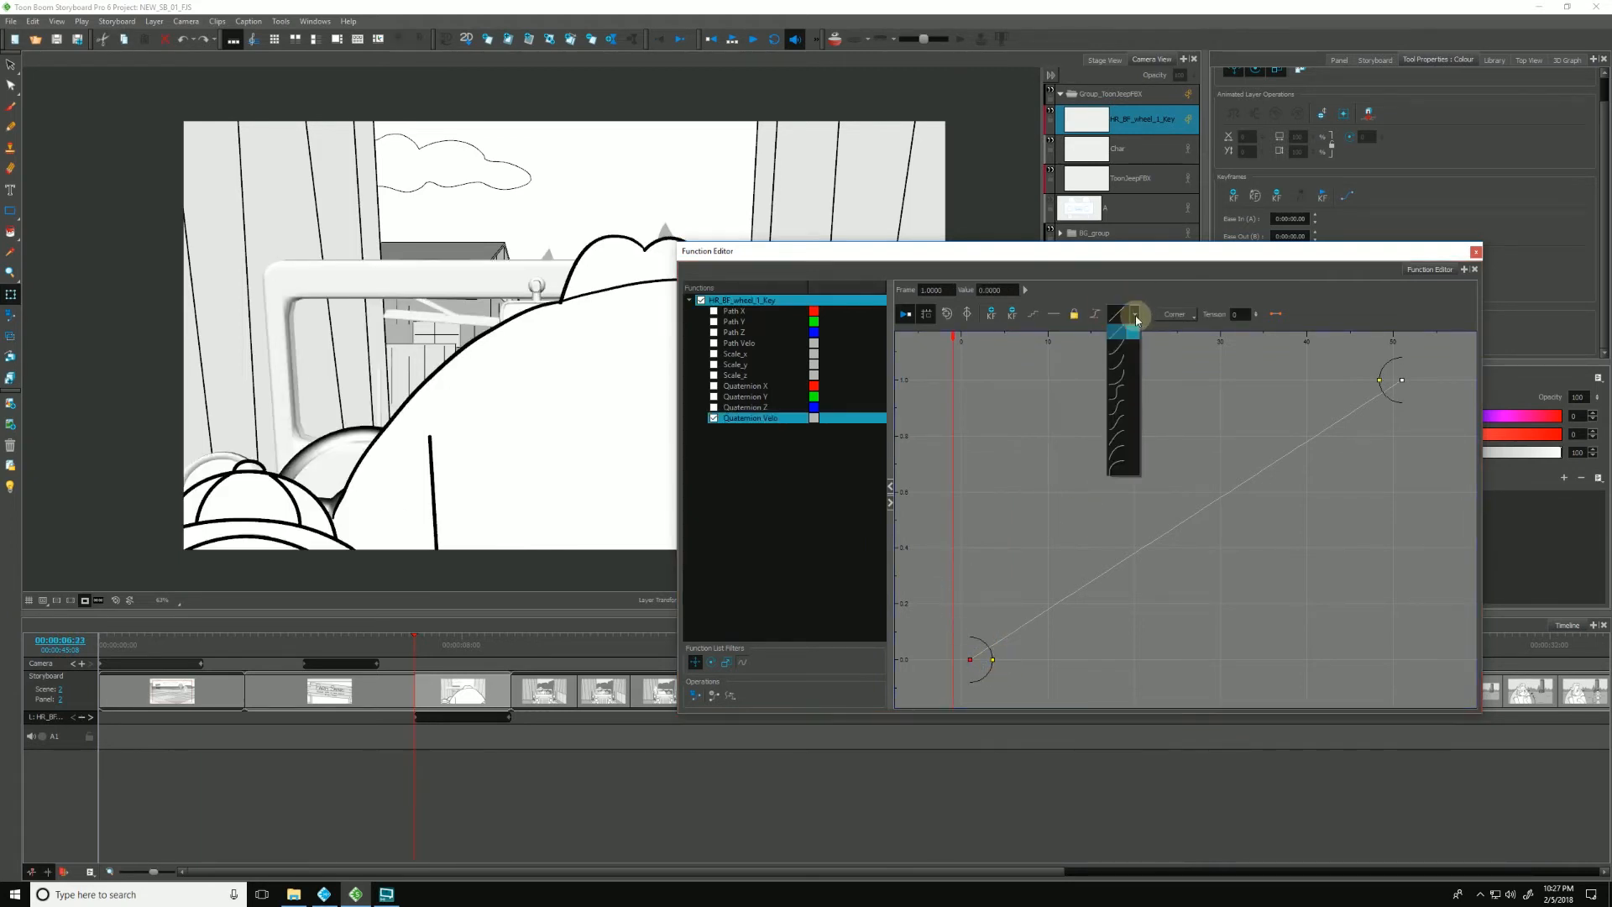
pyautogui.moveTo(1135, 311); pyautogui.dragTo(1123, 469)
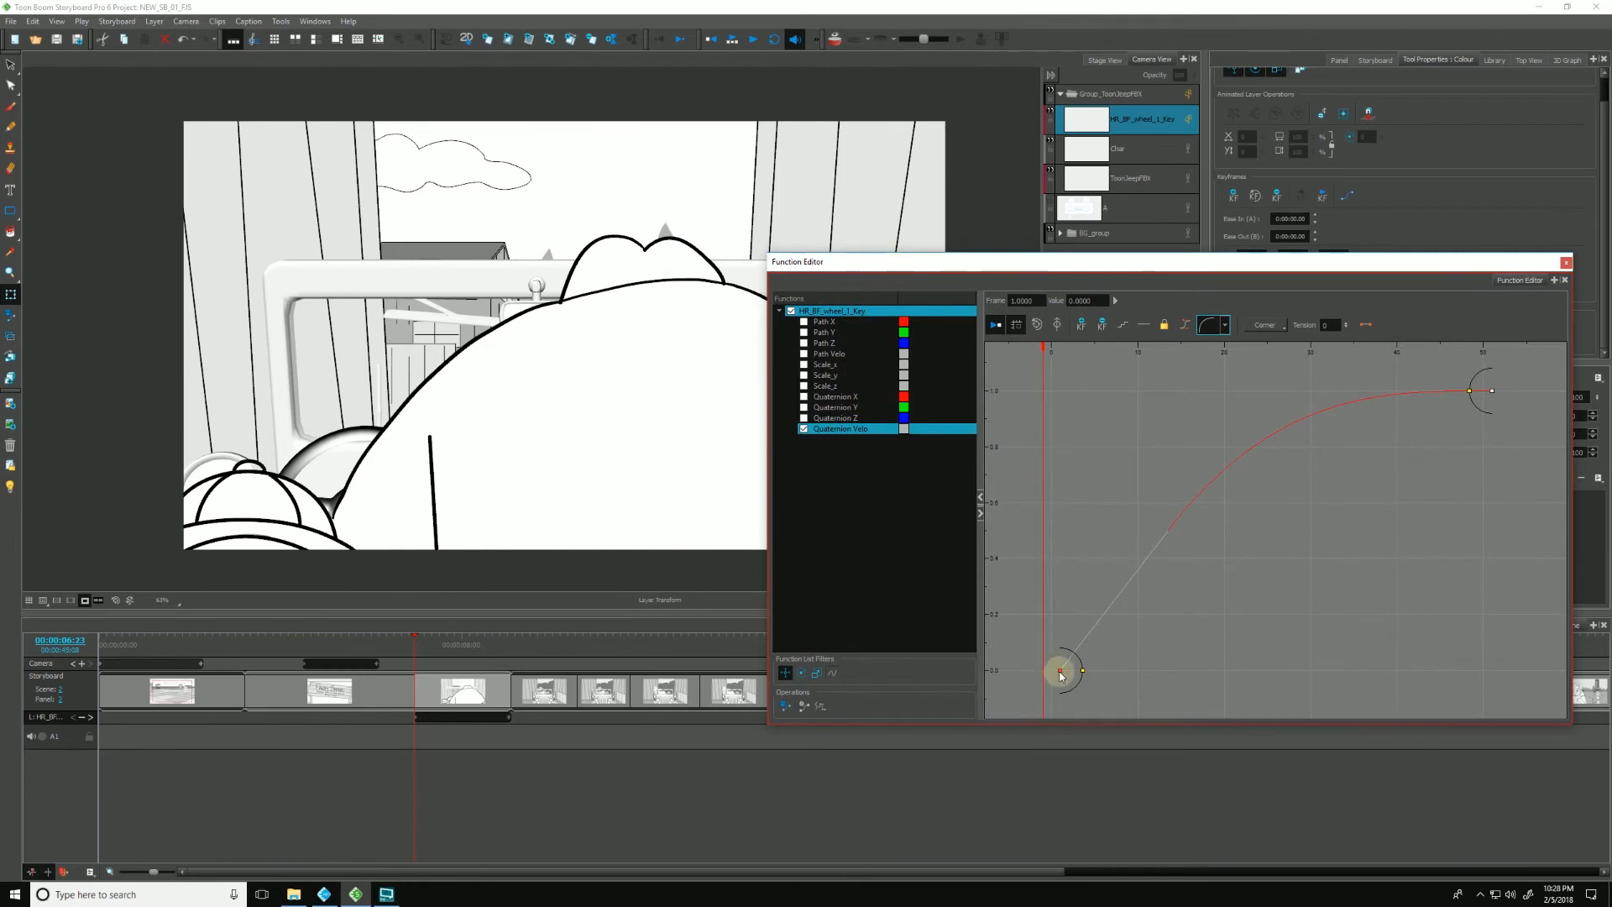
pyautogui.moveTo(1061, 674); pyautogui.dragTo(1151, 546)
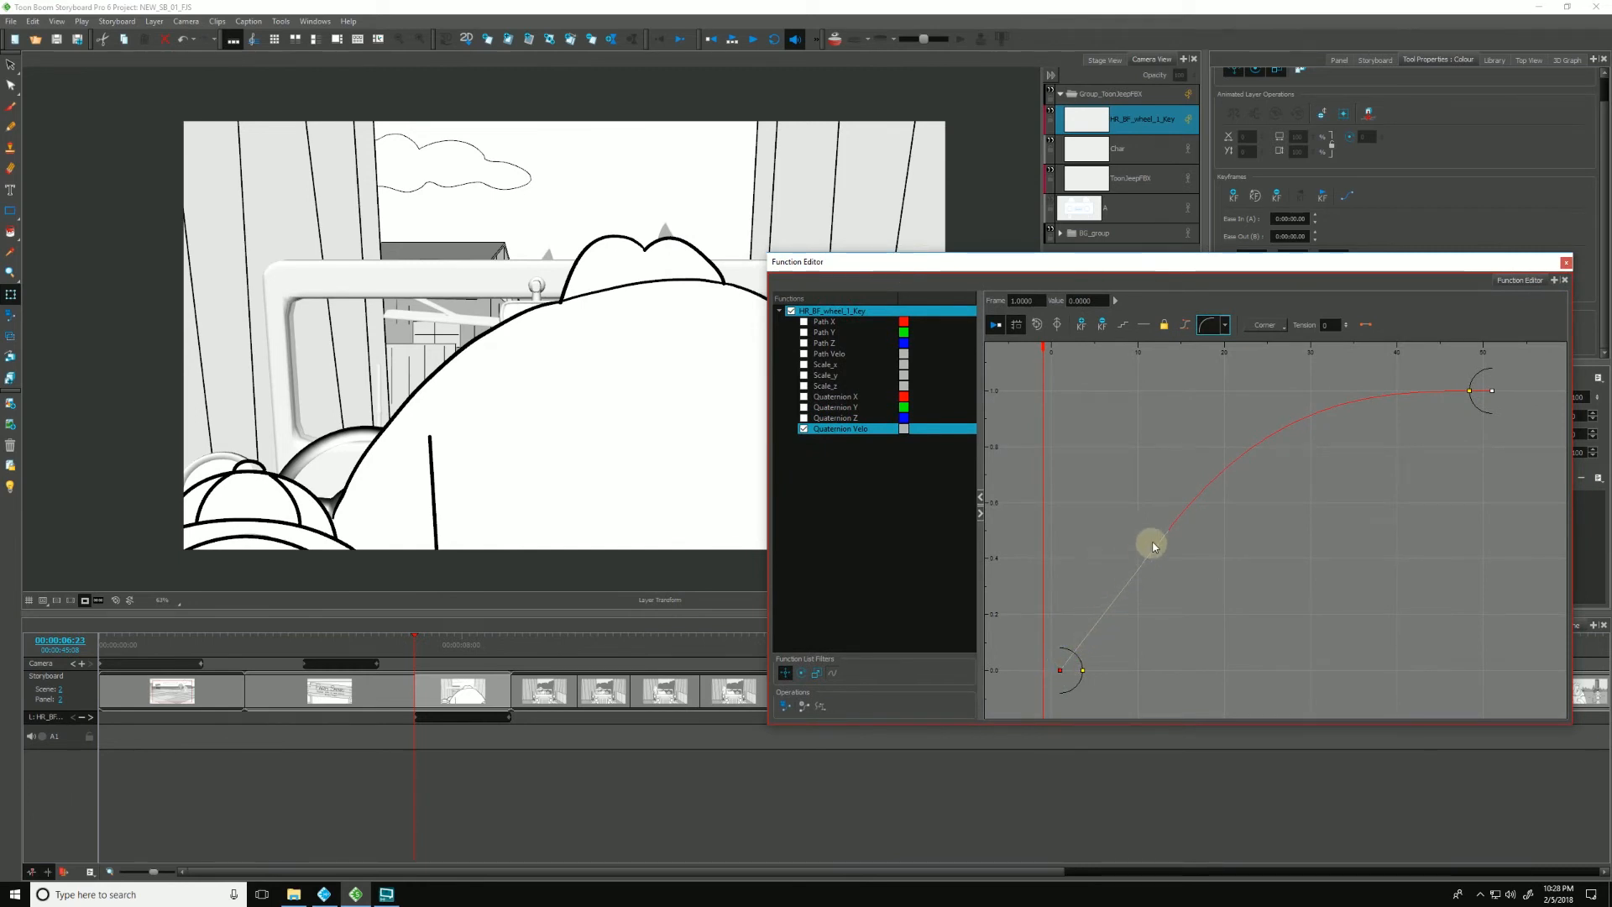
pyautogui.moveTo(1152, 546); pyautogui.dragTo(1316, 421)
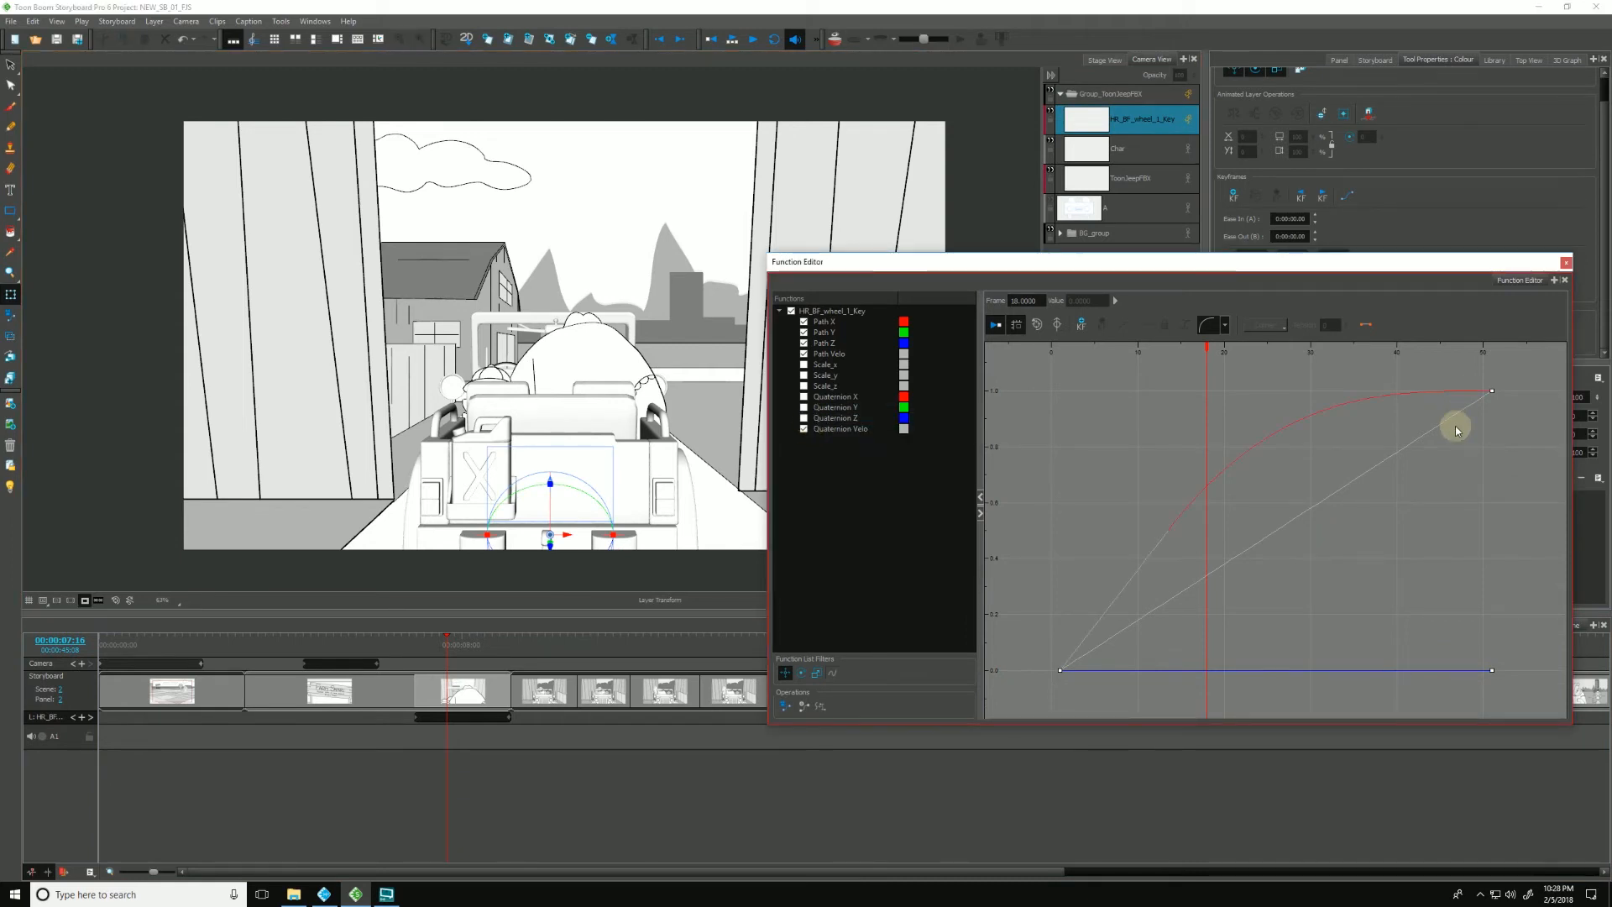
pyautogui.click(824, 321)
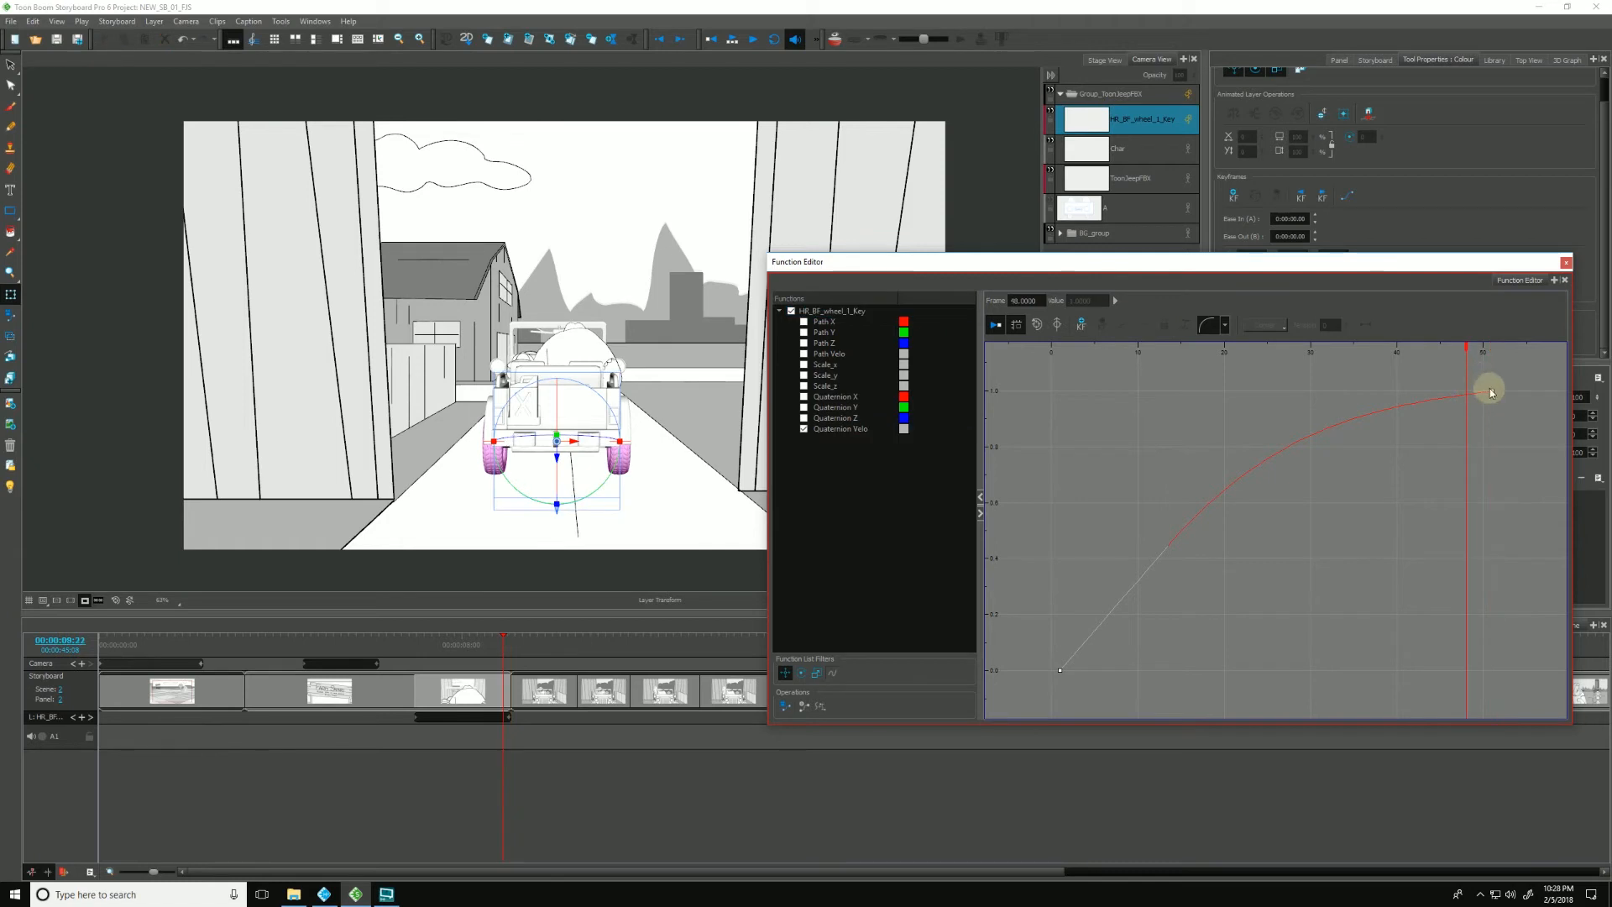
pyautogui.click(1467, 395)
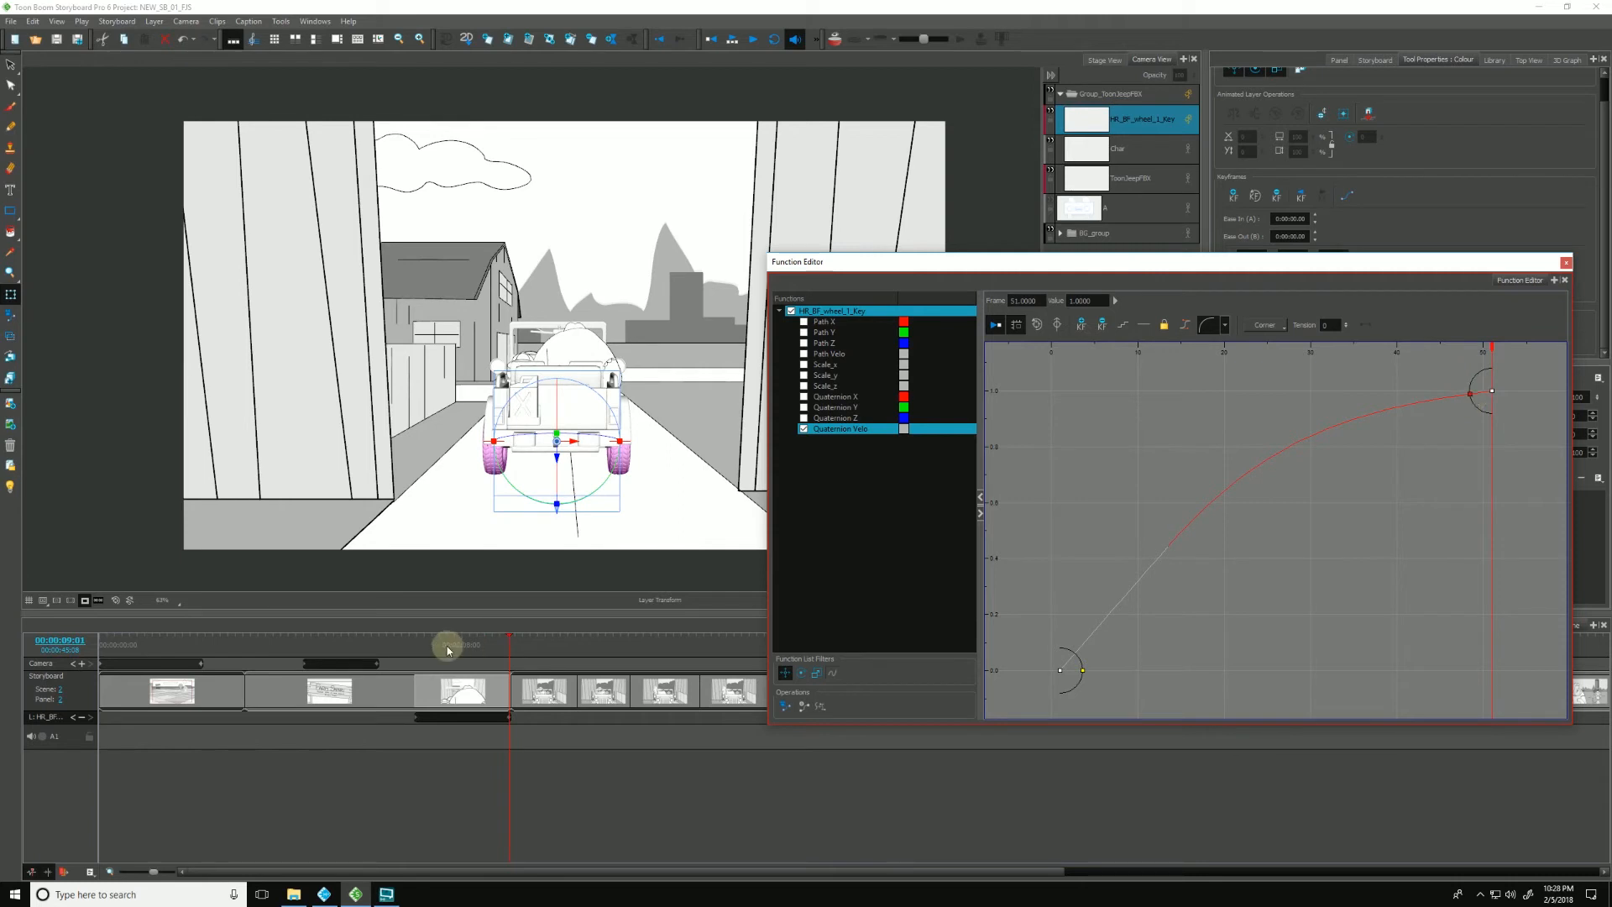
pyautogui.moveTo(447, 645); pyautogui.dragTo(492, 645)
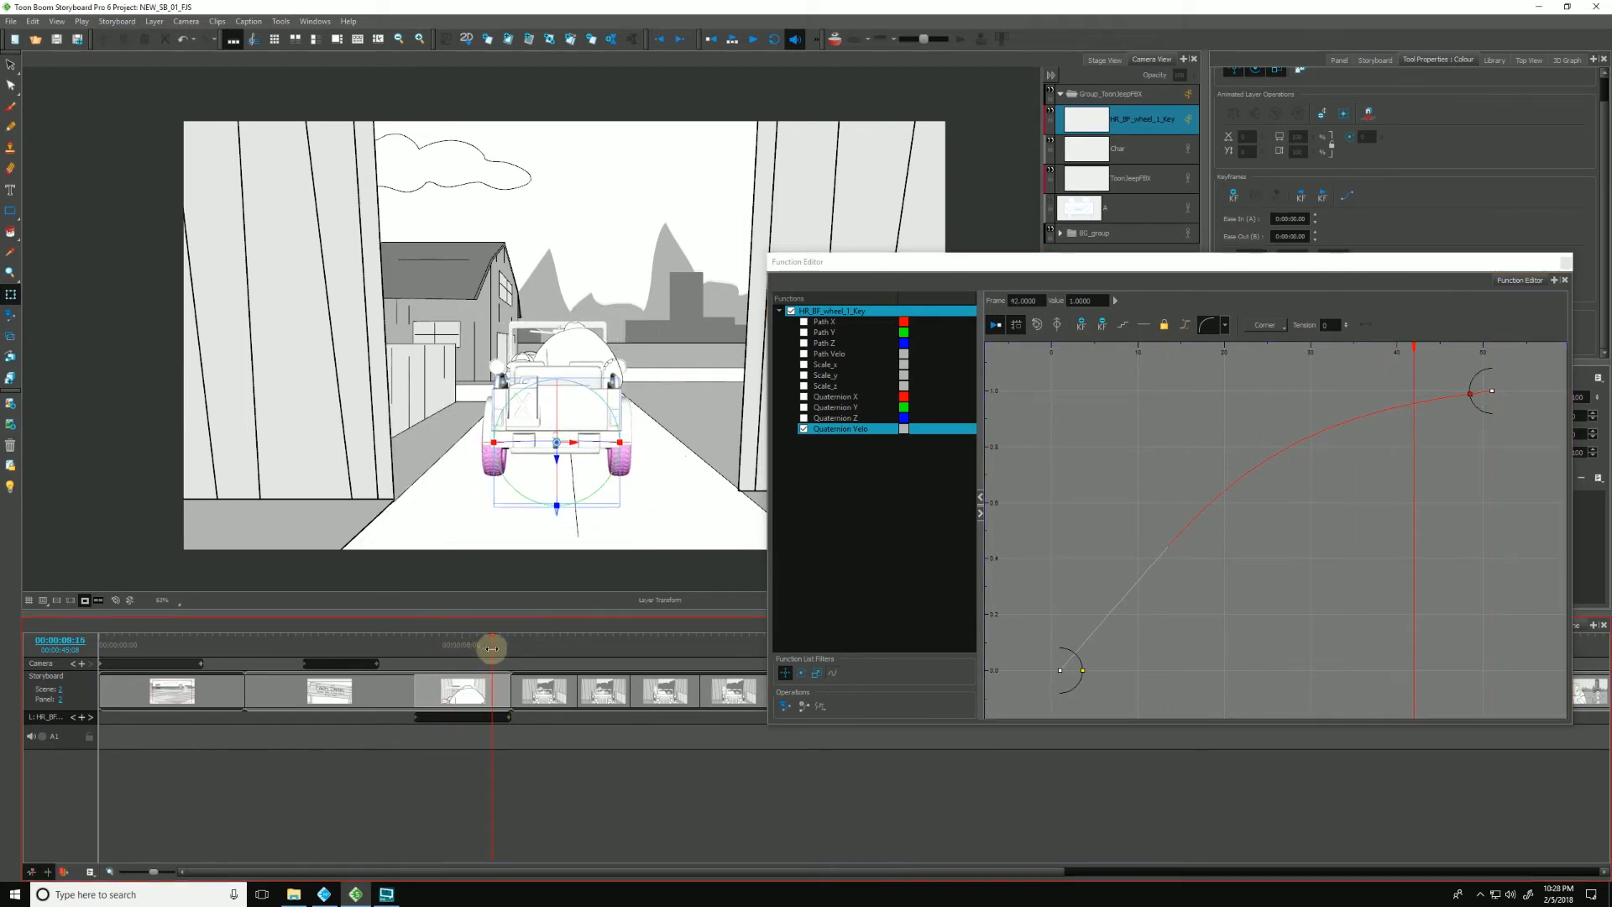
pyautogui.moveTo(492, 648); pyautogui.dragTo(412, 648)
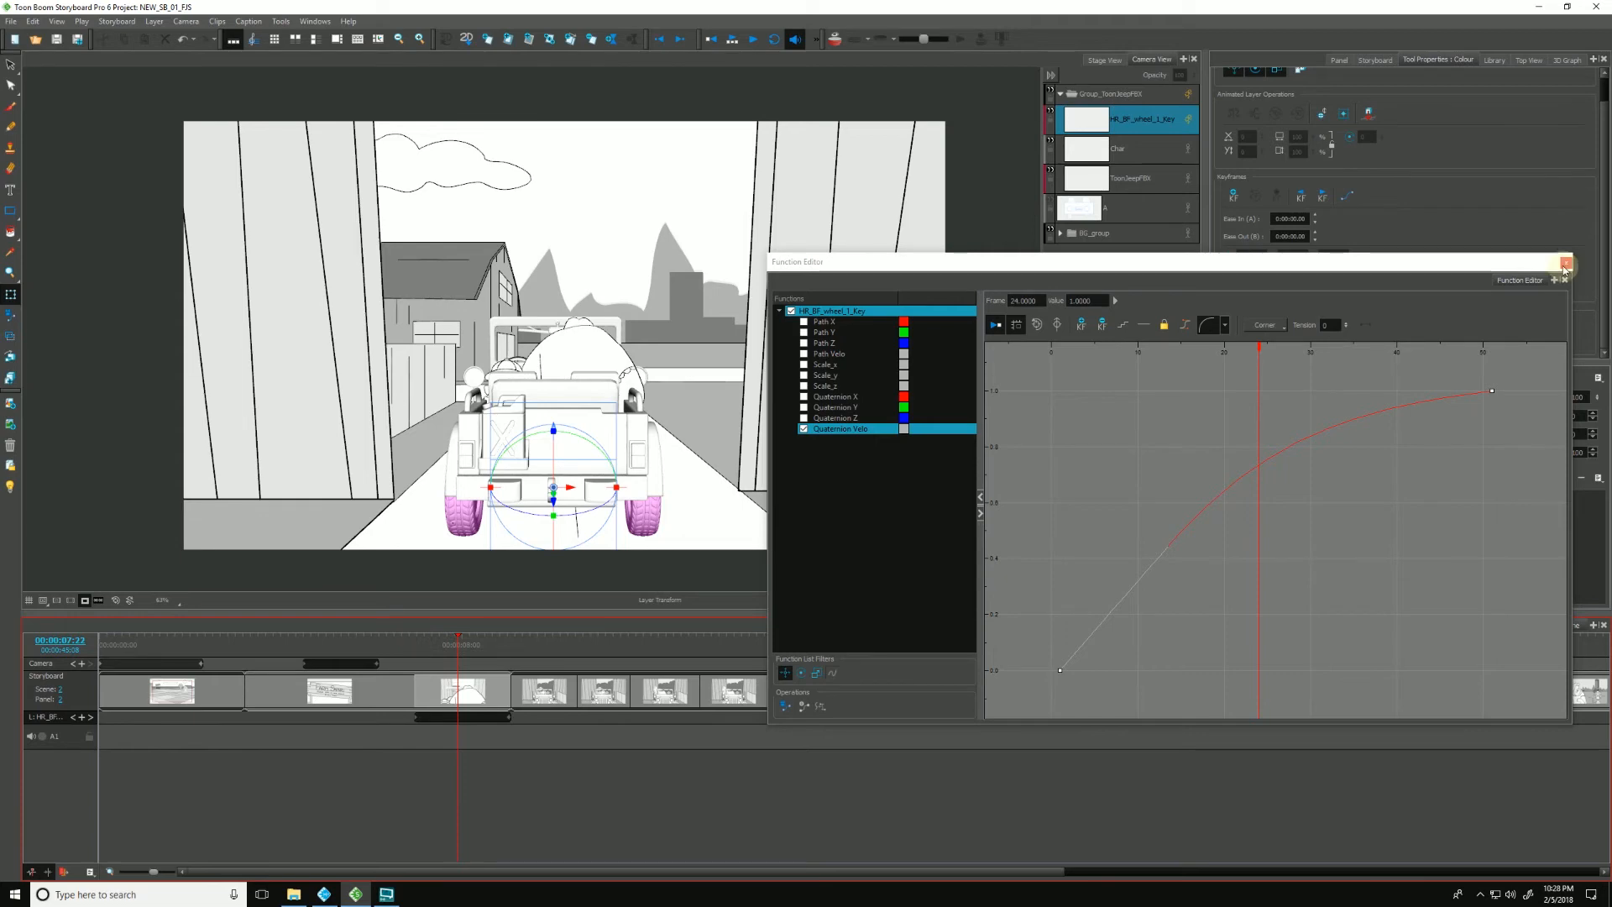
# Step: Play the gate panel's jeep motion, then move on to the front-view jeep panel
pyautogui.click(1561, 267)
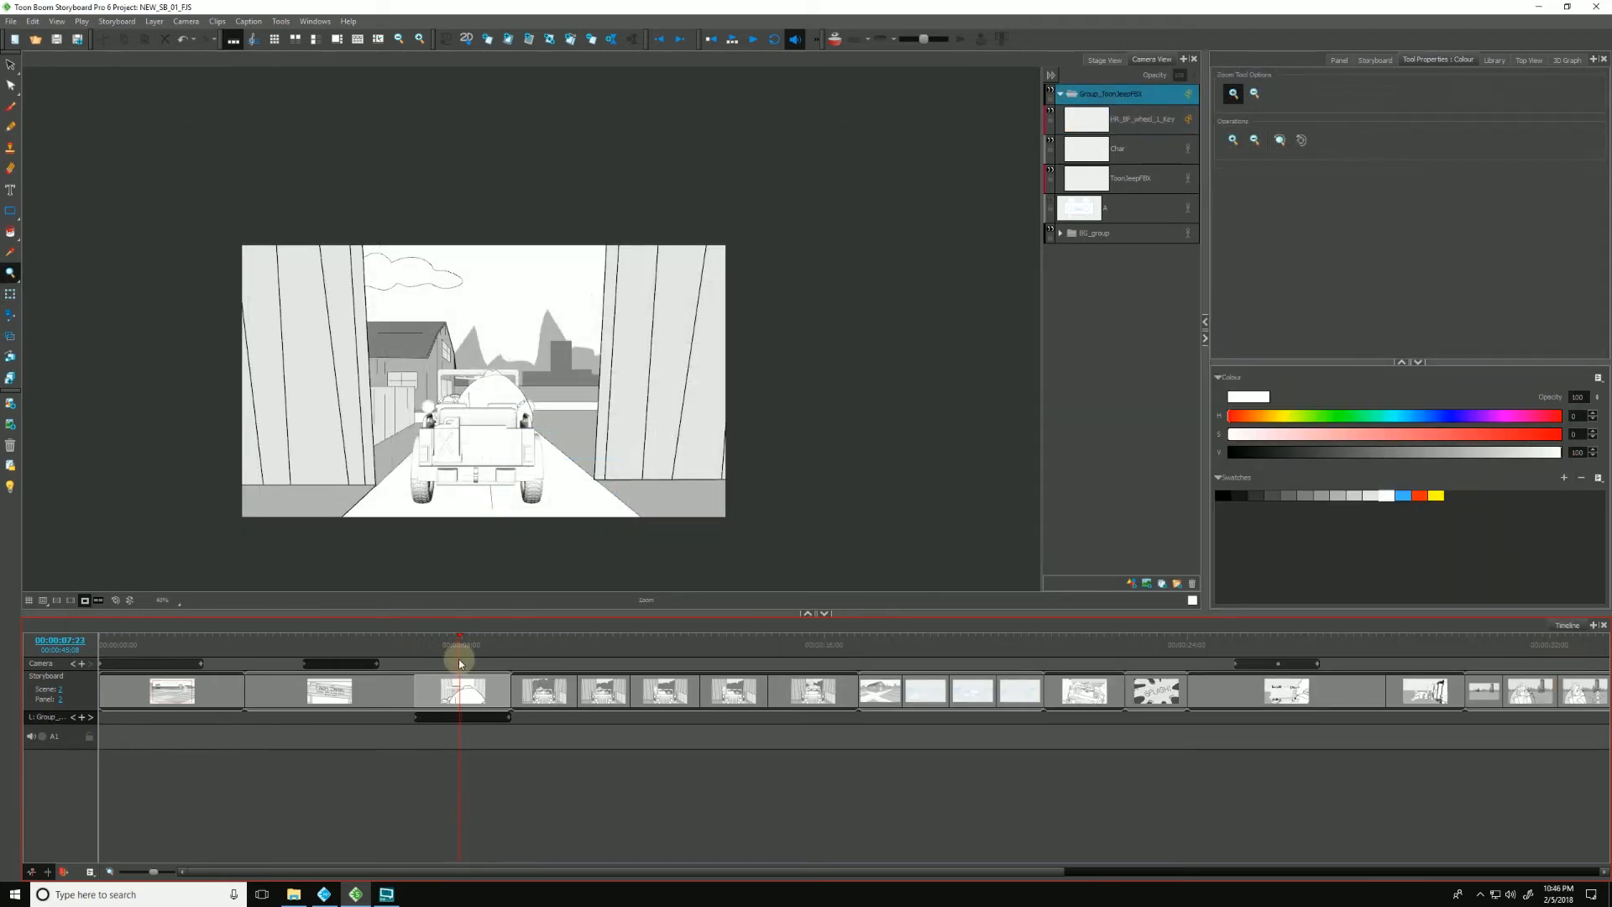
pyautogui.moveTo(472, 658)
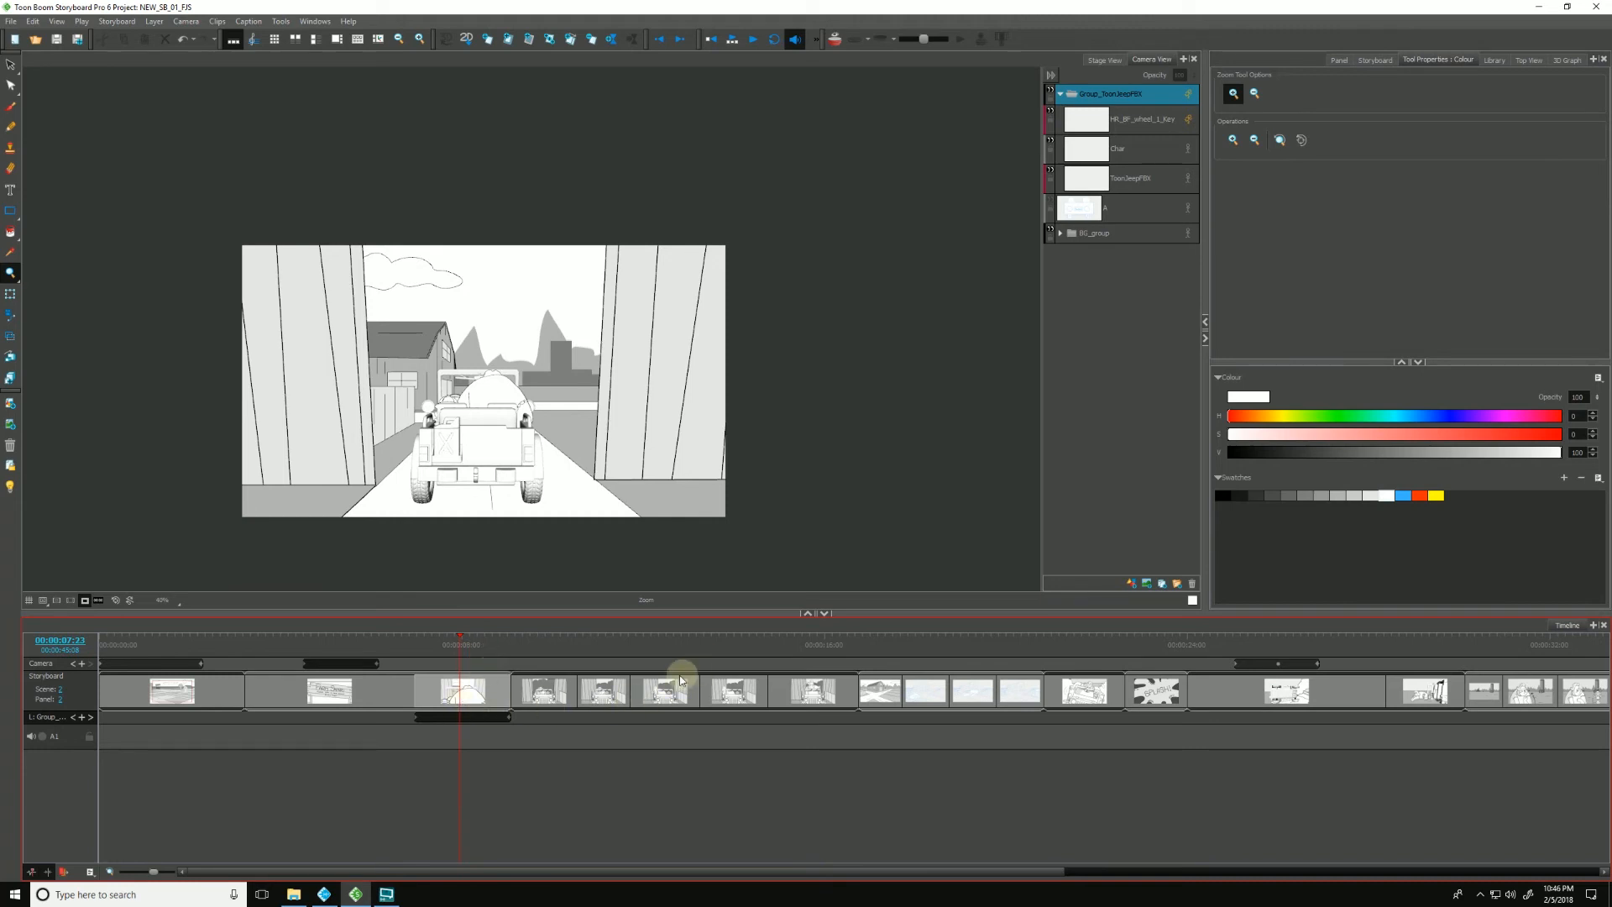
pyautogui.moveTo(551, 650)
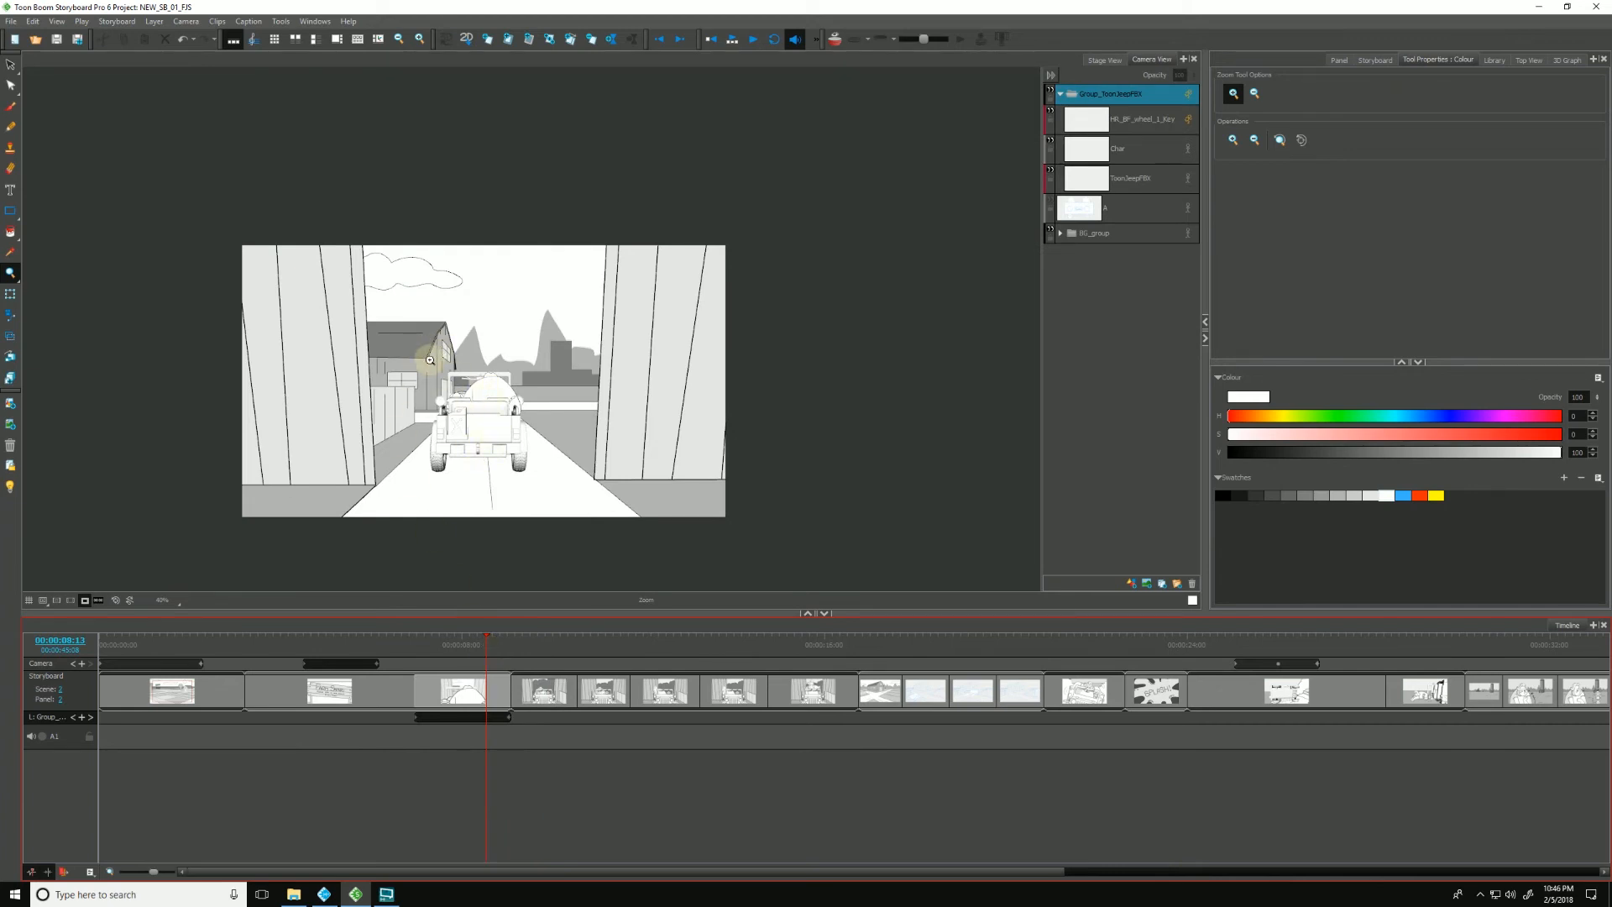
pyautogui.click(542, 692)
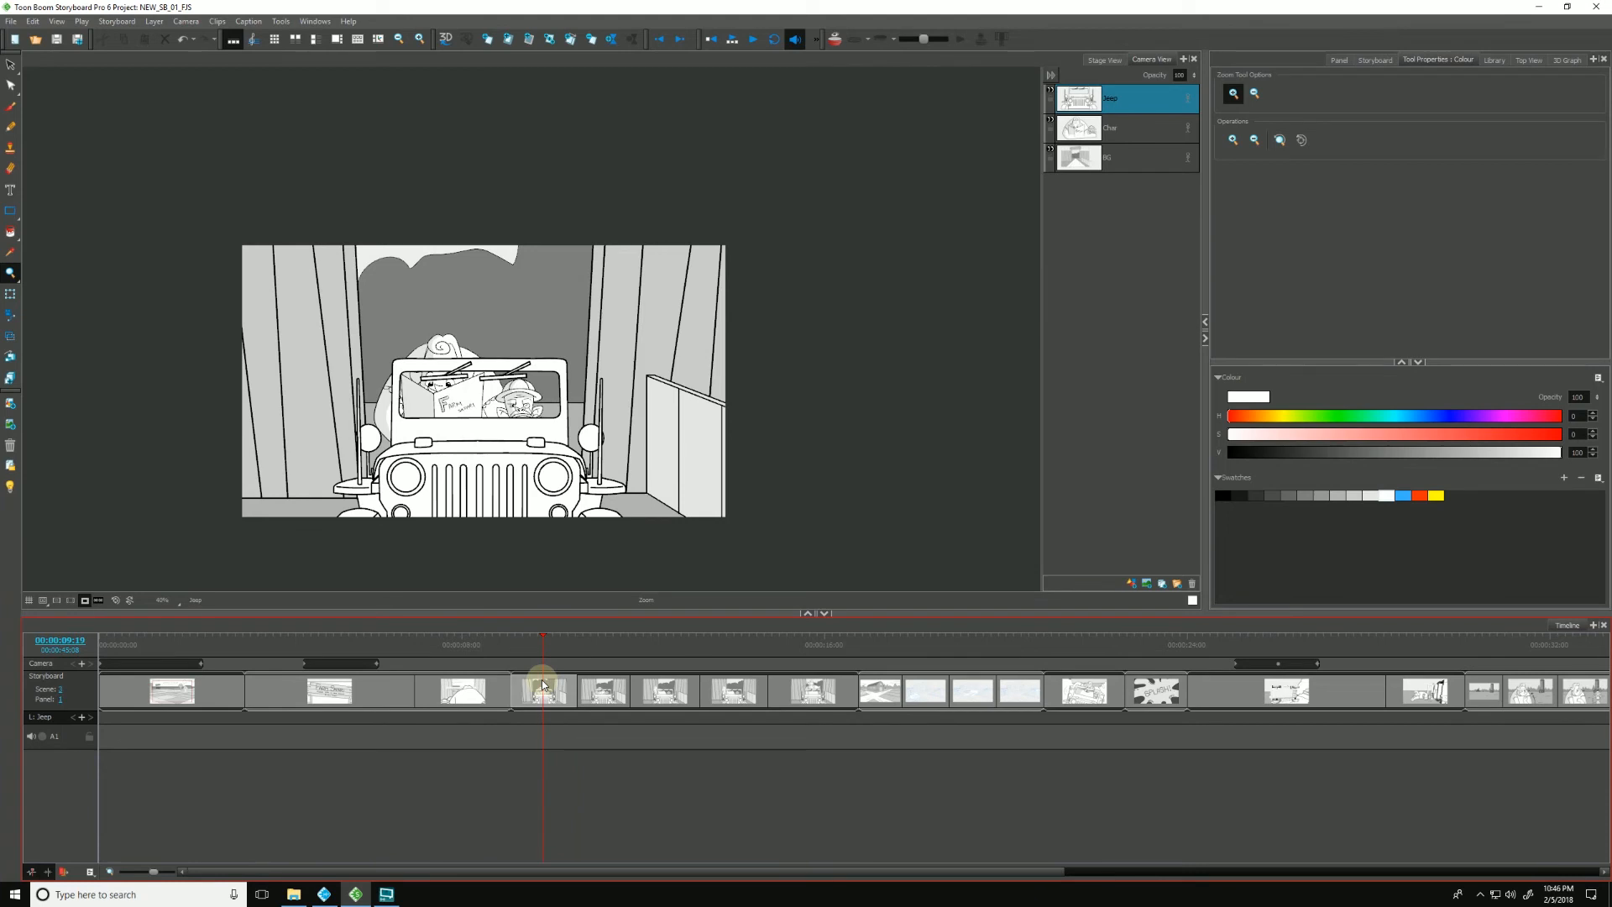
# Step: Select the front-view panel's BG layer and show its Layer Transform bounding box
pyautogui.click(1120, 158)
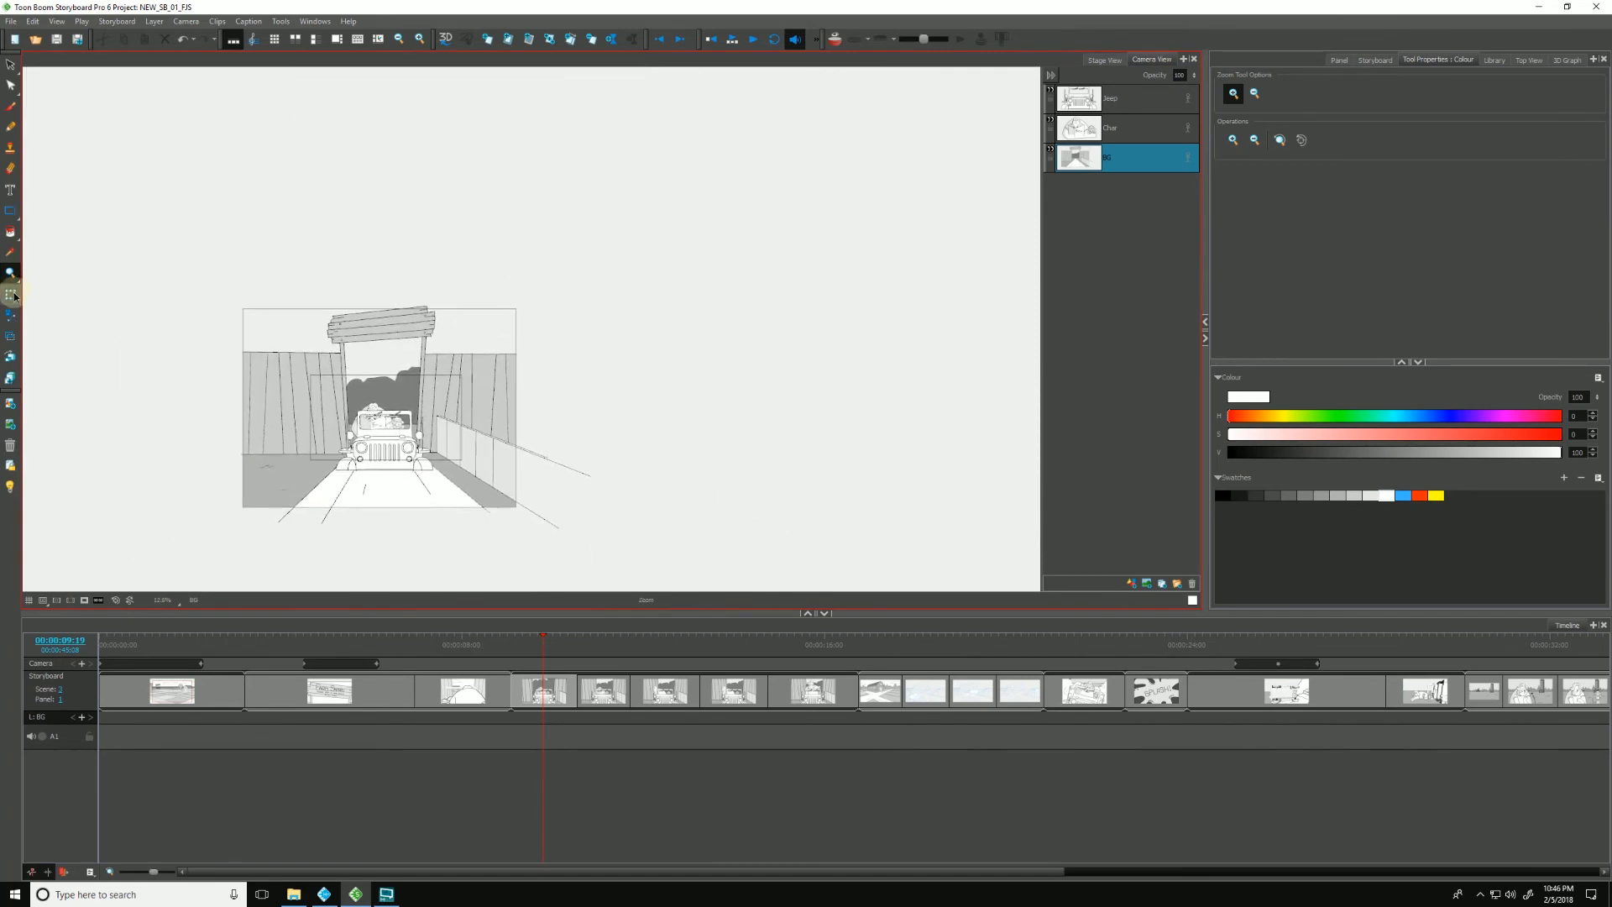
pyautogui.click(10, 293)
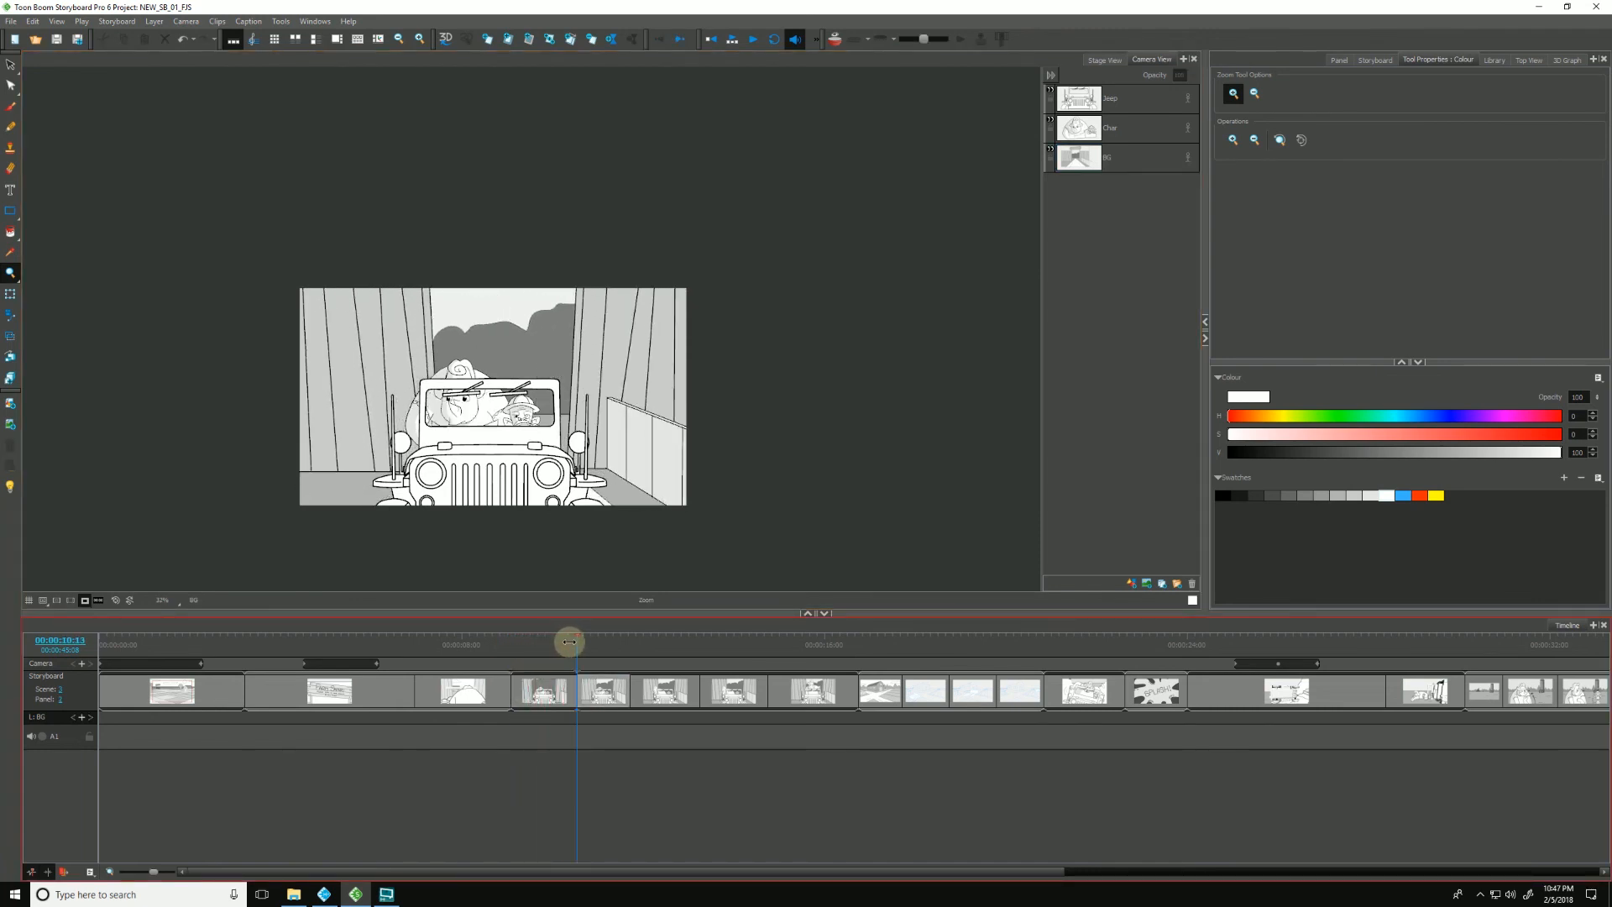
pyautogui.click(1135, 158)
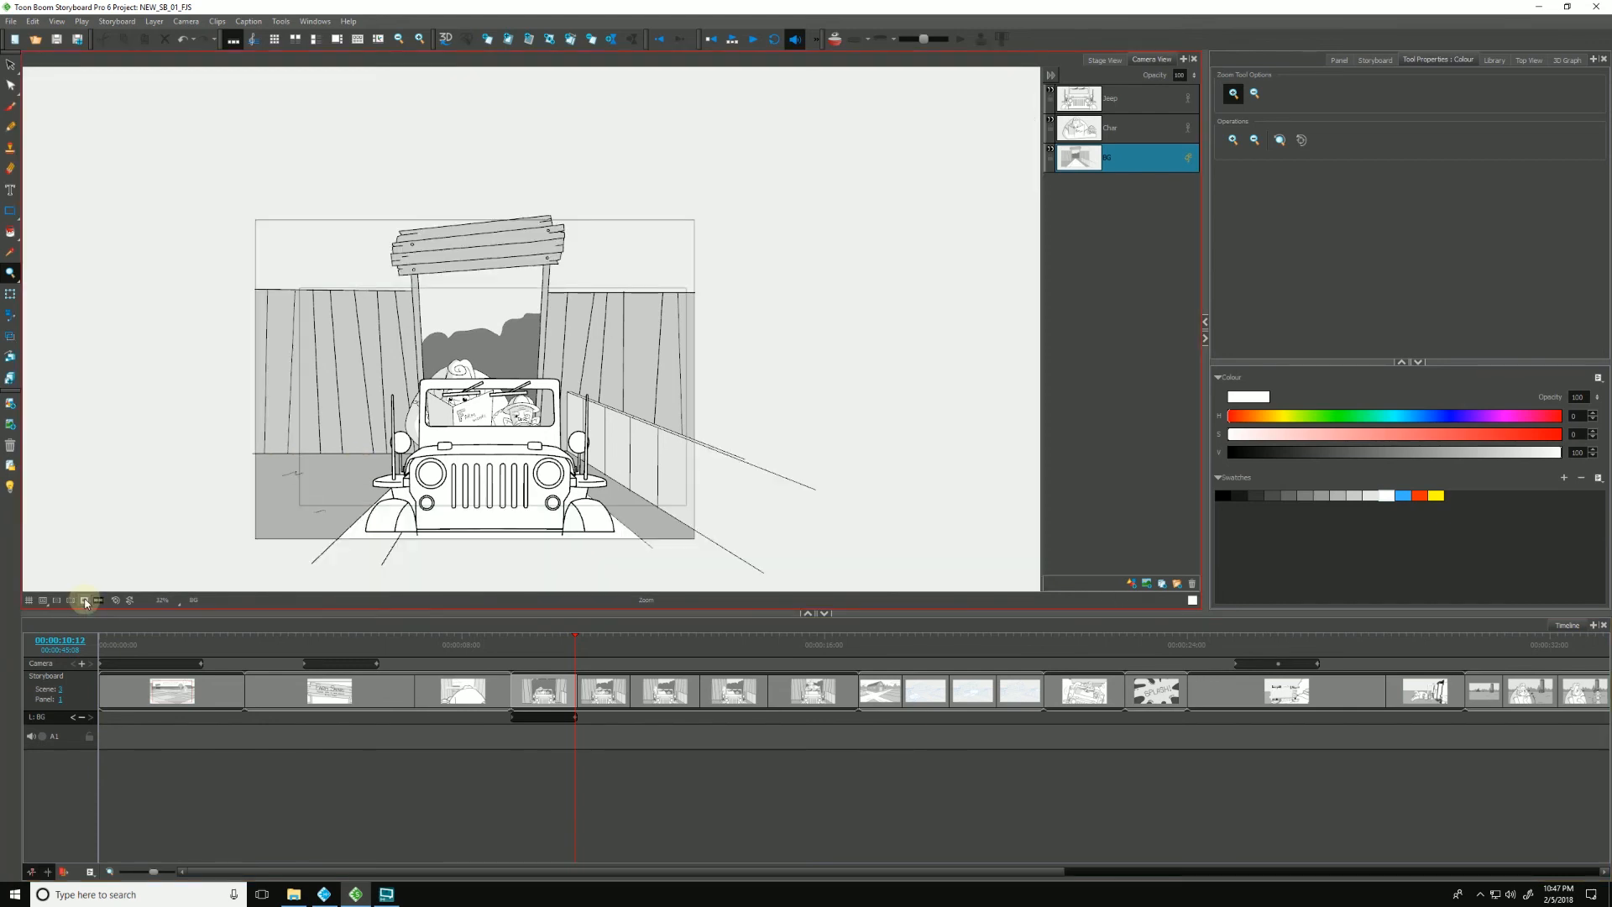
pyautogui.click(10, 294)
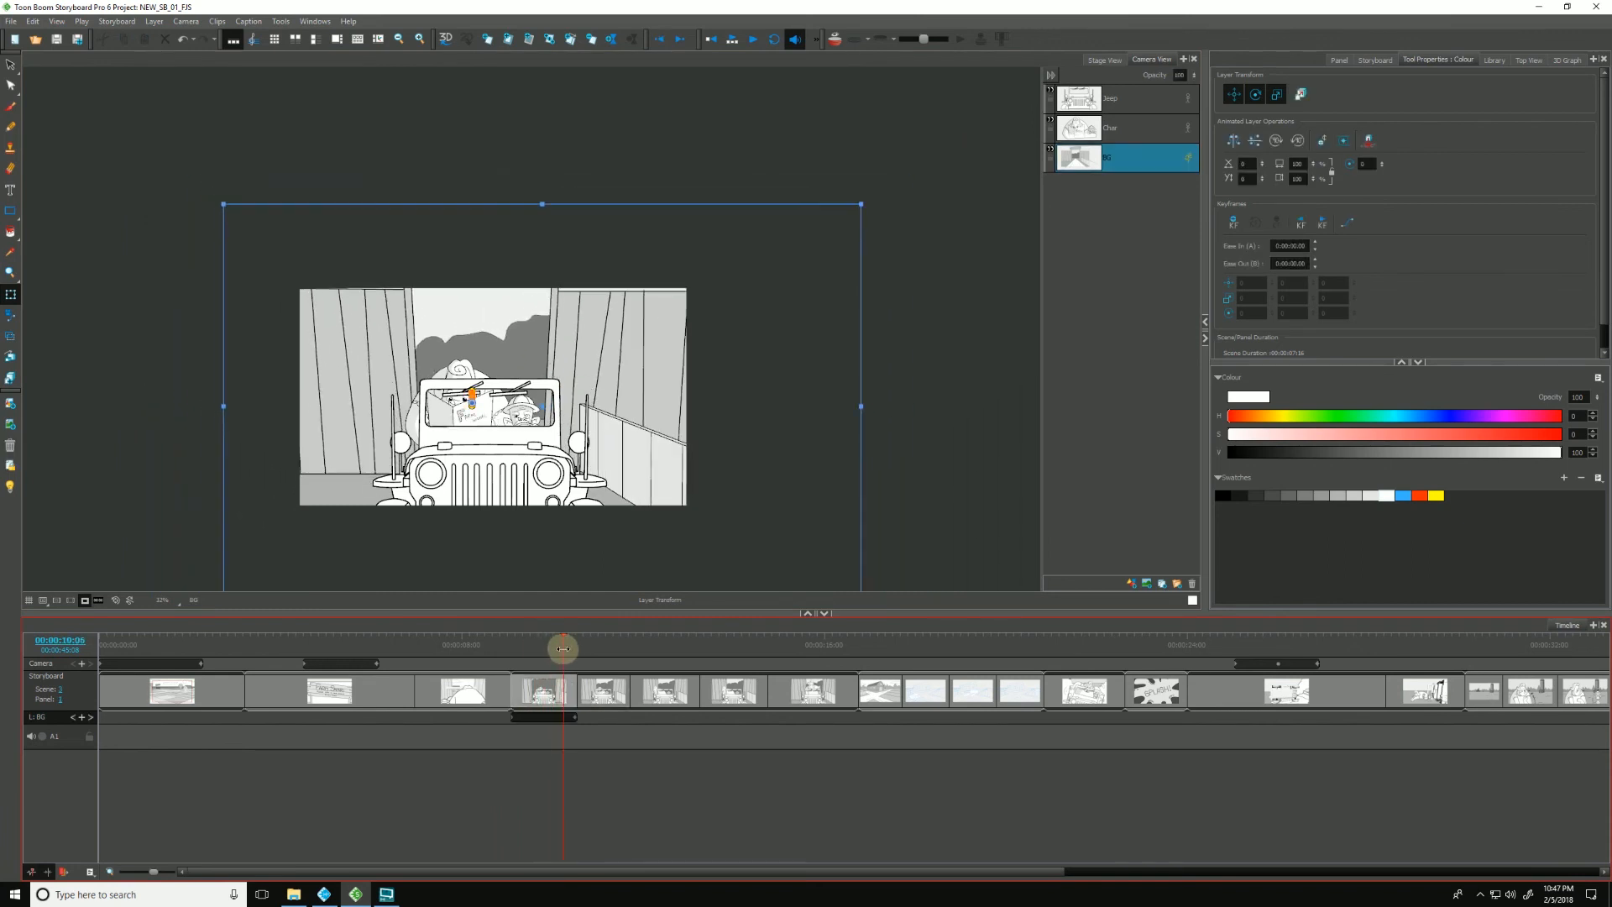
# Step: Scrub the playhead to different frames of the front-view panel while scaling the BG layer
pyautogui.moveTo(562, 649); pyautogui.dragTo(534, 658)
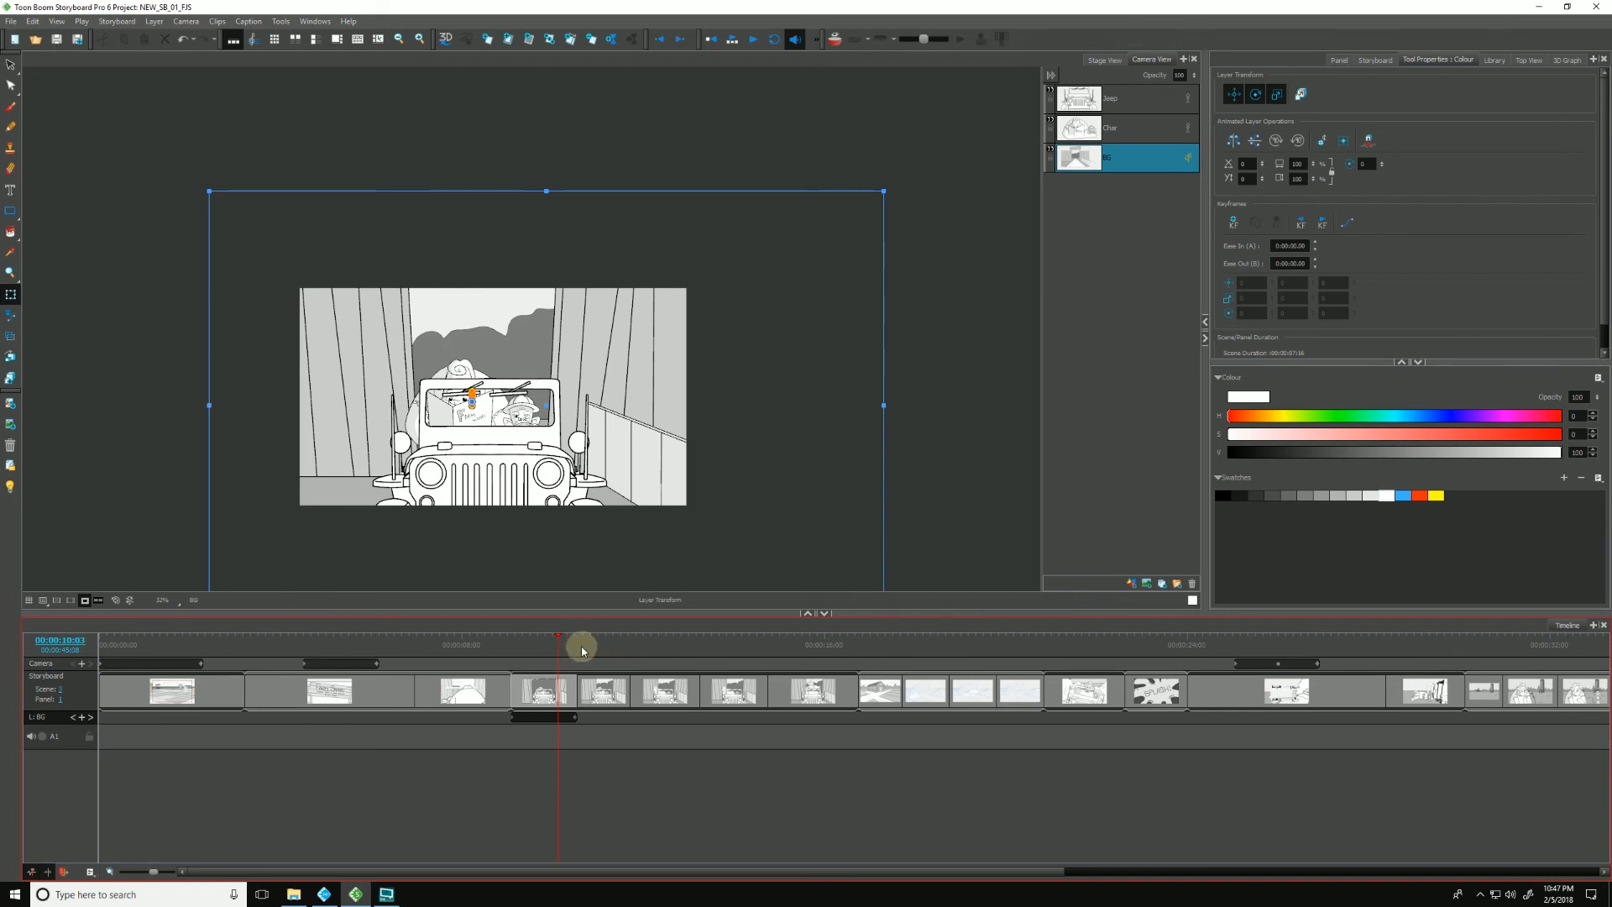
pyautogui.moveTo(599, 648)
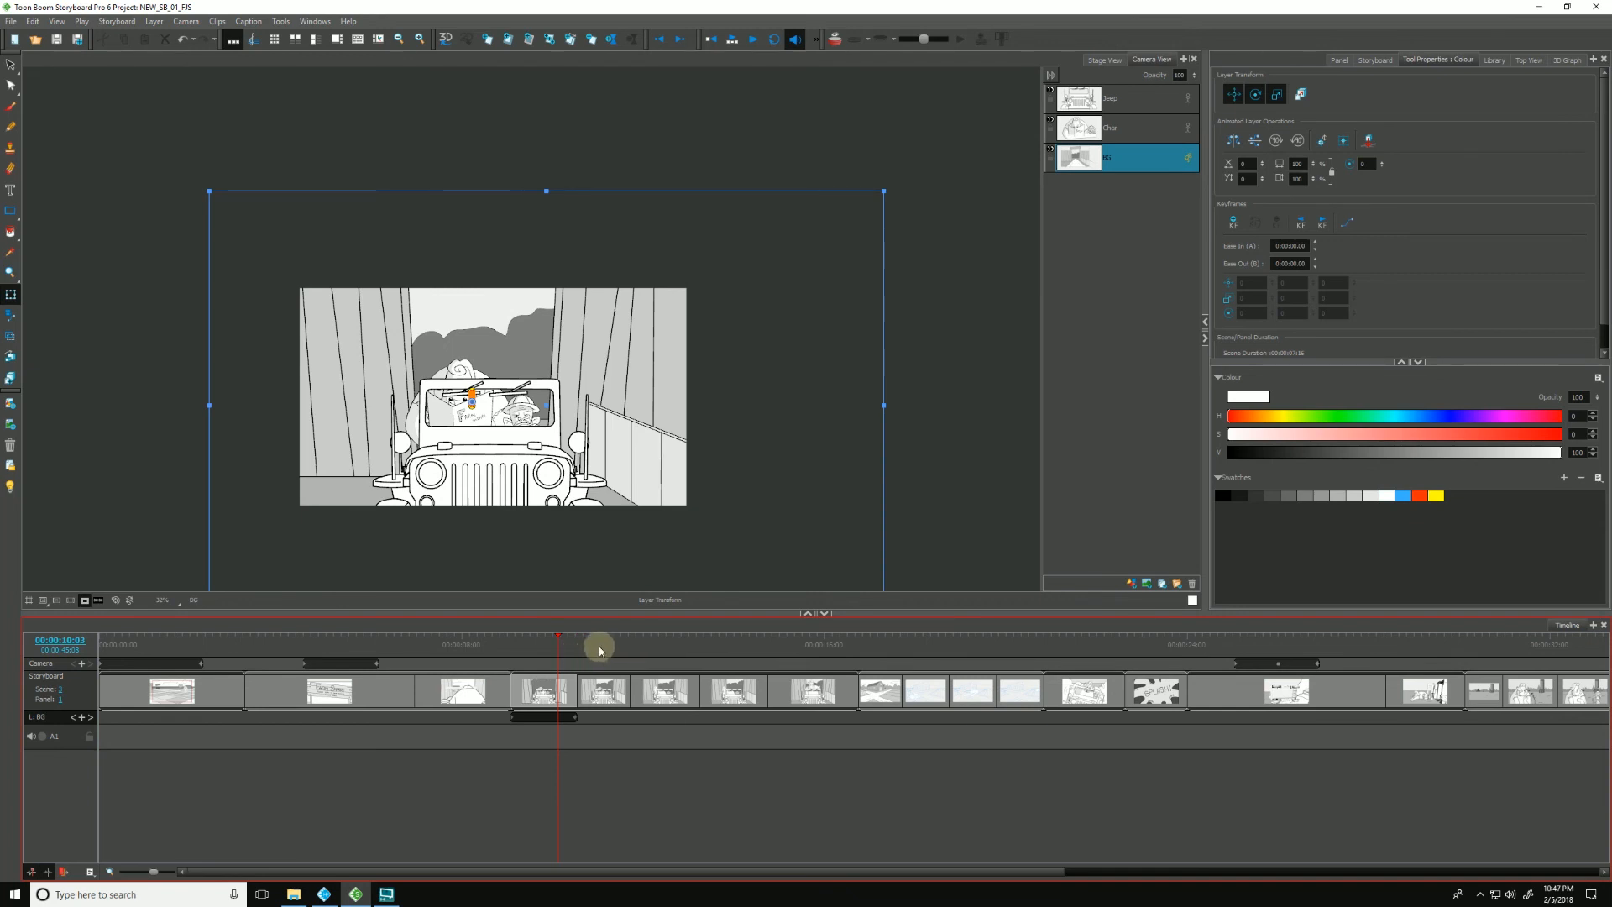
pyautogui.moveTo(599, 650); pyautogui.dragTo(581, 653)
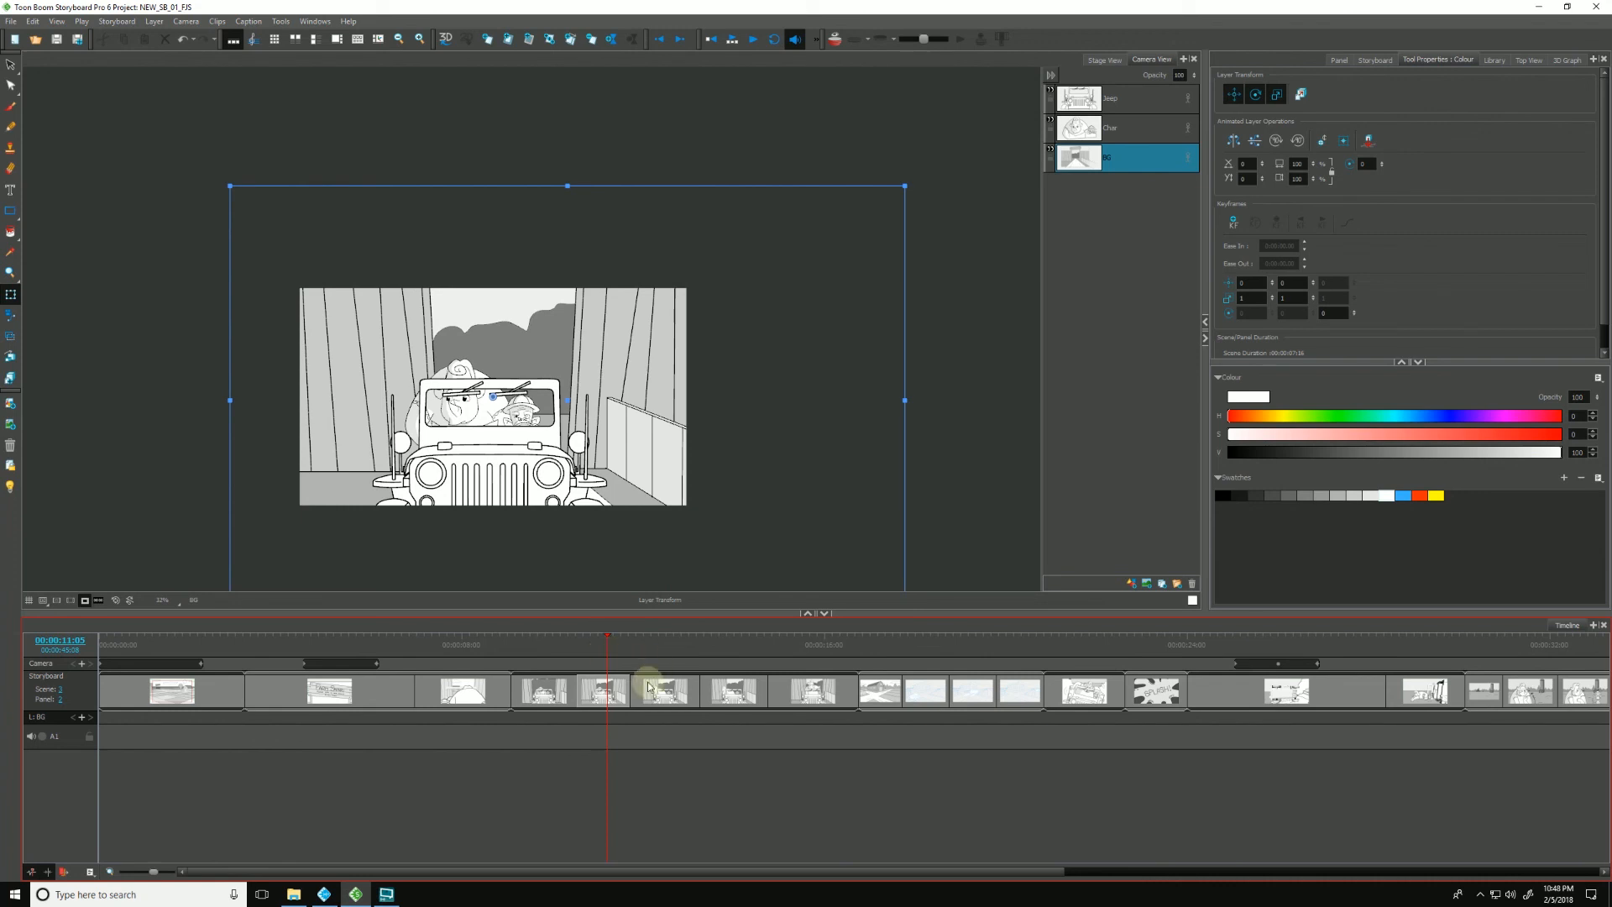
pyautogui.moveTo(612, 749)
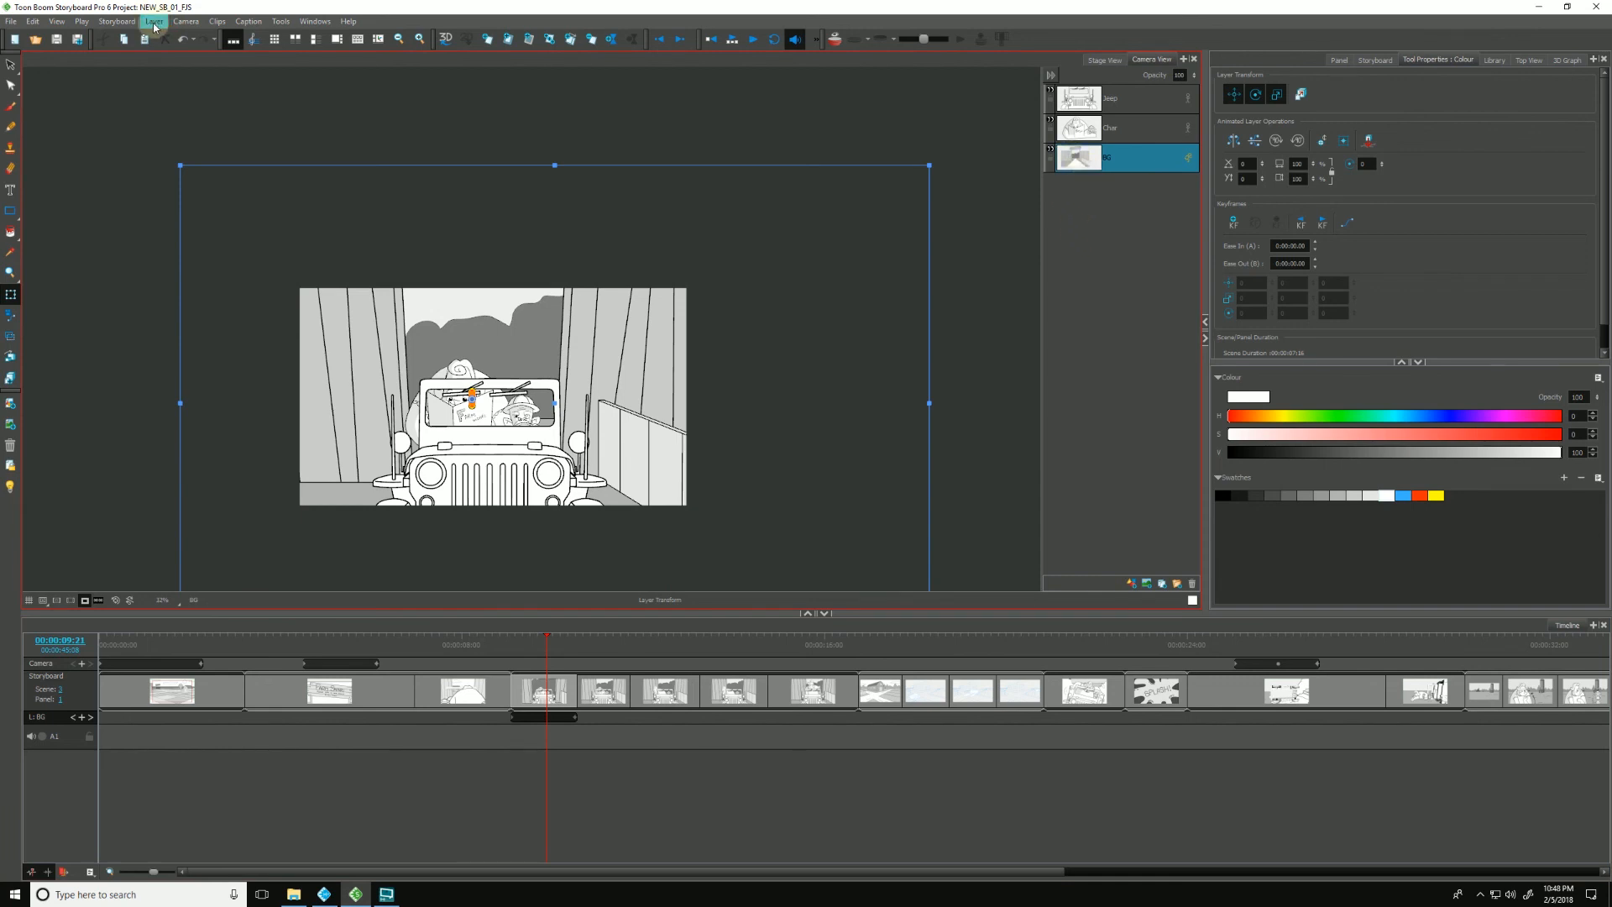
# Step: Bring up Spread Layer Motion for the background layer from the Layer menu
pyautogui.click(155, 21)
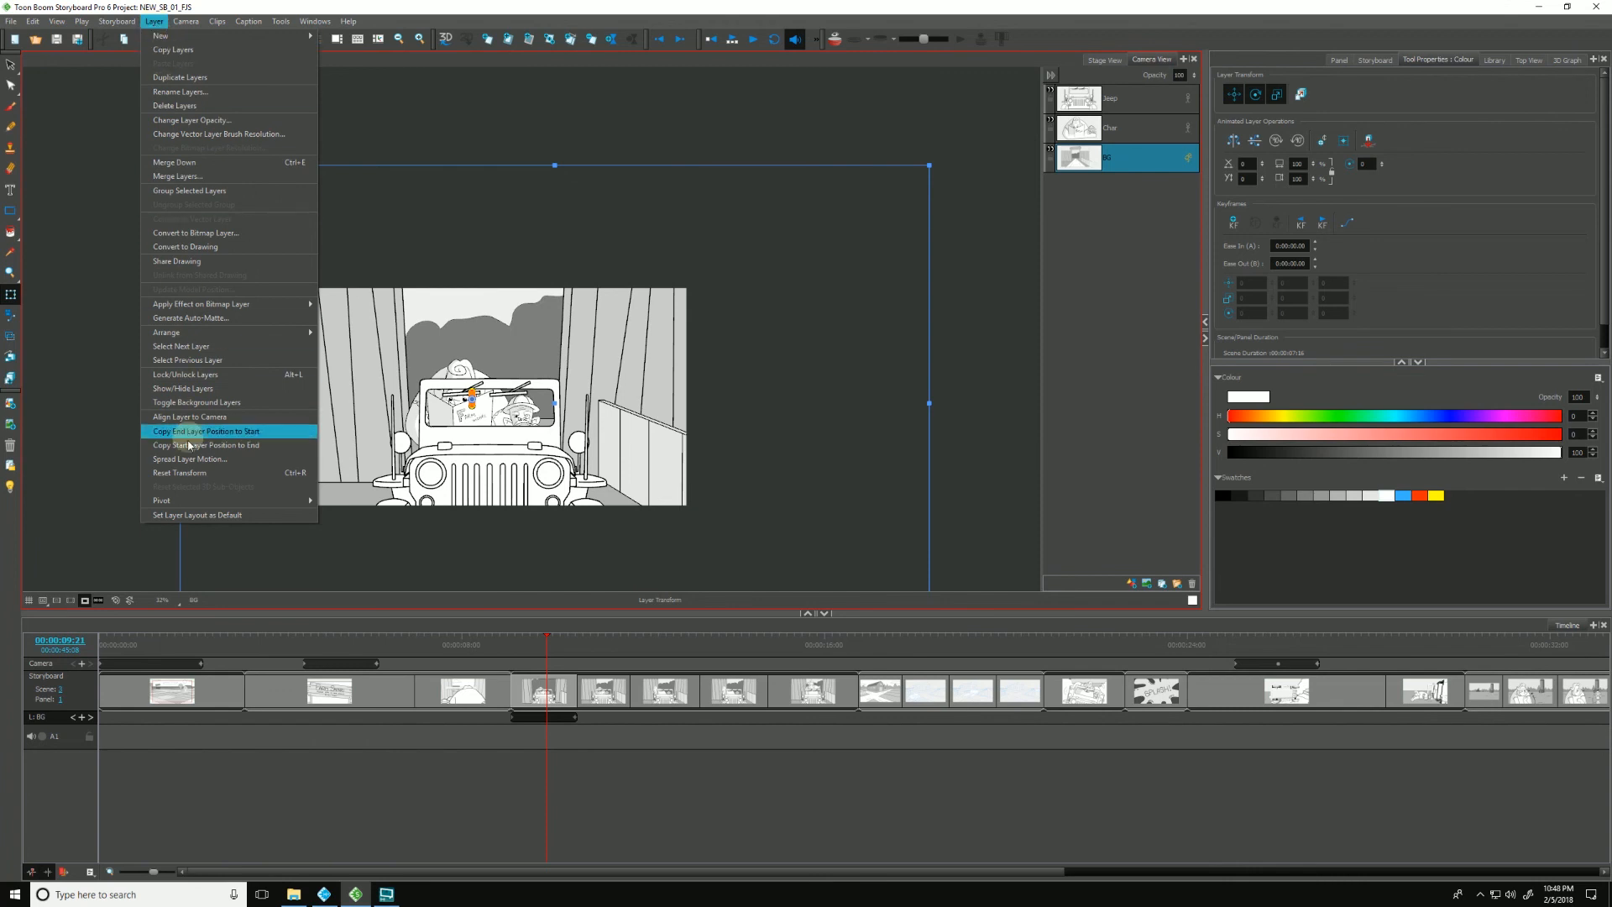
pyautogui.moveTo(188, 459)
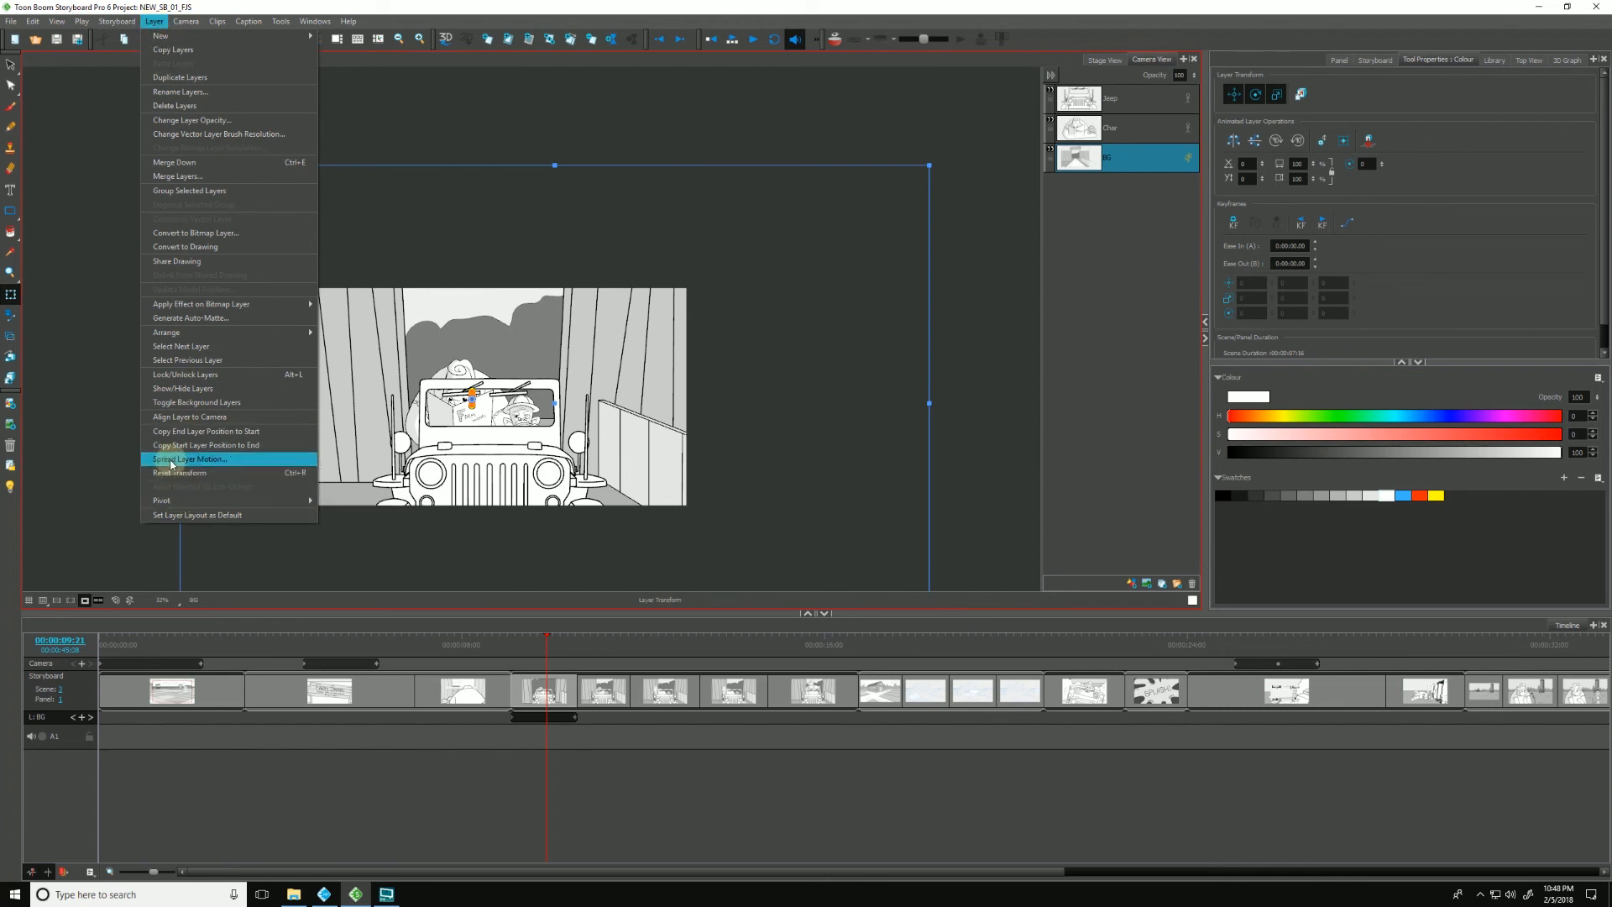
pyautogui.click(190, 458)
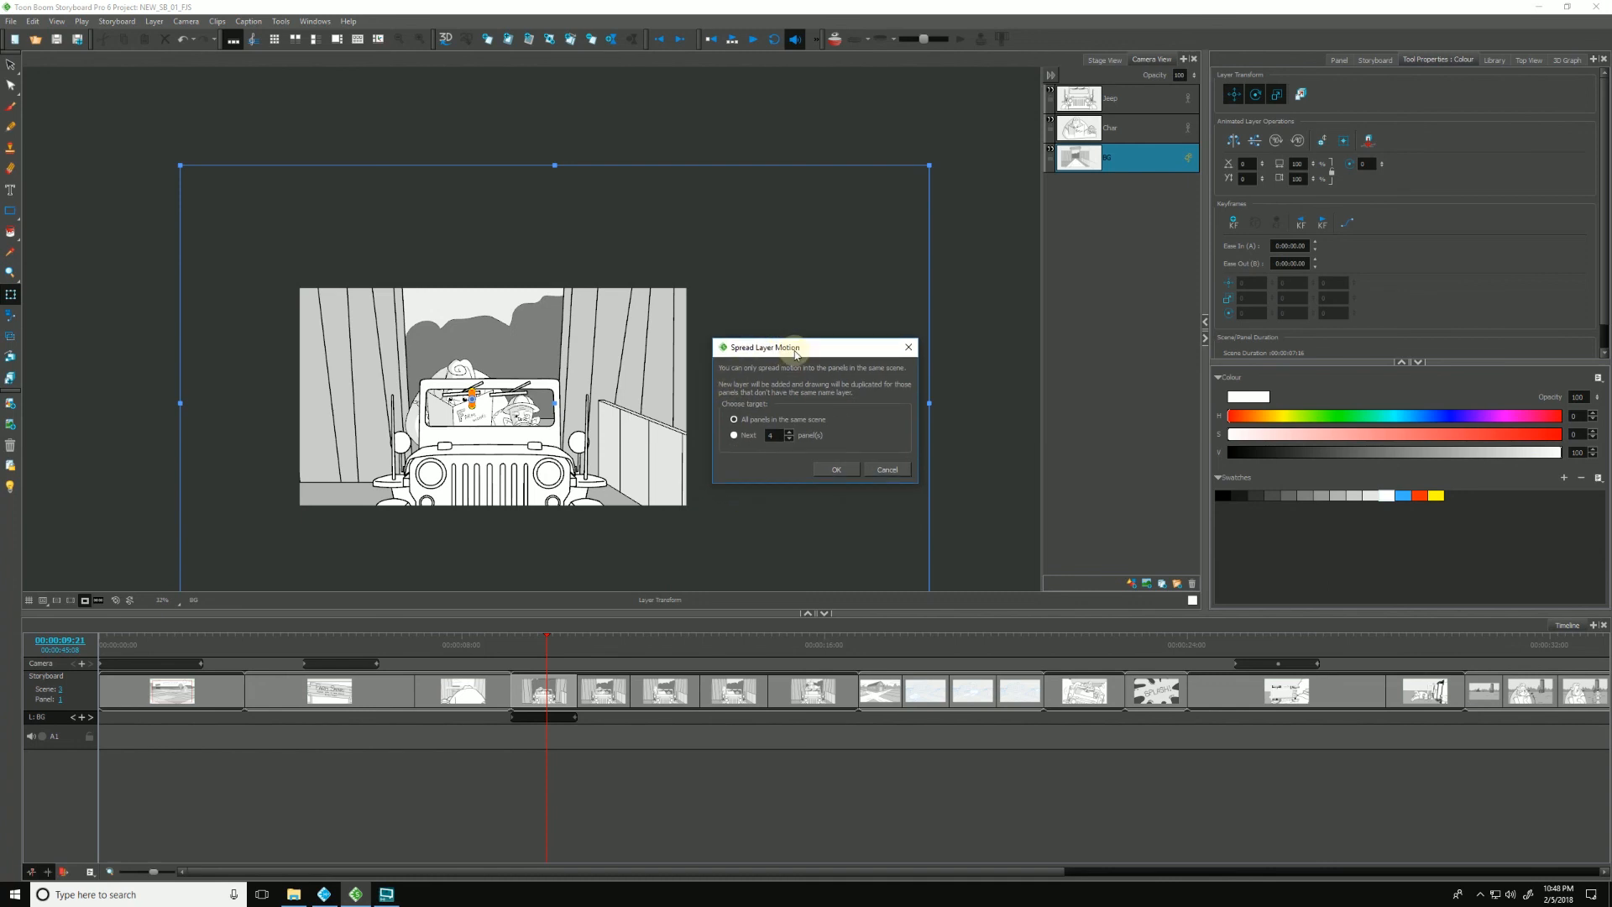
pyautogui.moveTo(779, 373)
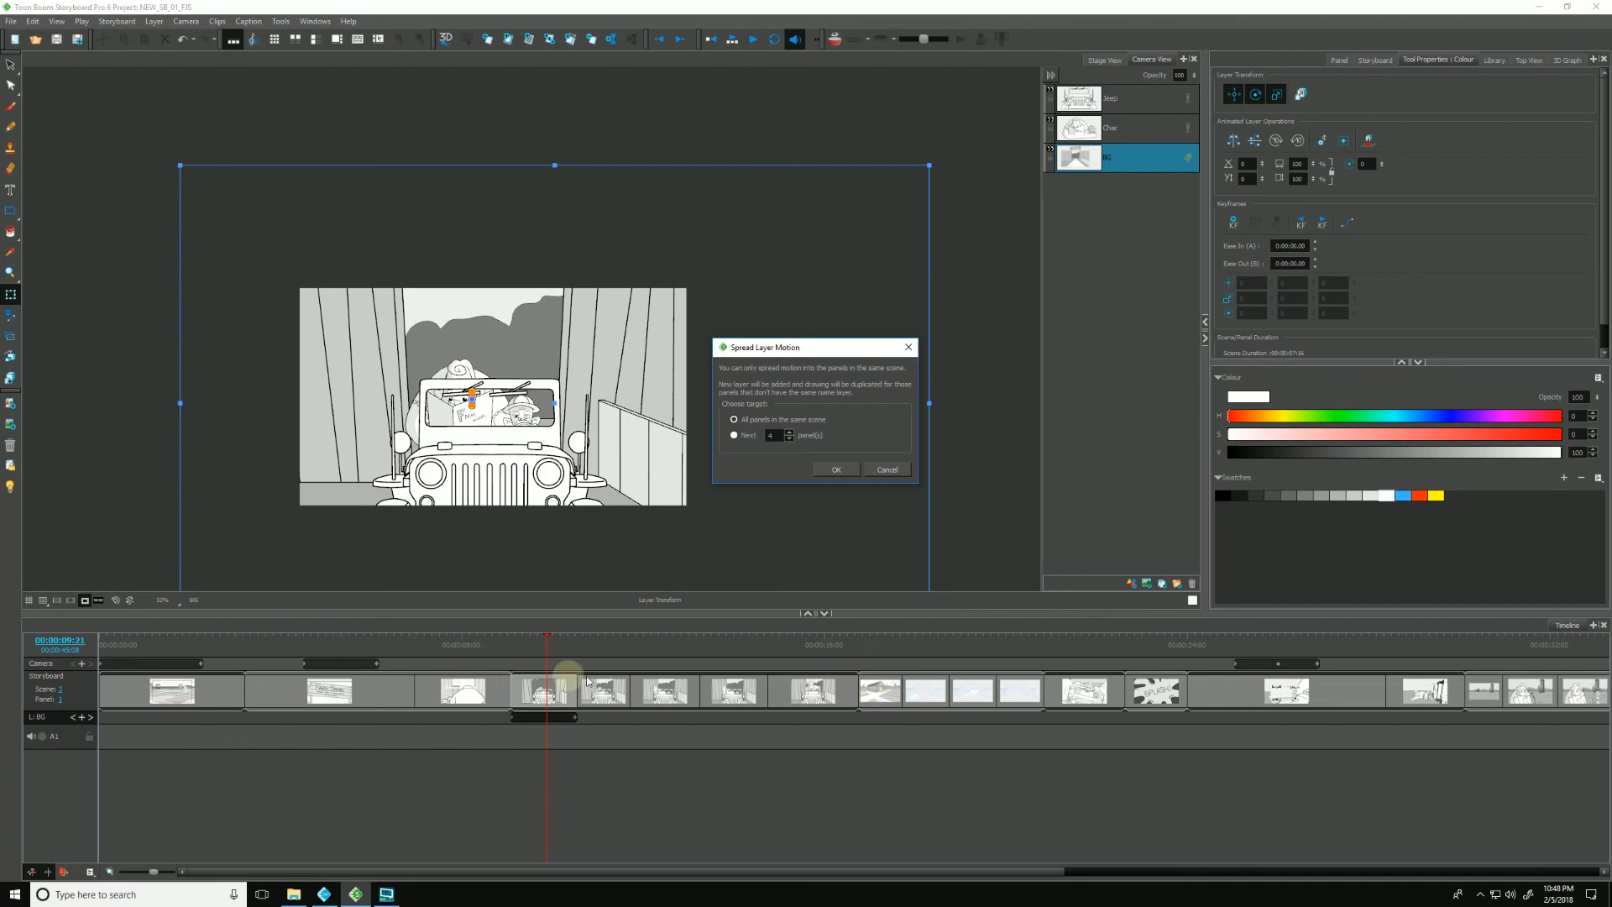
pyautogui.moveTo(848, 706)
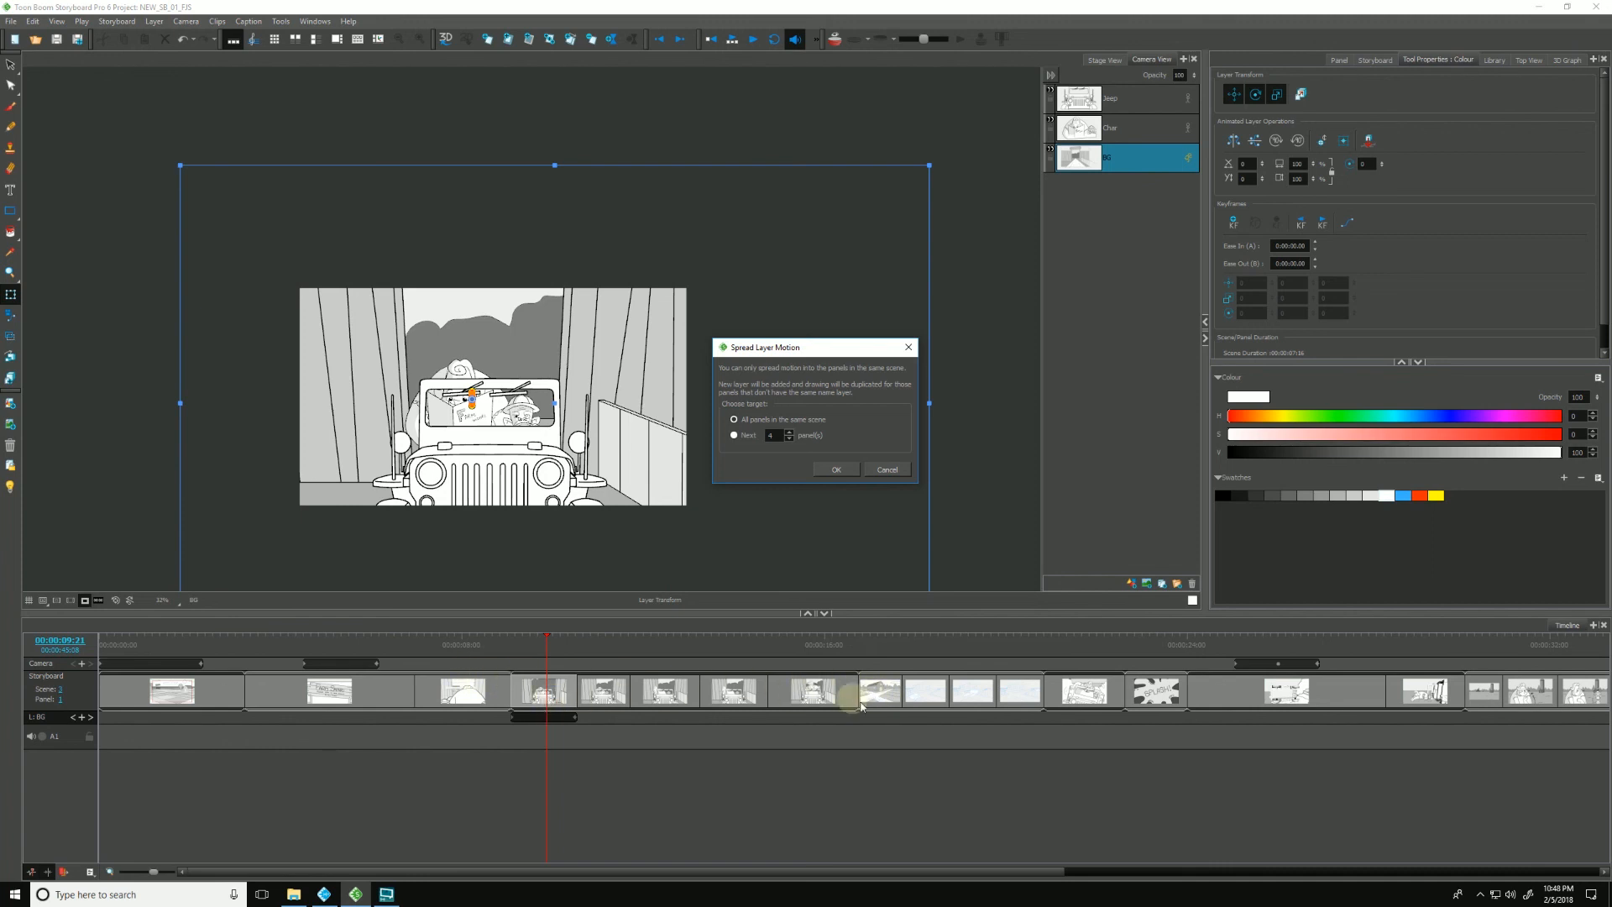
pyautogui.moveTo(668, 718)
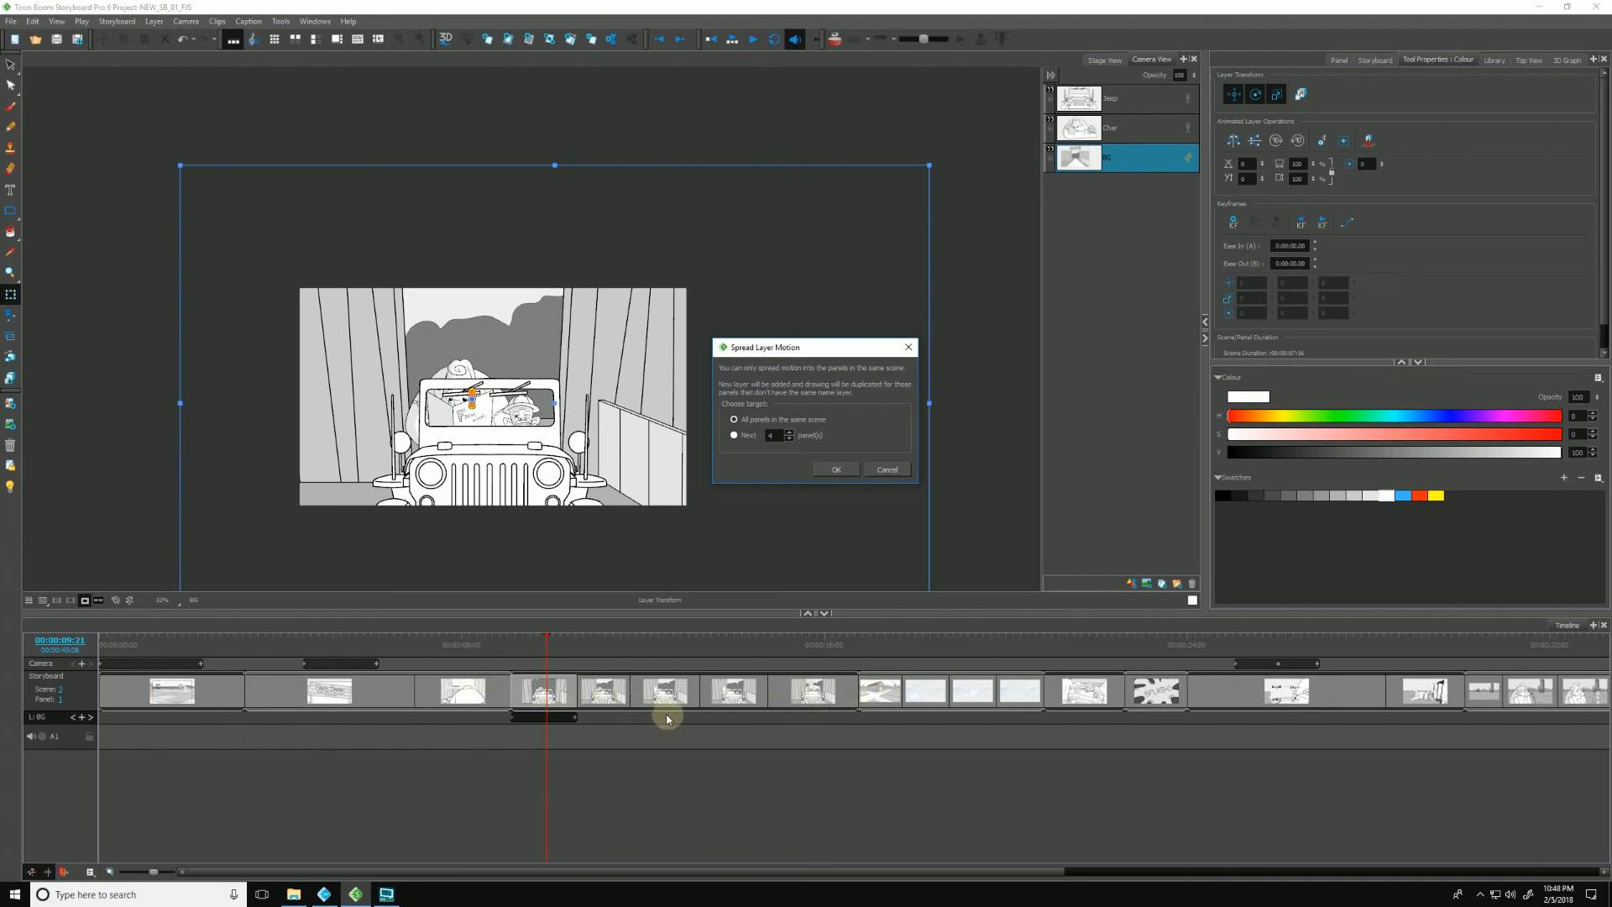
pyautogui.moveTo(581, 715)
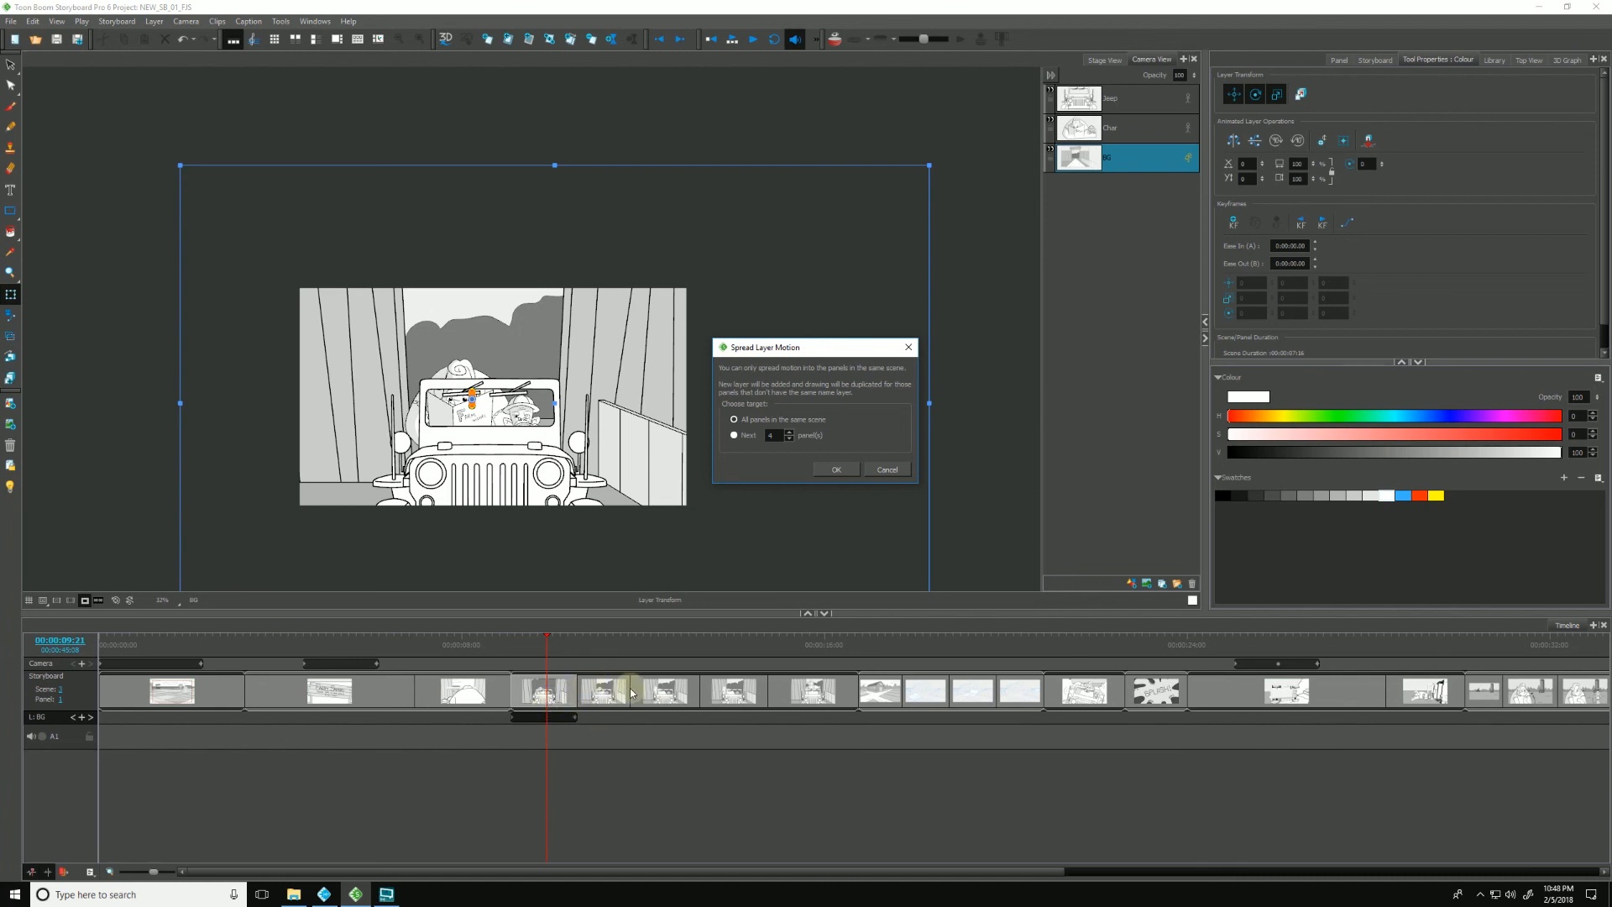
# Step: Toggle between a set number of next panels and All panels in the same scene, settling on all panels
pyautogui.click(736, 433)
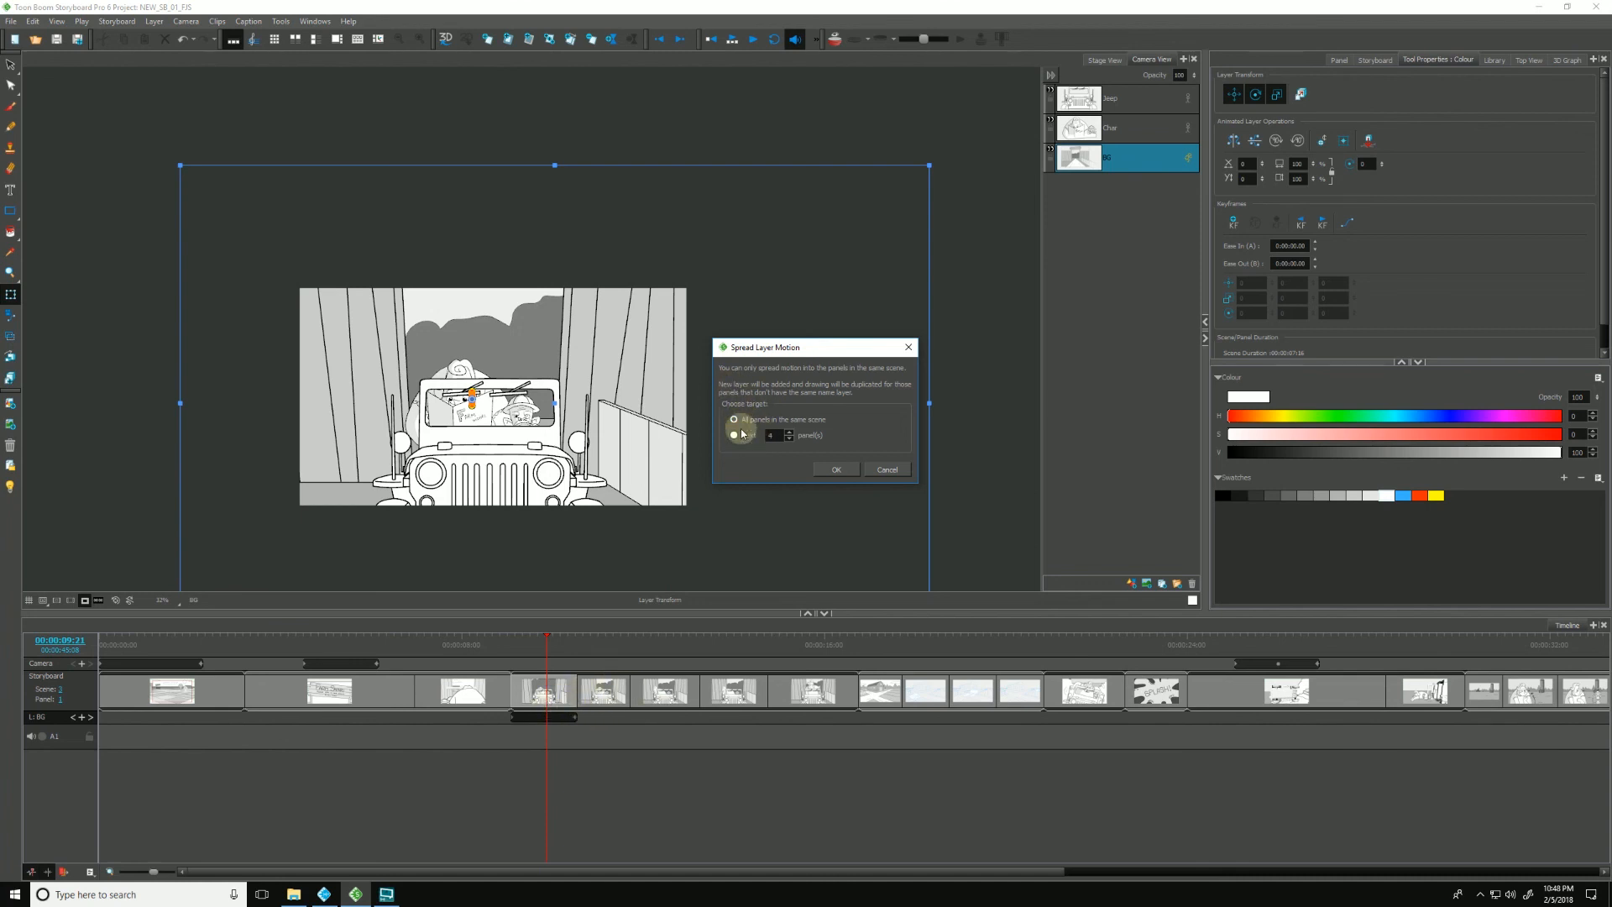
pyautogui.click(732, 420)
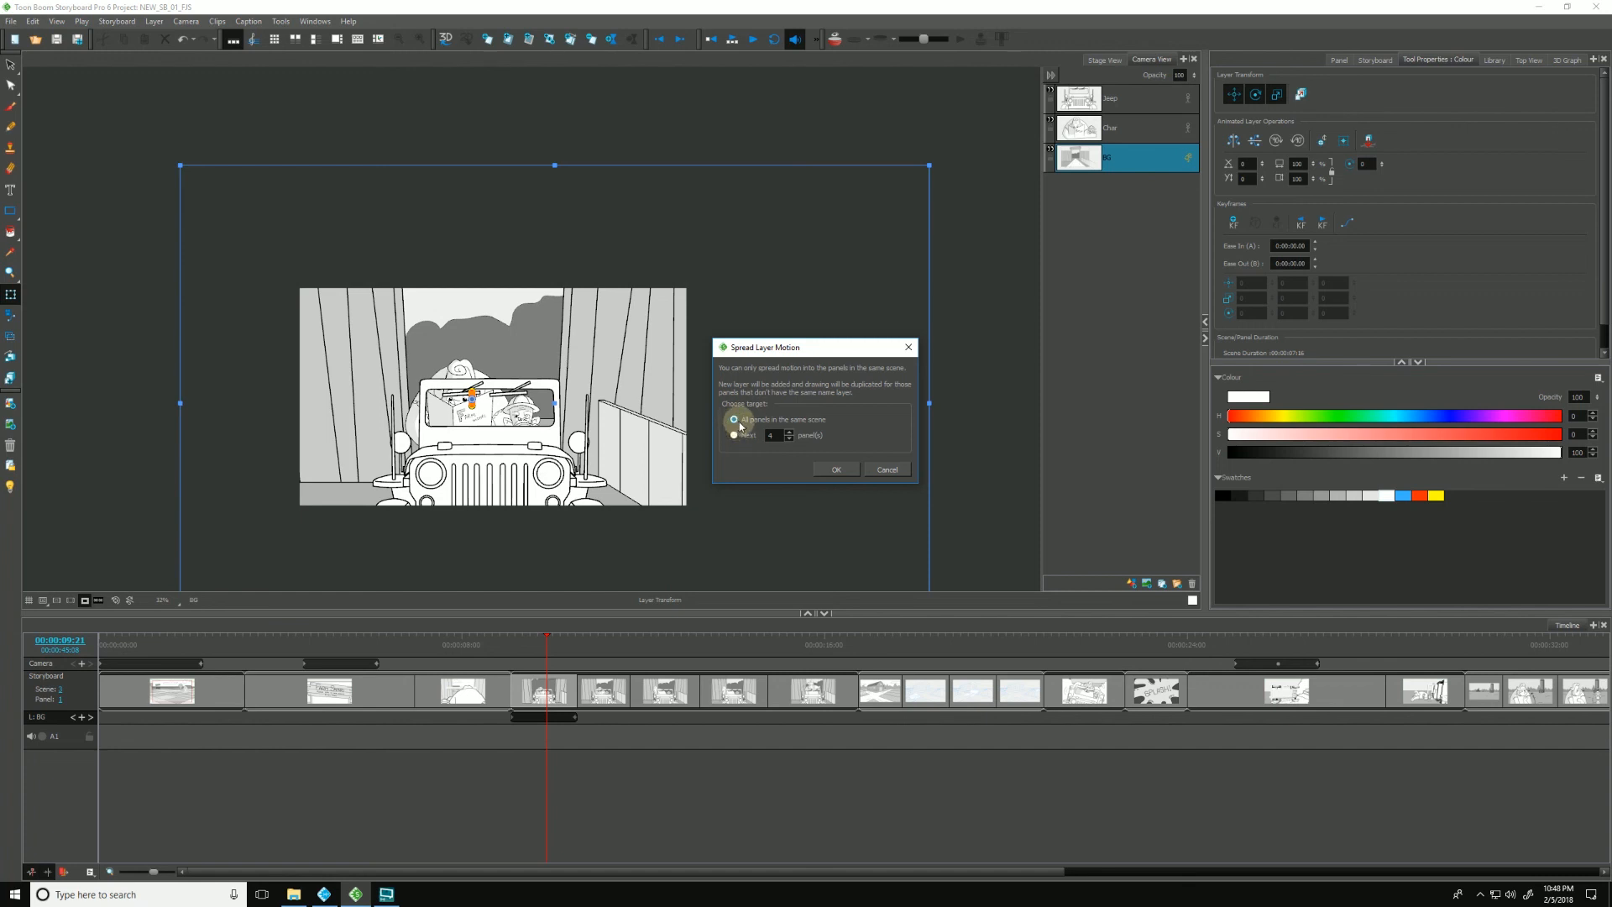
pyautogui.click(732, 436)
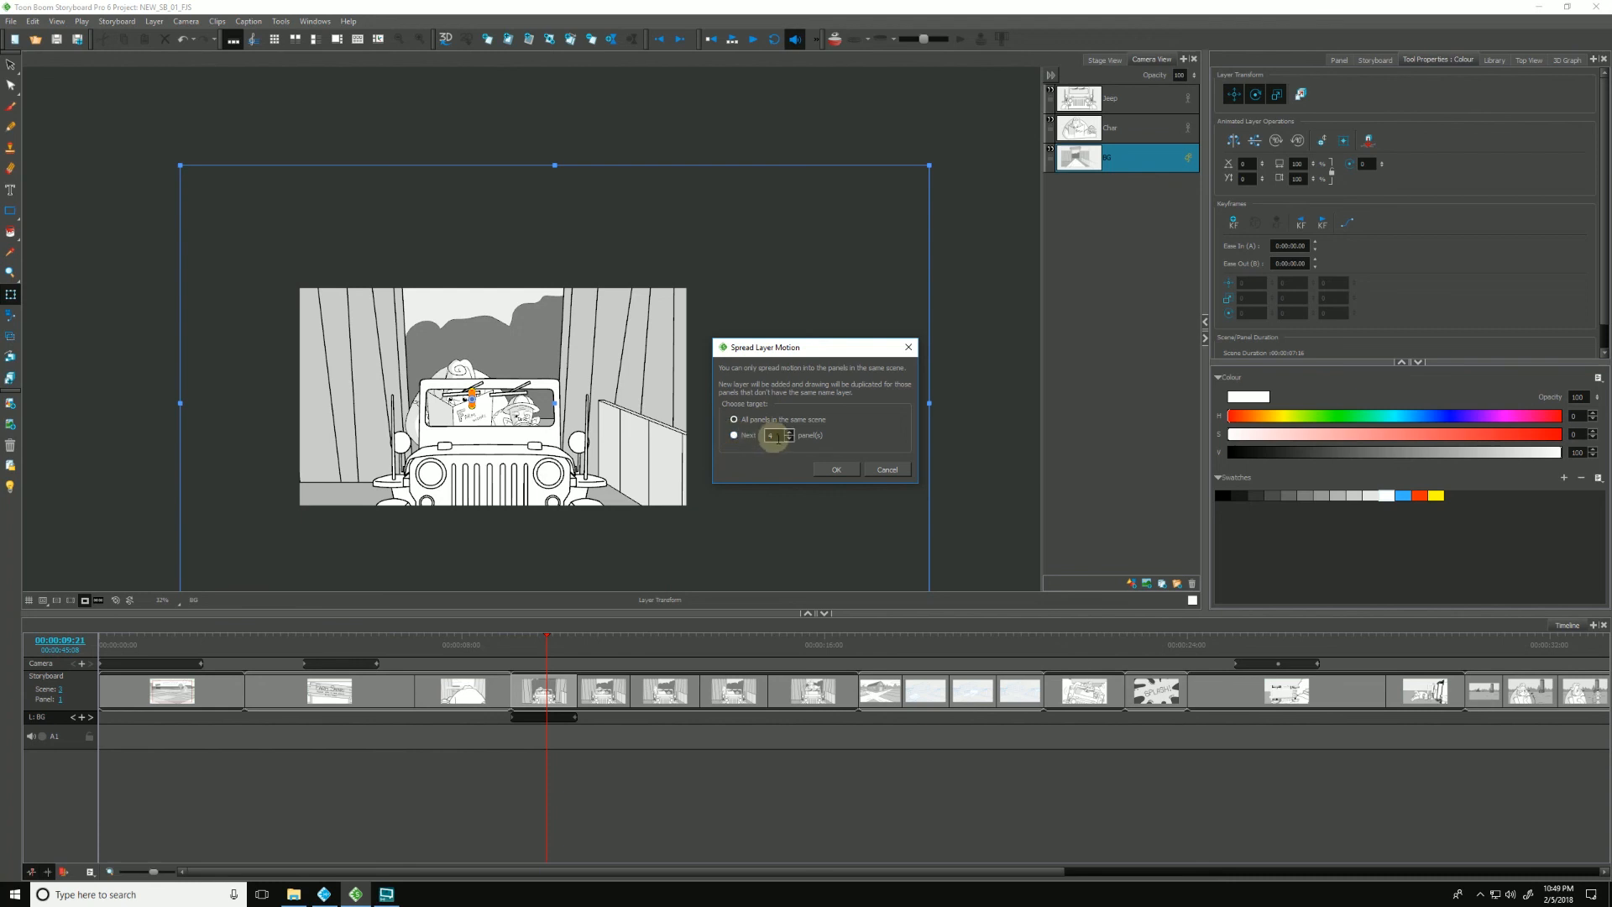
pyautogui.click(733, 435)
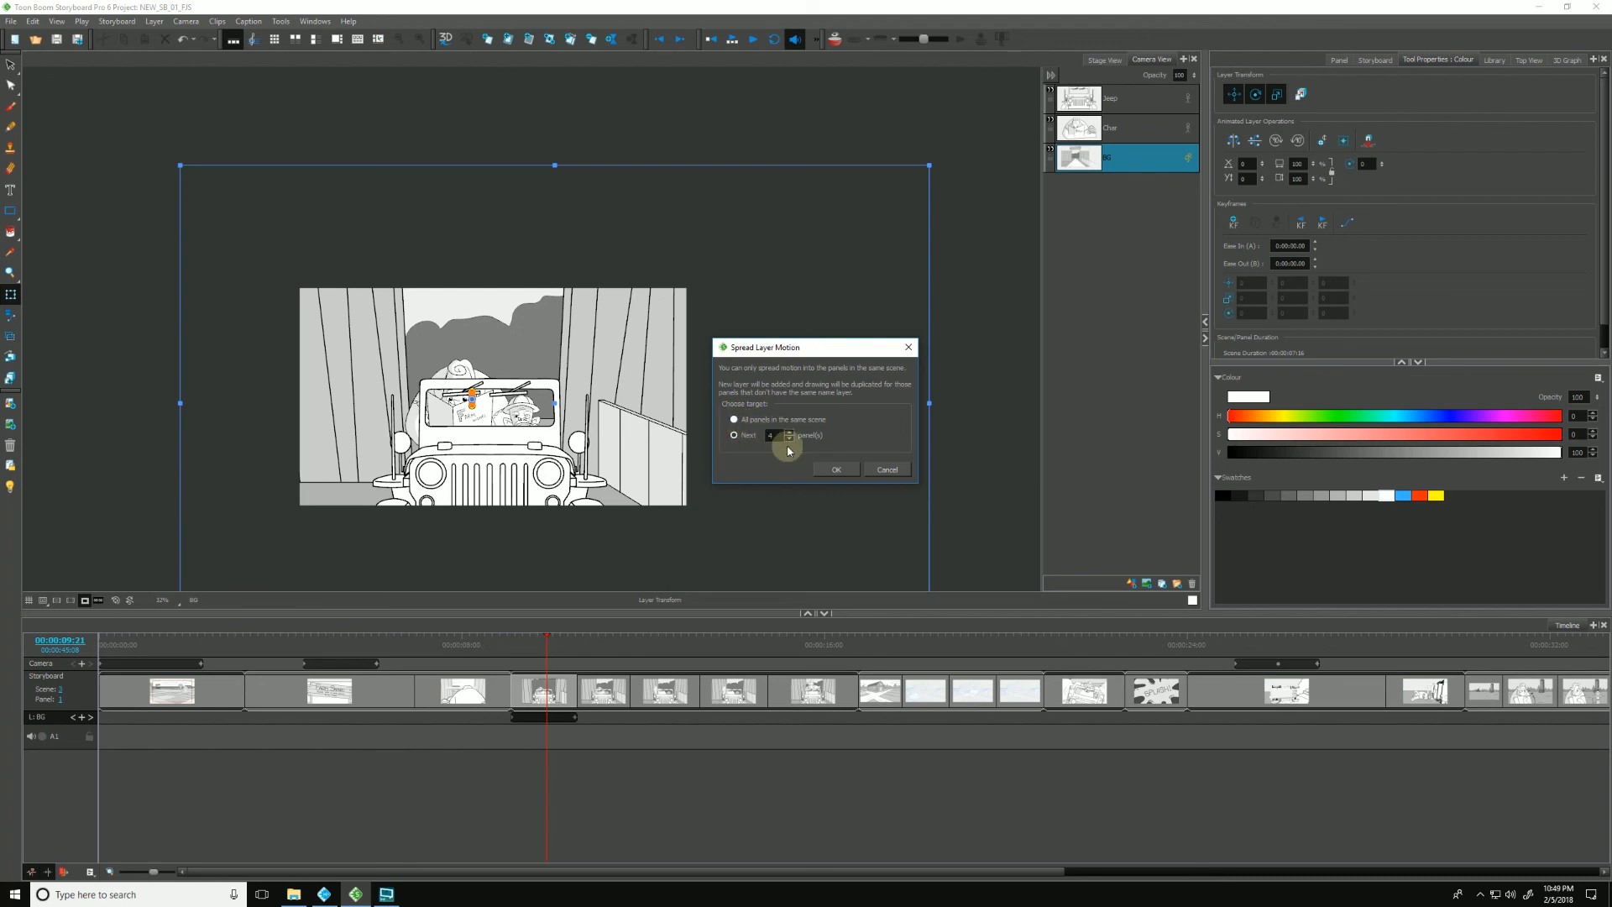
pyautogui.click(732, 420)
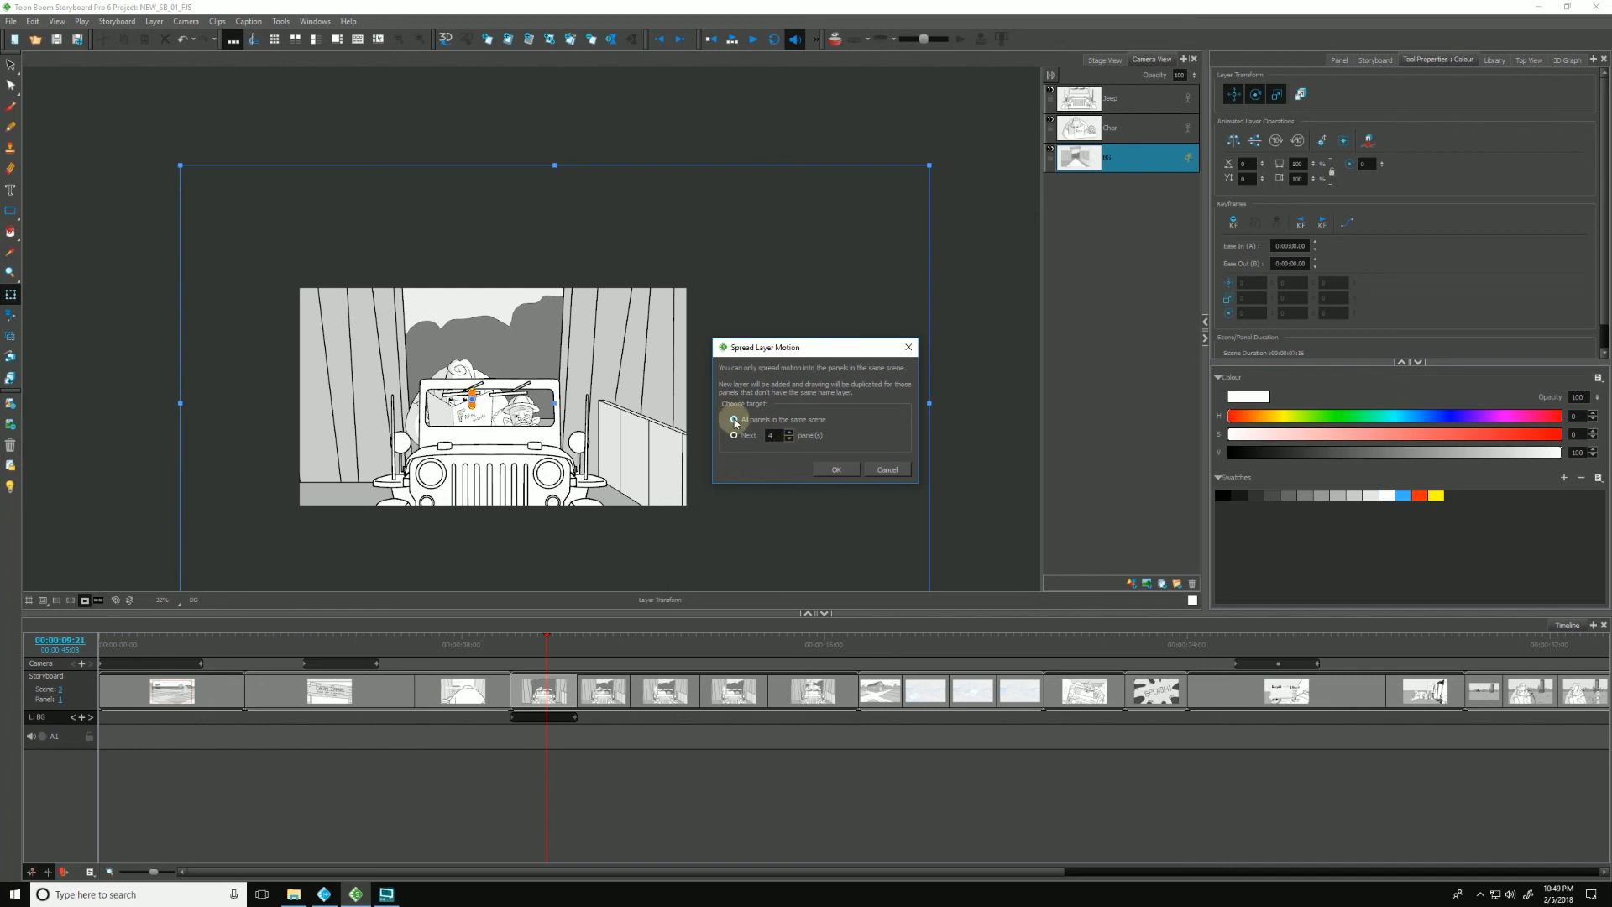
pyautogui.click(732, 420)
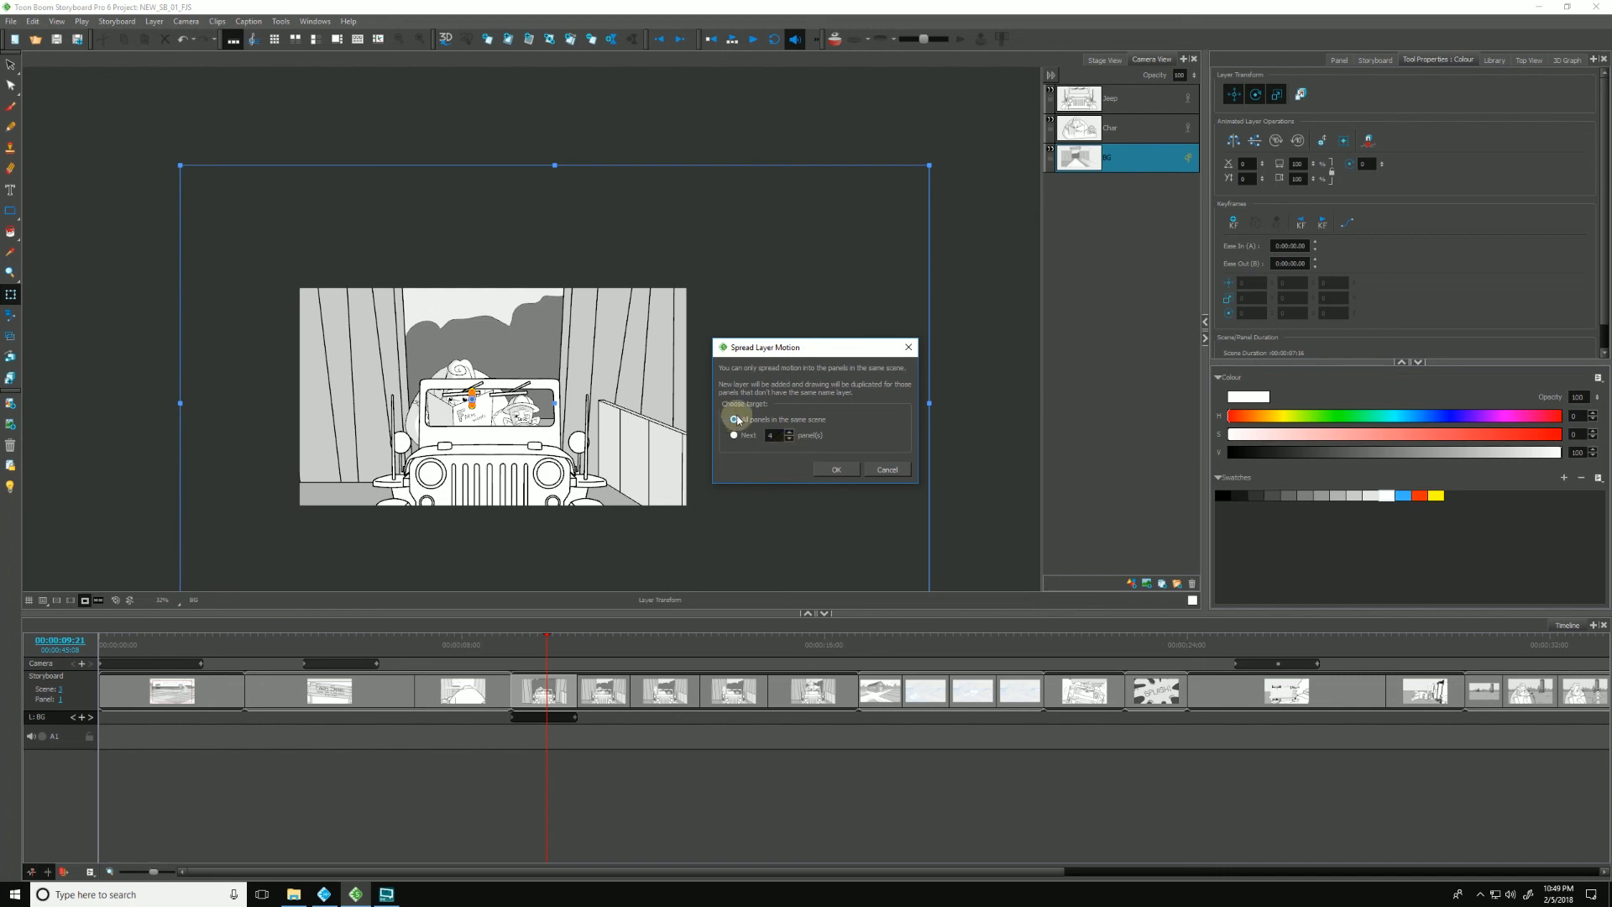